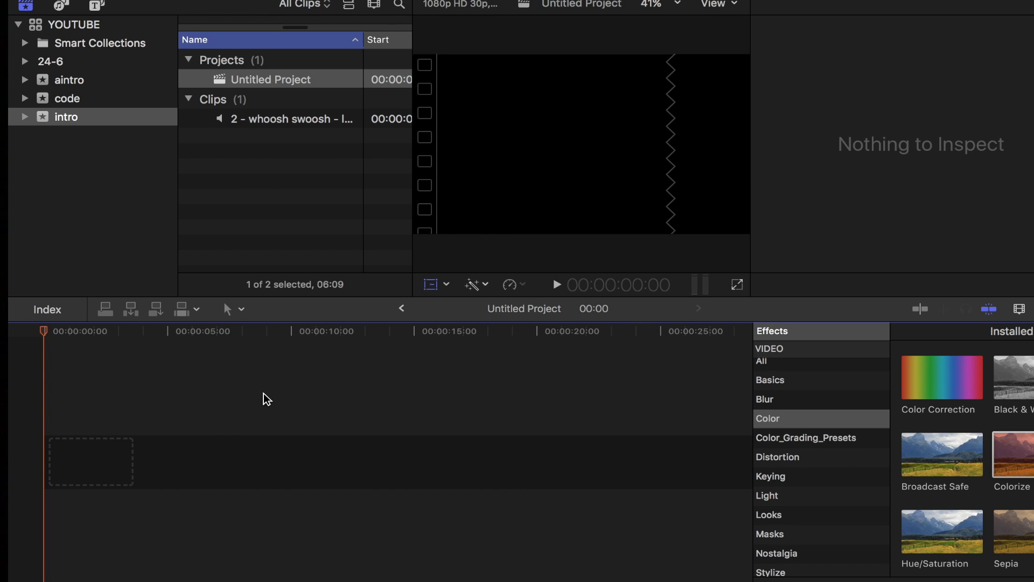
{"action": "mouse_move", "coordinate": [687, 138]}
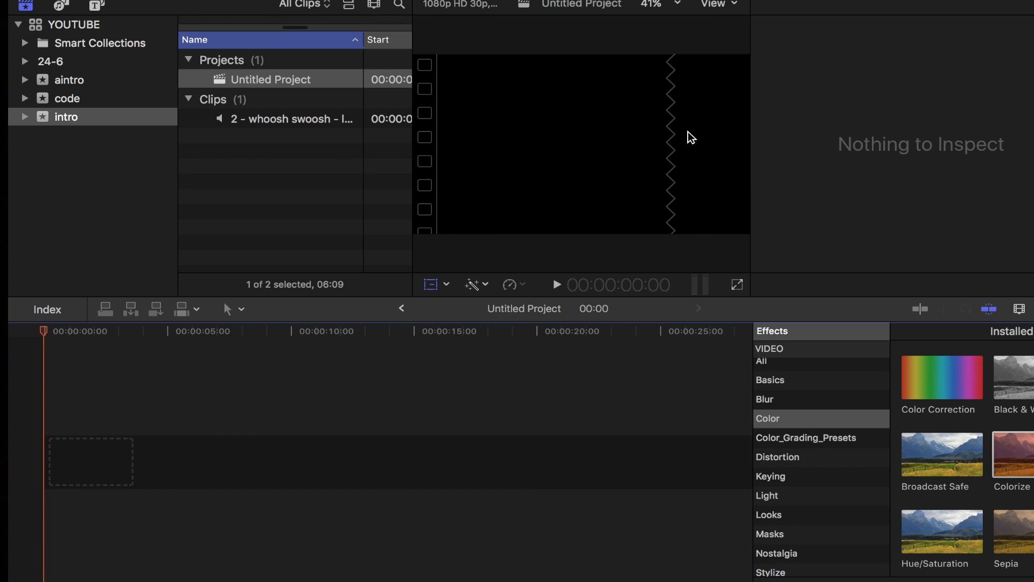
{"action": "mouse_move", "coordinate": [678, 189]}
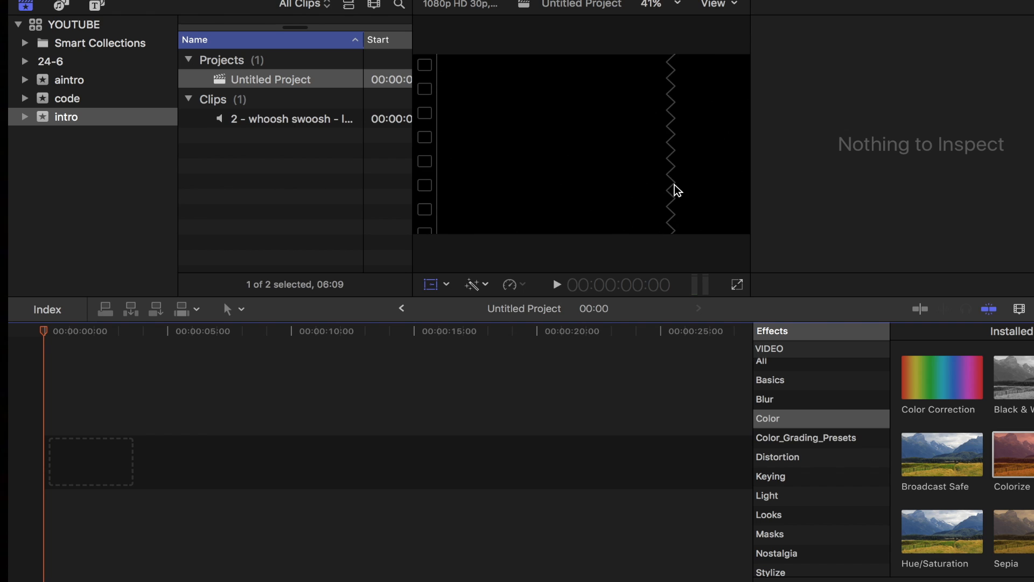
{"action": "mouse_move", "coordinate": [570, 168]}
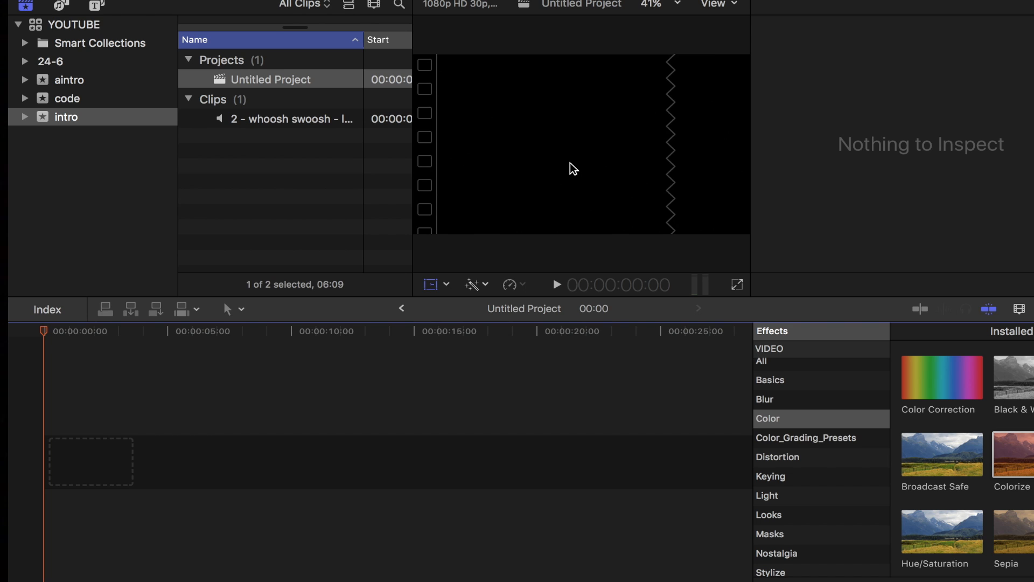
{"action": "mouse_move", "coordinate": [134, 45]}
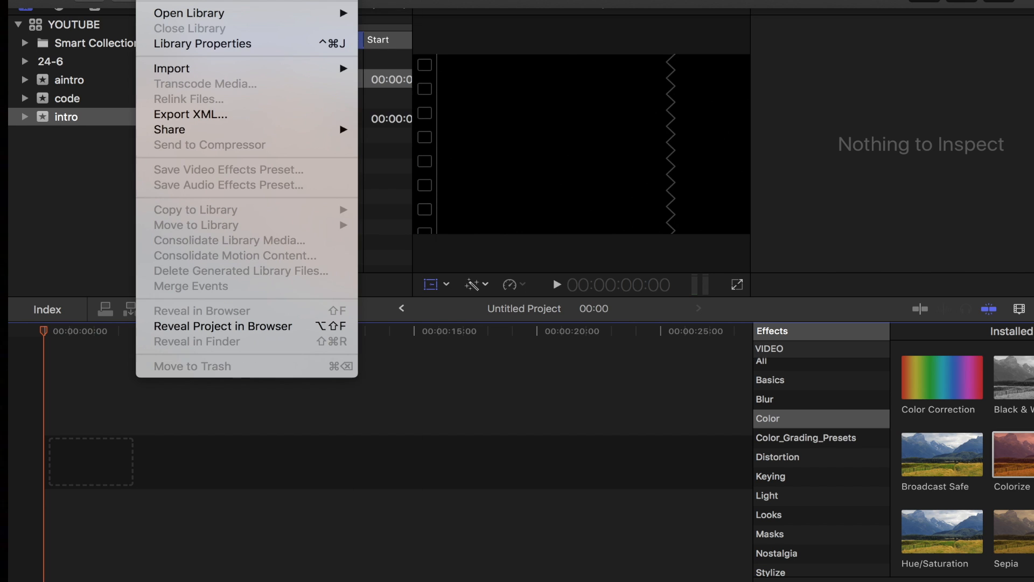
{"action": "mouse_move", "coordinate": [347, 6]}
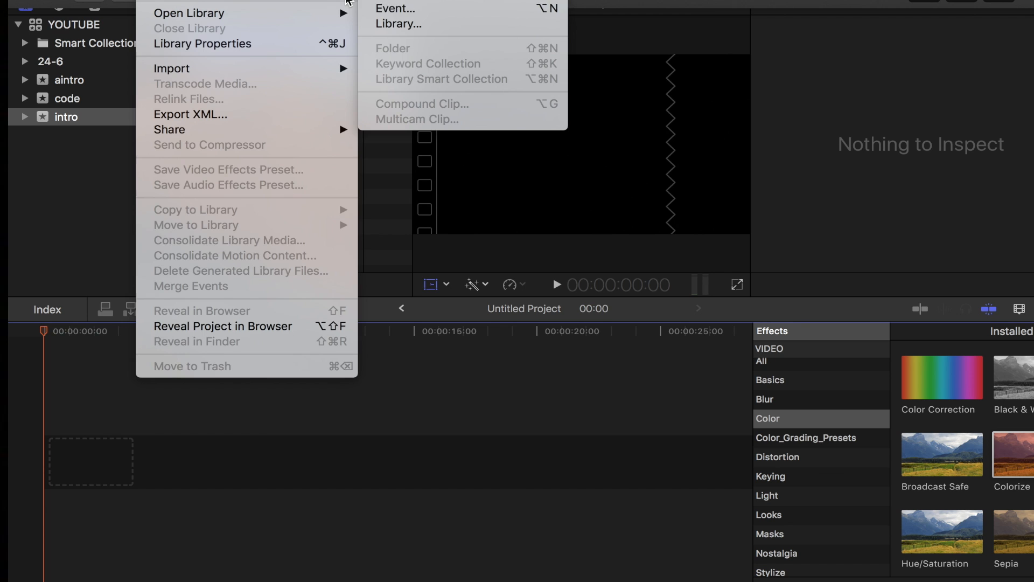
Create a new event named 5-17-20 with a new empty project in the YOUTUBE library.
{"action": "left_click", "coordinate": [395, 8]}
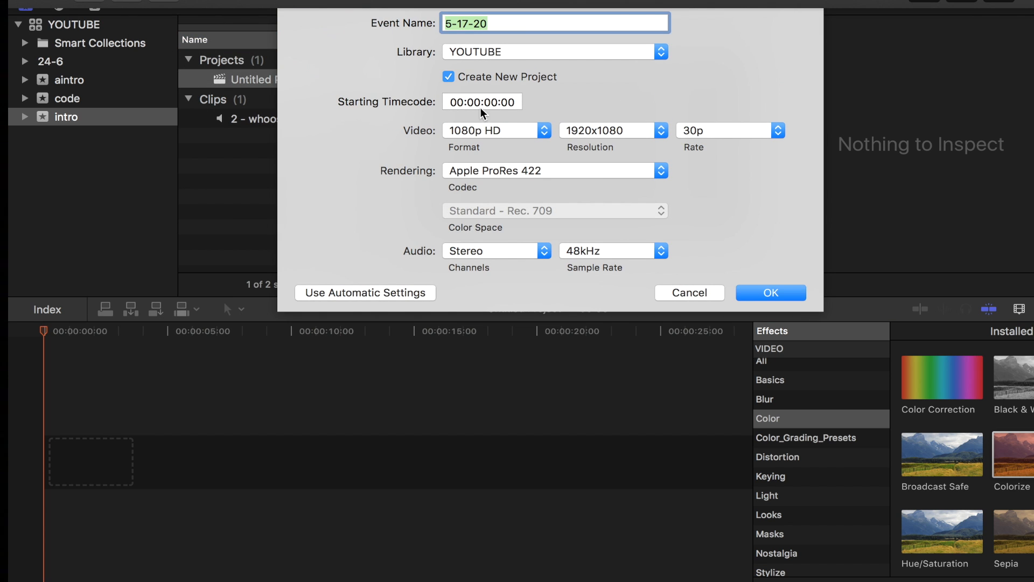
{"action": "left_click", "coordinate": [770, 293]}
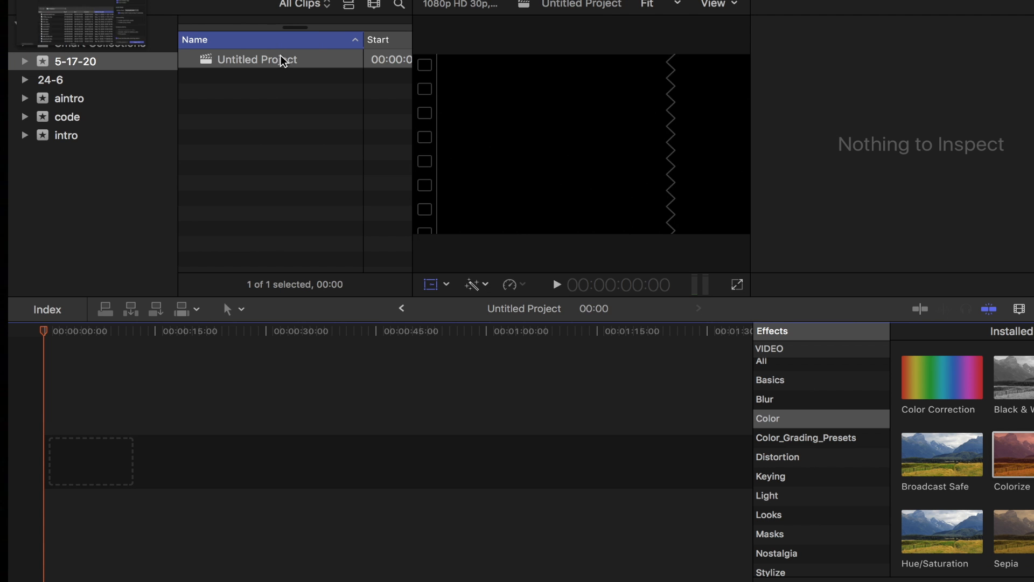
Drag the Converge generator from Generators > Backgrounds onto the empty timeline.
{"action": "left_click", "coordinate": [89, 5]}
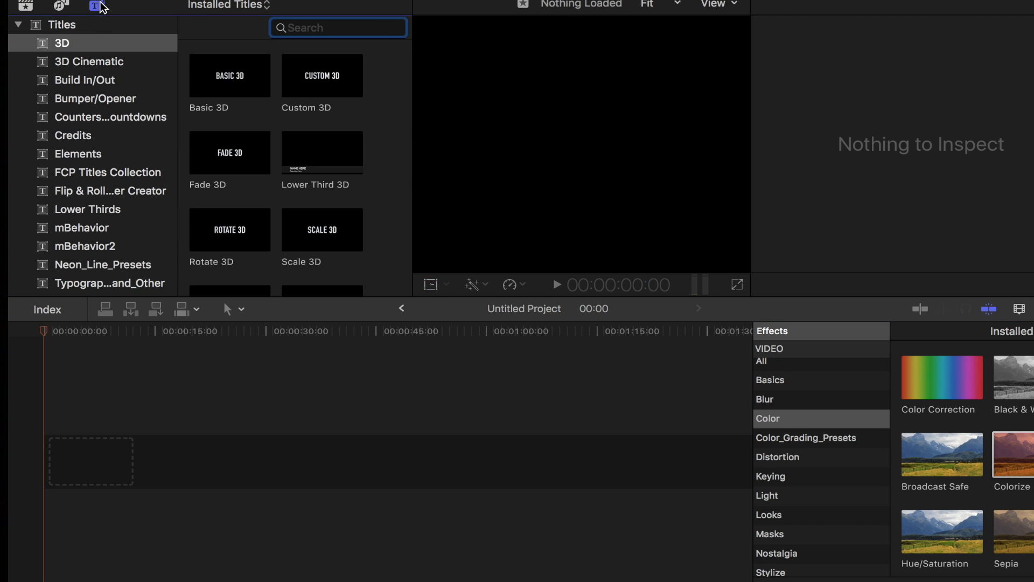
{"action": "scroll", "scroll_direction": "down", "scroll_amount": 3}
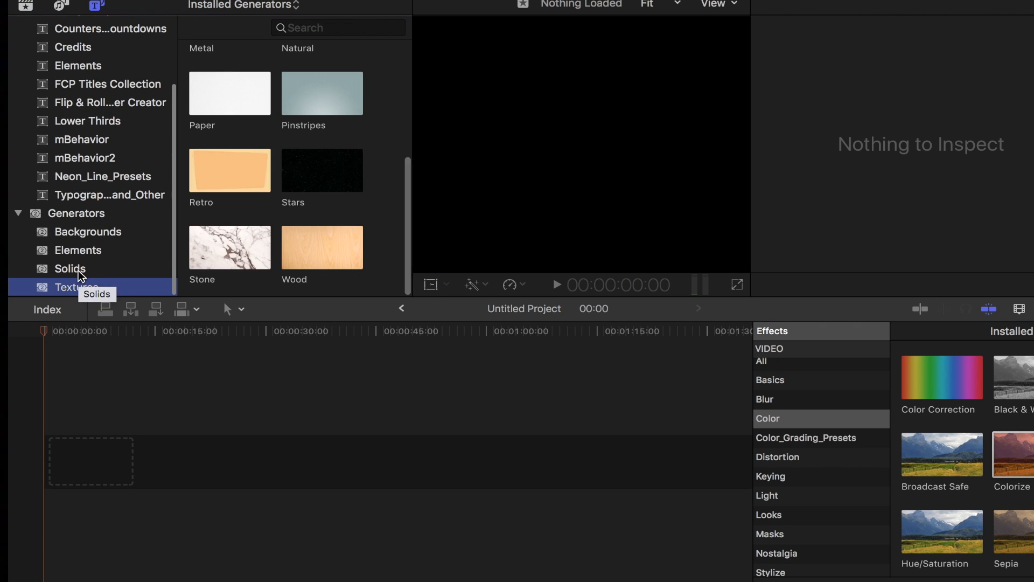
{"action": "left_click", "coordinate": [88, 231]}
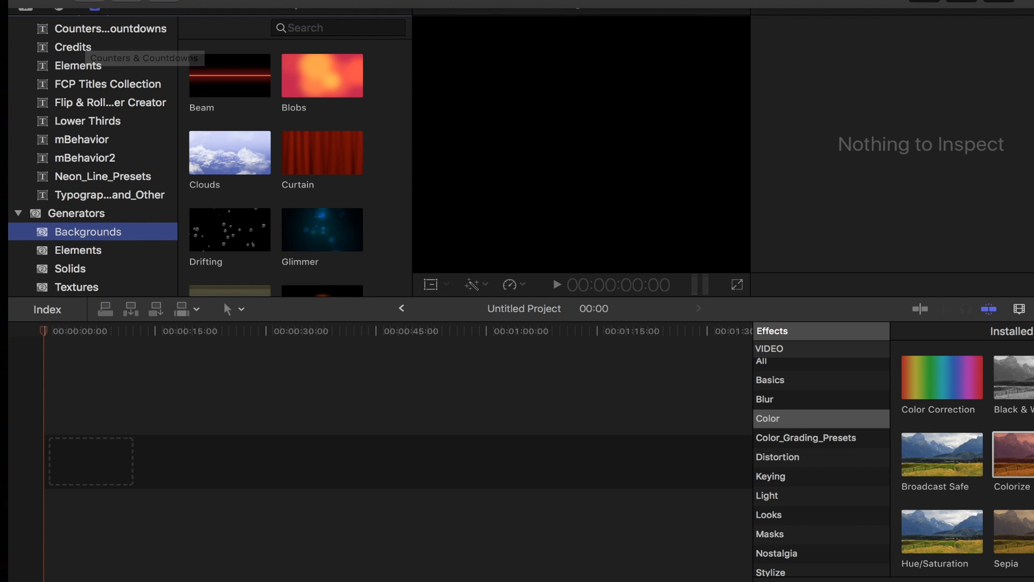
{"action": "mouse_move", "coordinate": [148, 62]}
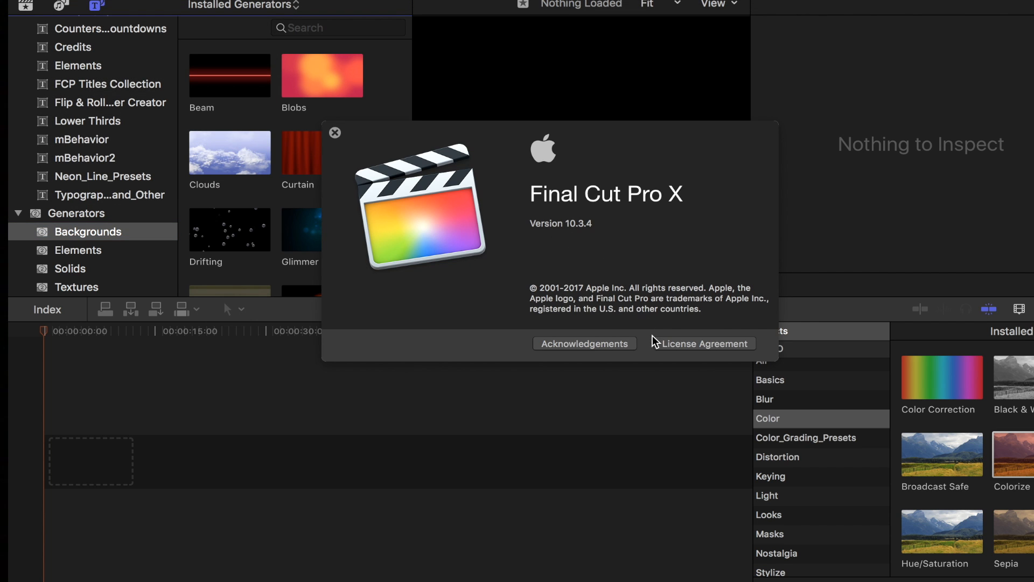
{"action": "left_click", "coordinate": [334, 132]}
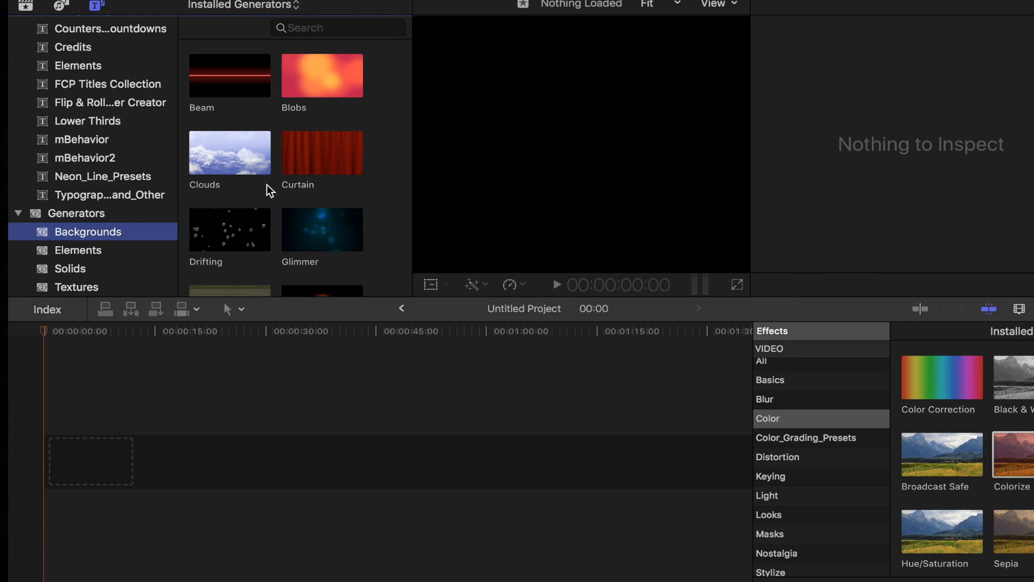
{"action": "scroll", "scroll_direction": "down", "scroll_amount": 3}
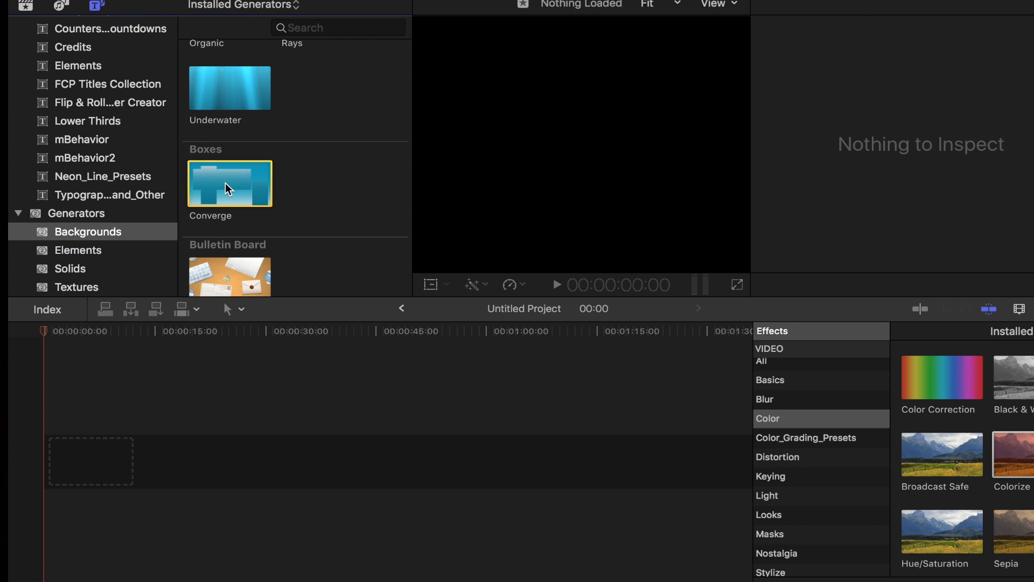
{"action": "left_click_drag", "start_coordinate": [230, 183], "coordinate": [91, 458]}
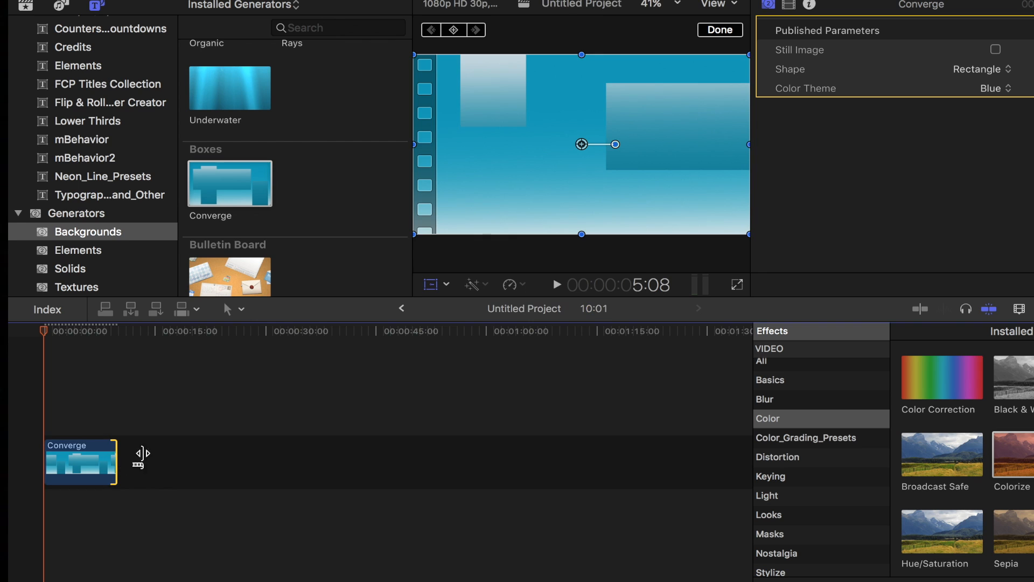
Extend the Converge background clip to about 20 seconds.
{"action": "left_click_drag", "start_coordinate": [112, 460], "coordinate": [192, 460]}
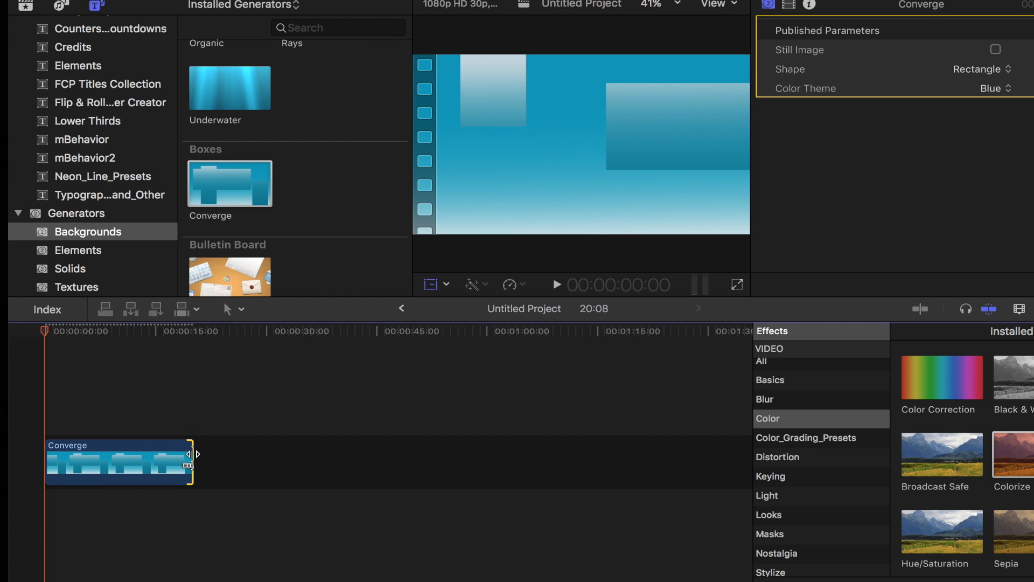
{"action": "left_click_drag", "start_coordinate": [192, 454], "coordinate": [240, 453]}
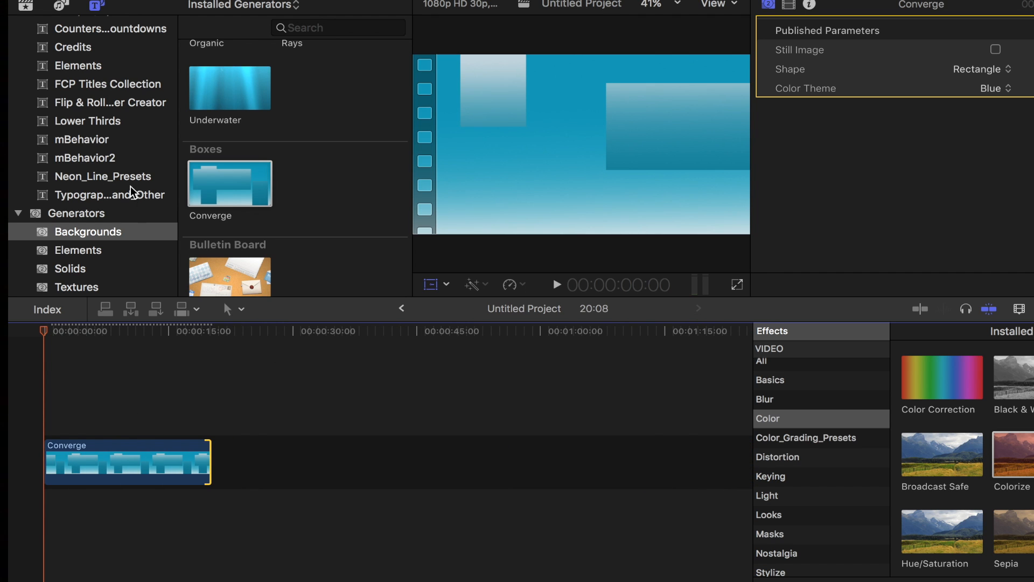
Find CURSOR in the mBehavior titles and add Cursor Scale In above the background.
{"action": "left_click", "coordinate": [82, 139]}
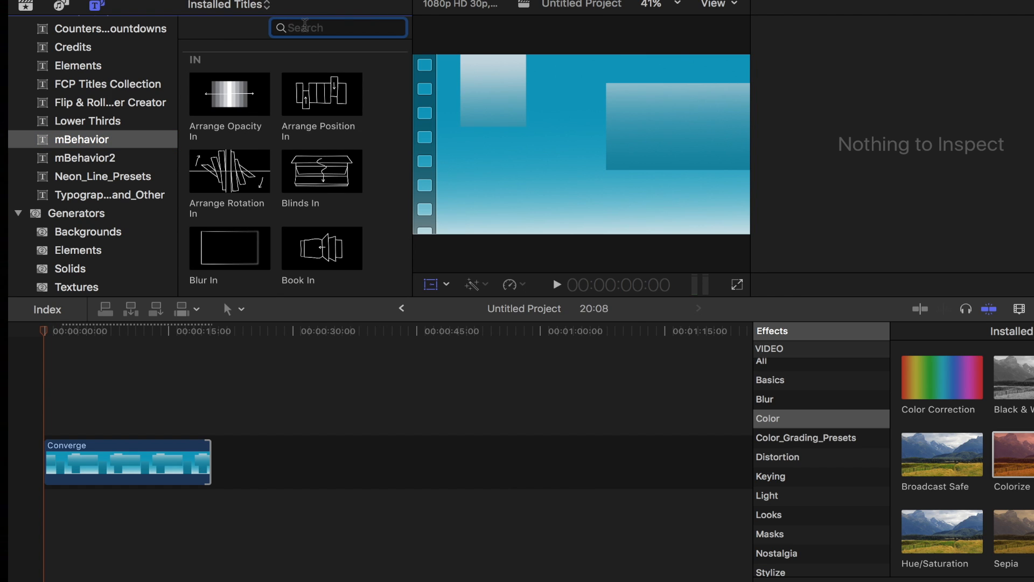
{"action": "type", "text": "CURSOR"}
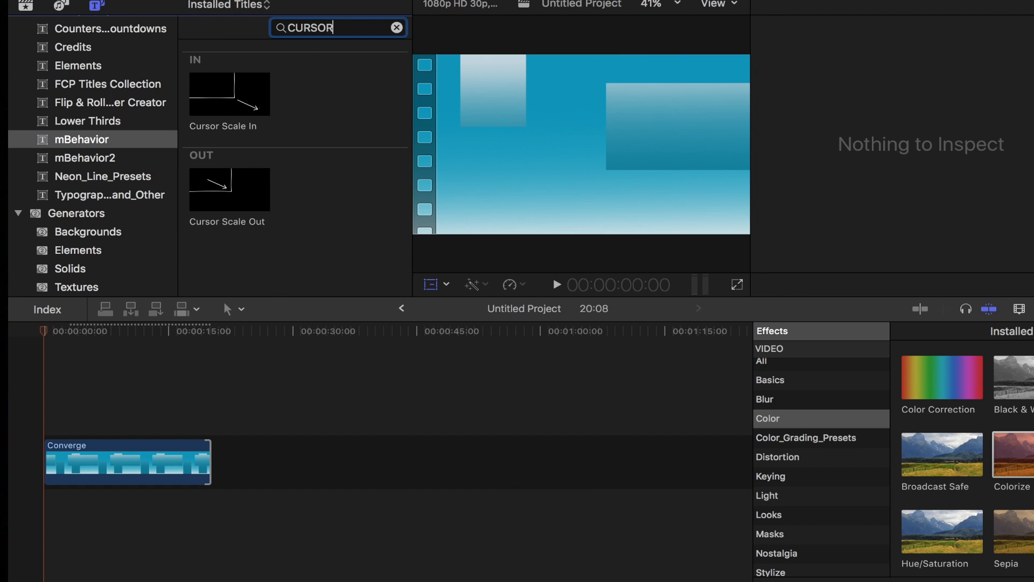
{"action": "double_click", "coordinate": [311, 28]}
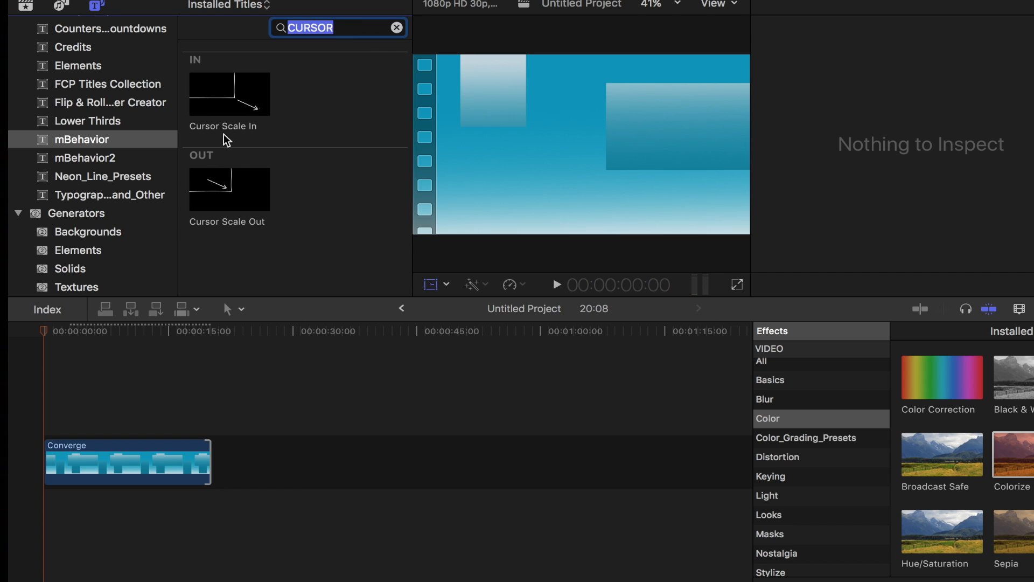
{"action": "mouse_move", "coordinate": [245, 103]}
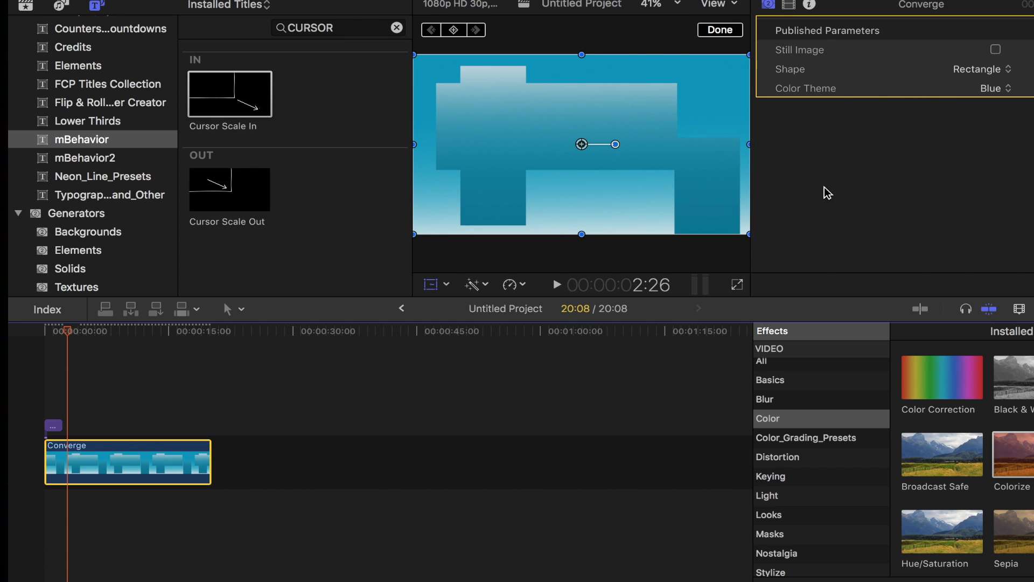
Set the Converge generator's Shape to Arrow and Color Theme to Purple.
{"action": "left_click", "coordinate": [981, 69]}
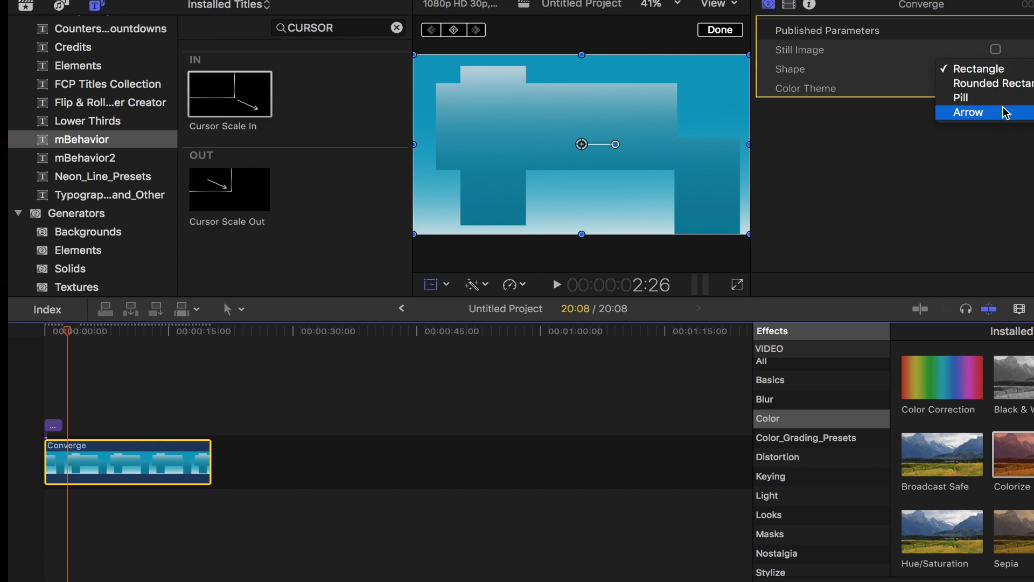
{"action": "left_click", "coordinate": [967, 112]}
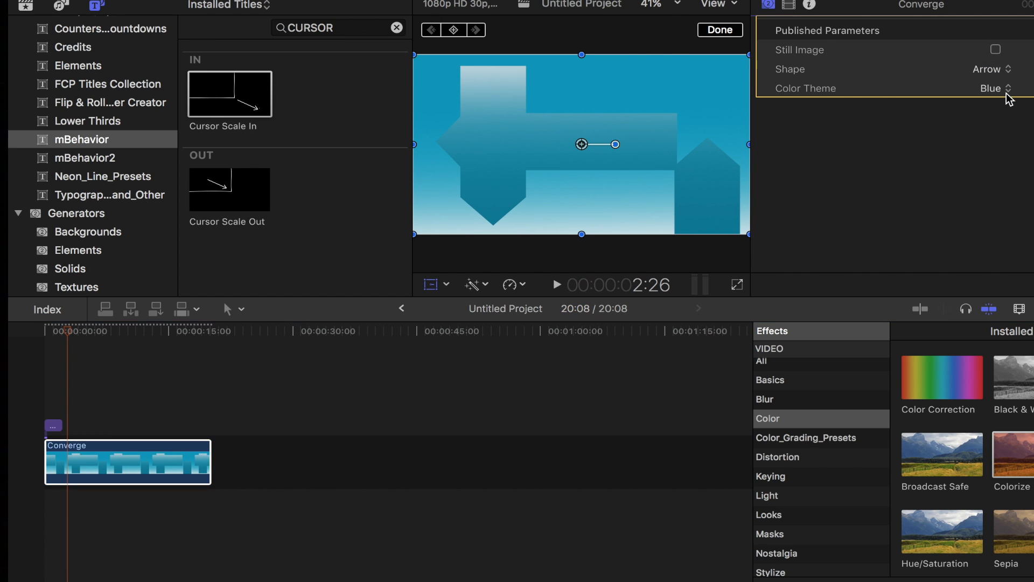
{"action": "left_click", "coordinate": [991, 88]}
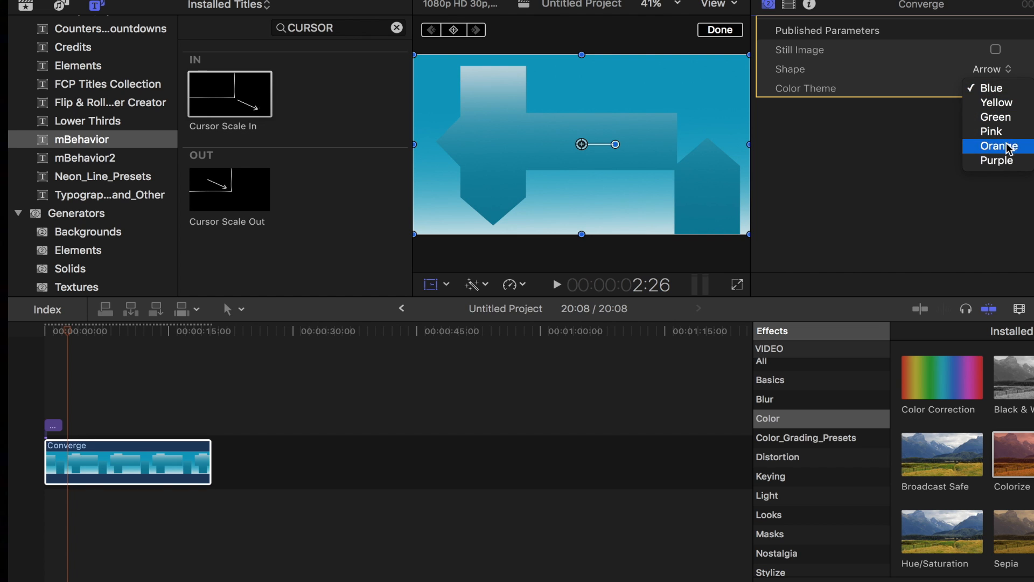
{"action": "left_click", "coordinate": [997, 161]}
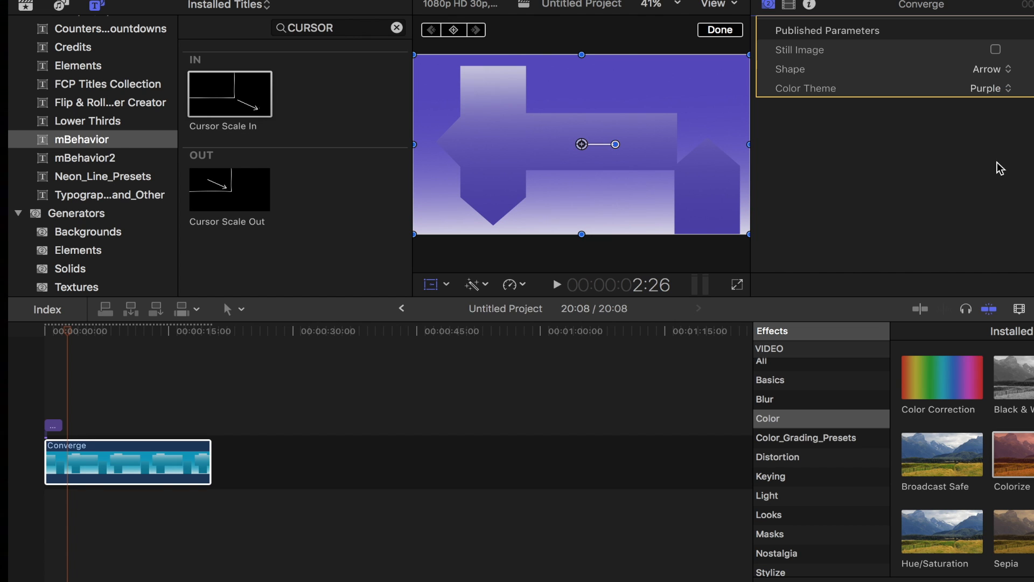
{"action": "mouse_move", "coordinate": [275, 360]}
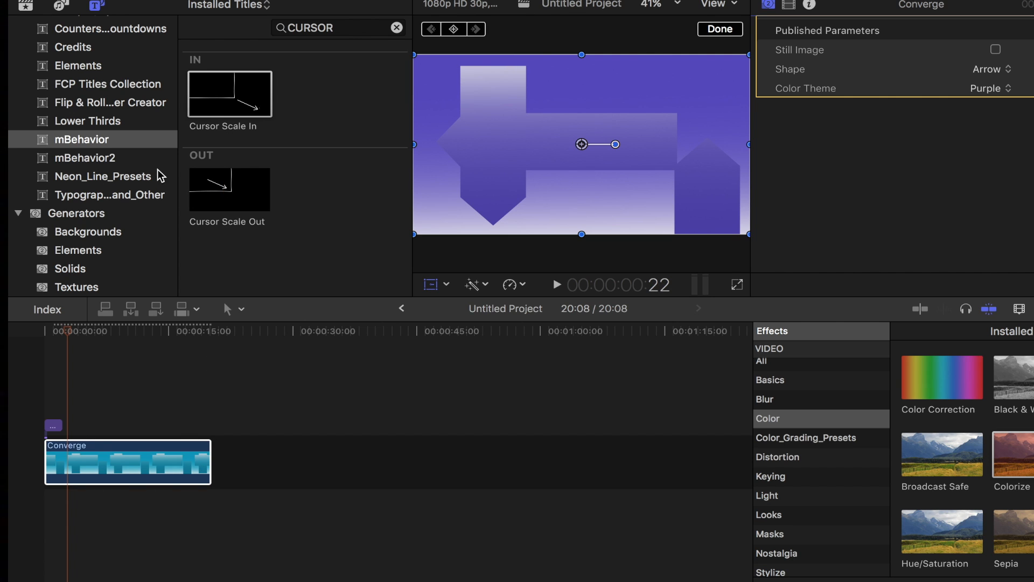
{"action": "left_click", "coordinate": [108, 84]}
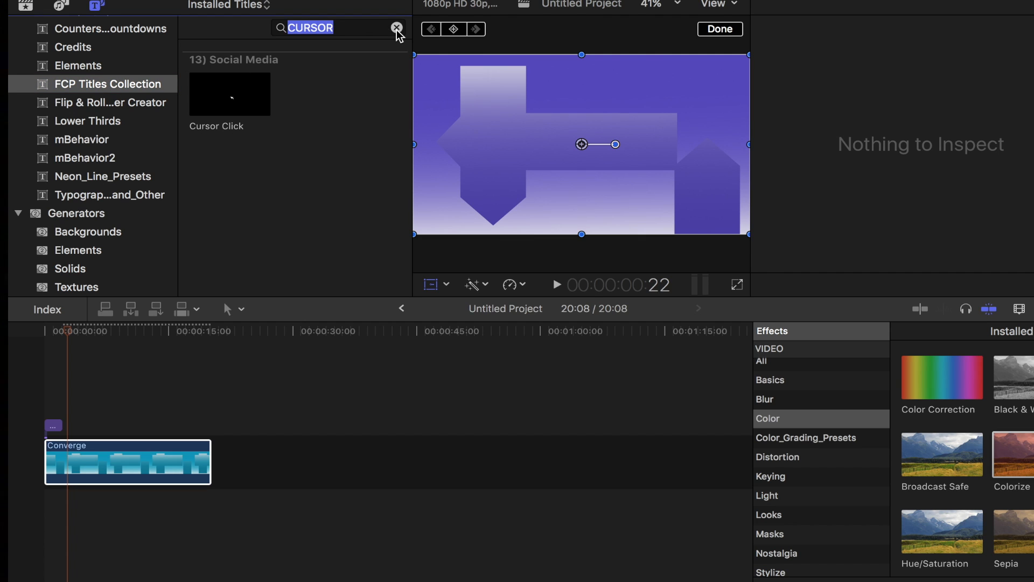
{"action": "left_click", "coordinate": [394, 28]}
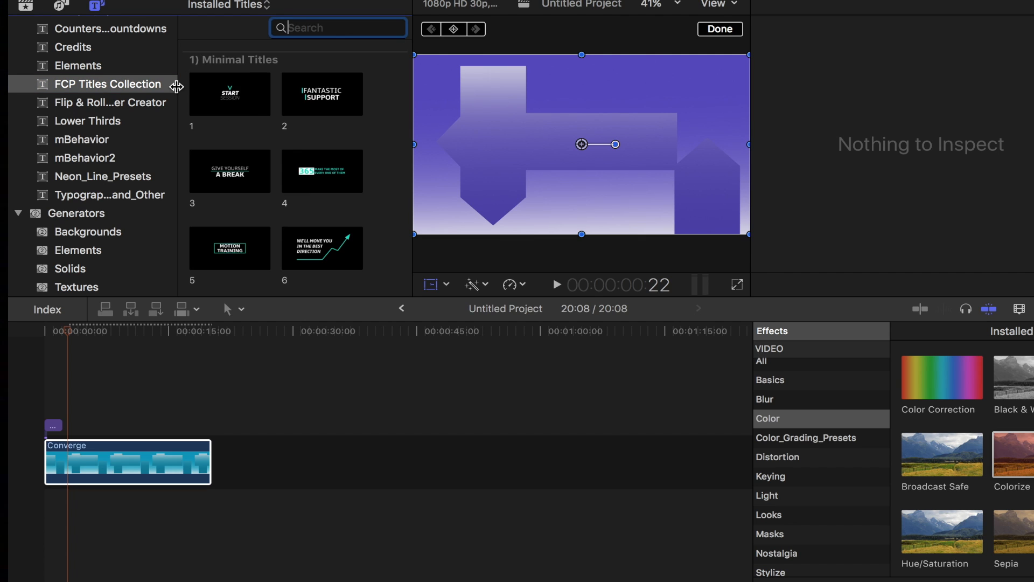
{"action": "scroll", "scroll_direction": "down", "scroll_amount": 3}
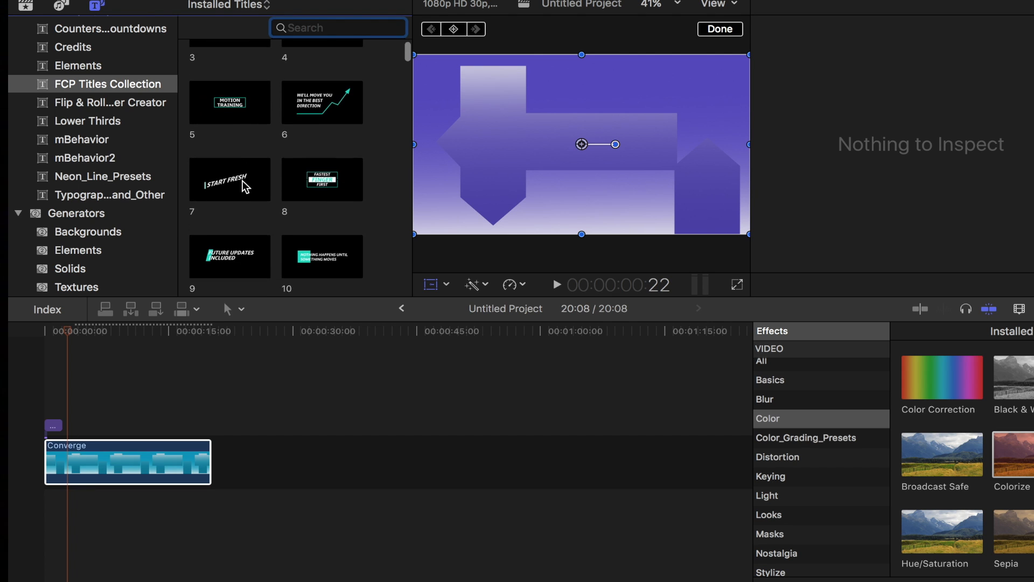
{"action": "scroll", "scroll_direction": "down", "scroll_amount": 3}
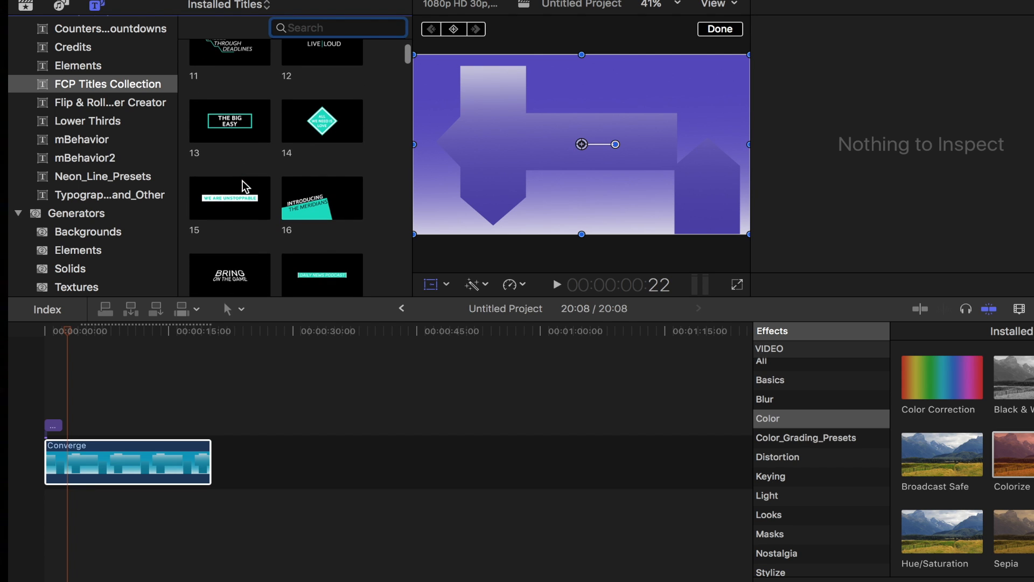
{"action": "scroll", "scroll_direction": "down", "scroll_amount": 3}
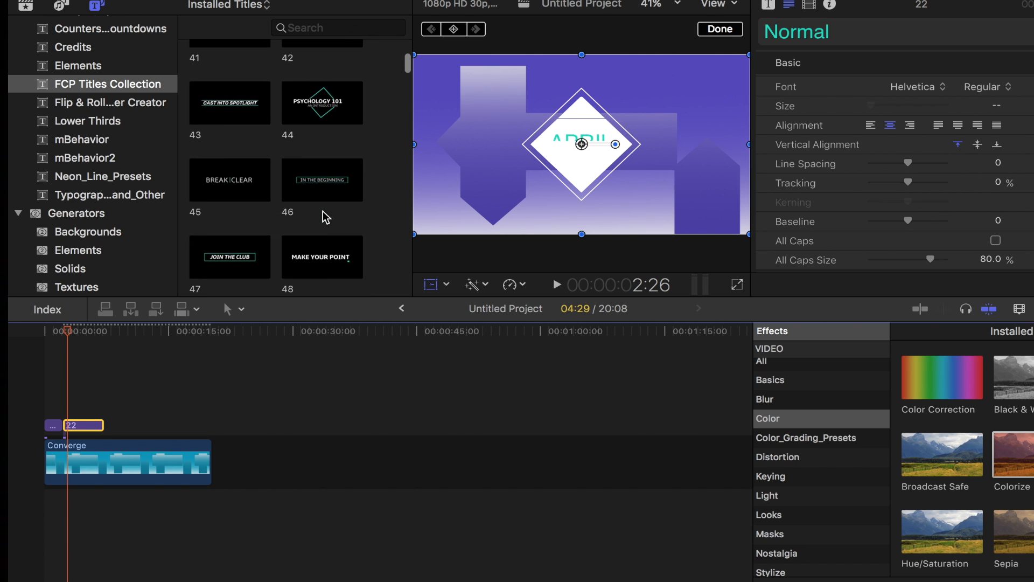
{"action": "scroll", "scroll_direction": "down", "scroll_amount": 3}
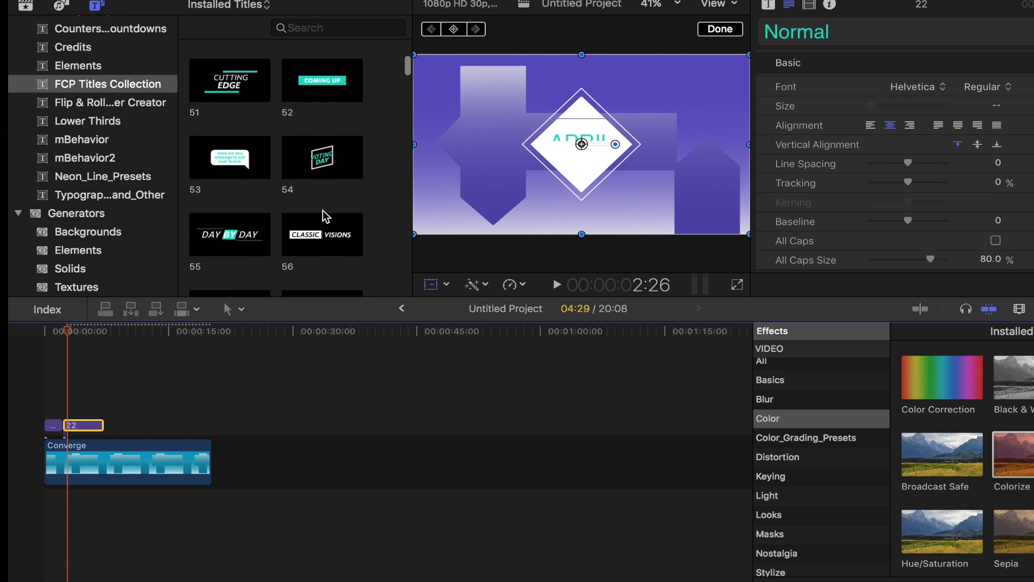
{"action": "scroll", "scroll_direction": "down", "scroll_amount": 3}
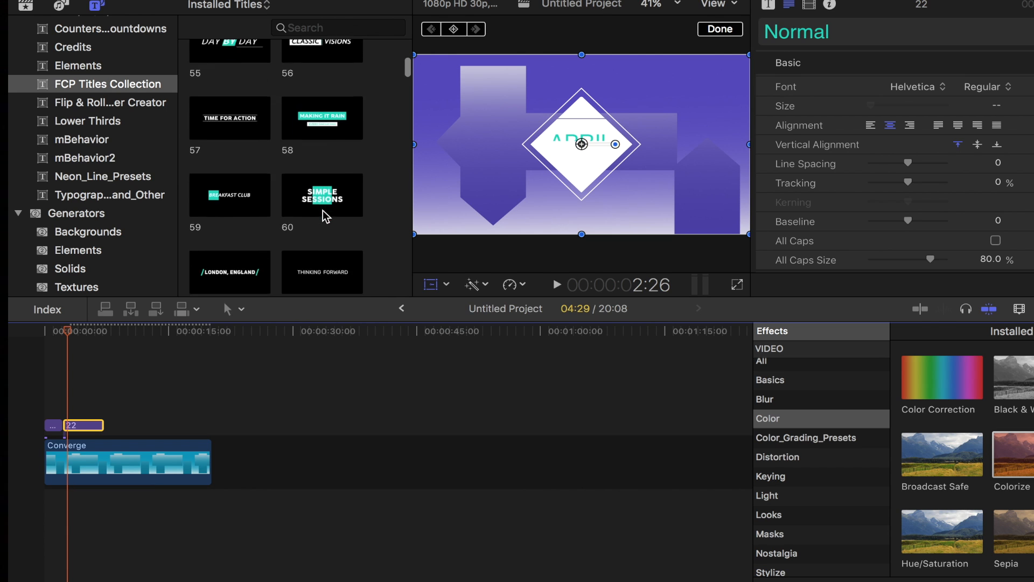
{"action": "scroll", "scroll_direction": "down", "scroll_amount": 3}
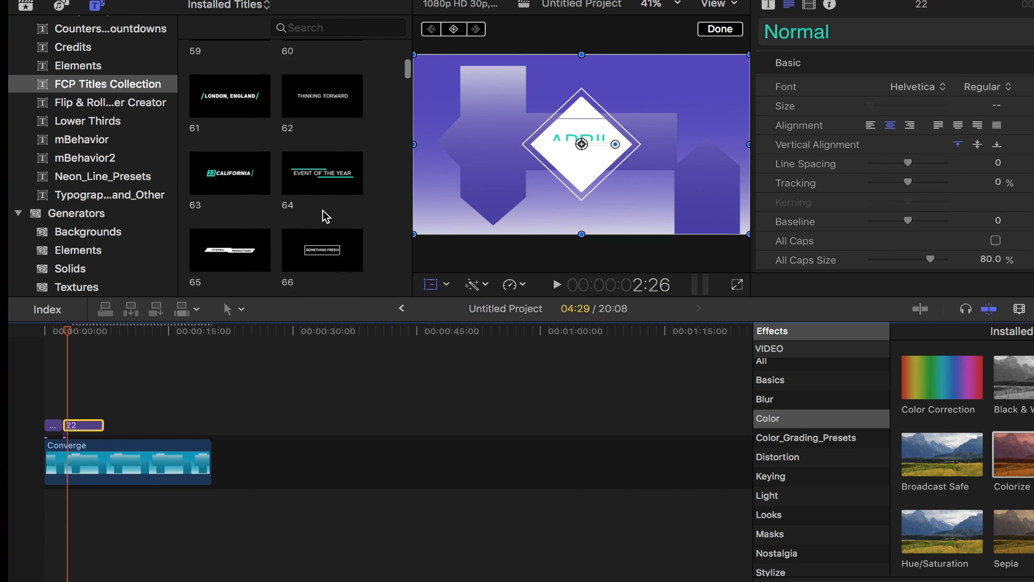
{"action": "scroll", "scroll_direction": "down", "scroll_amount": 3}
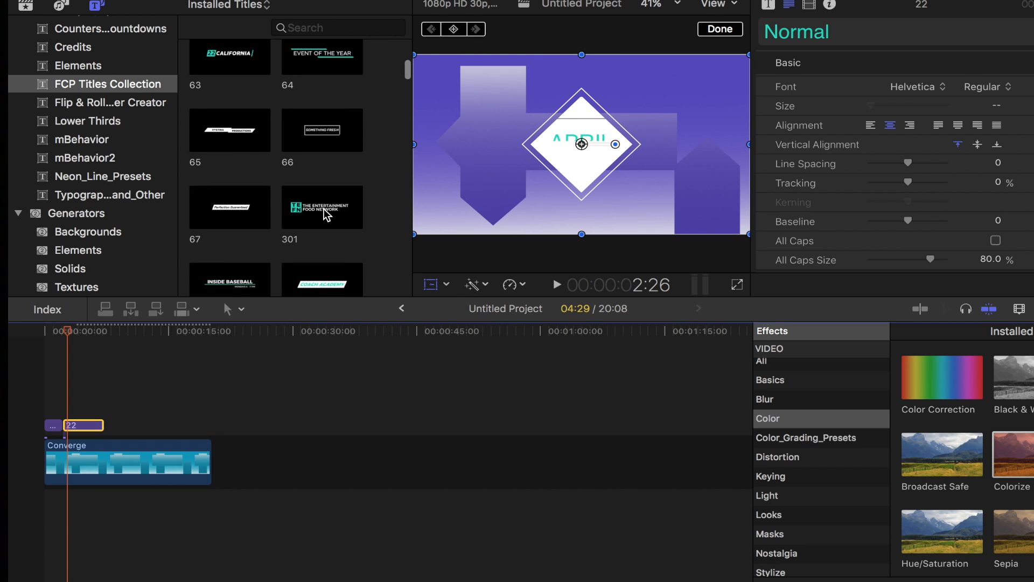
{"action": "scroll", "scroll_direction": "down", "scroll_amount": 3}
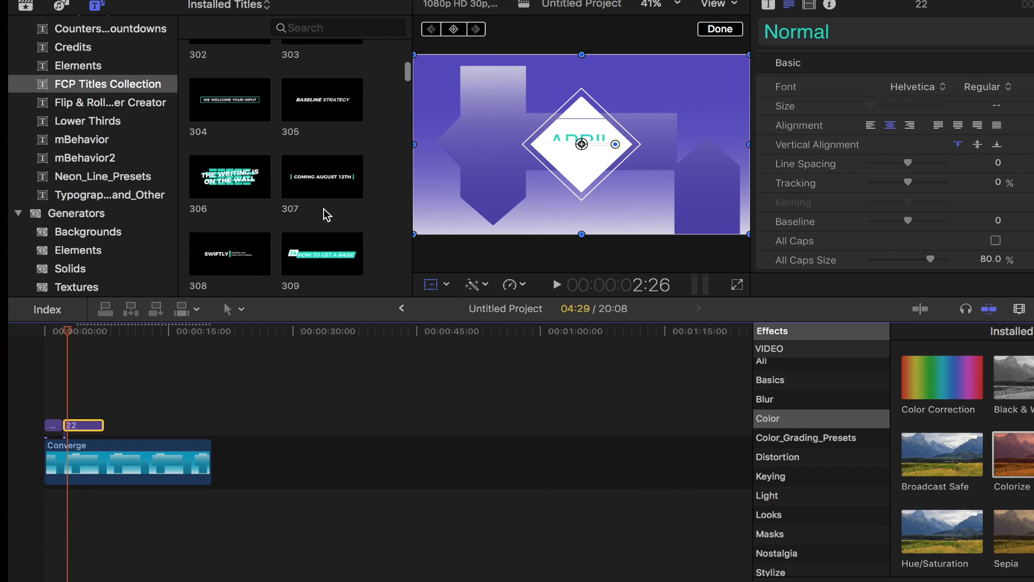
{"action": "scroll", "scroll_direction": "down", "scroll_amount": 3}
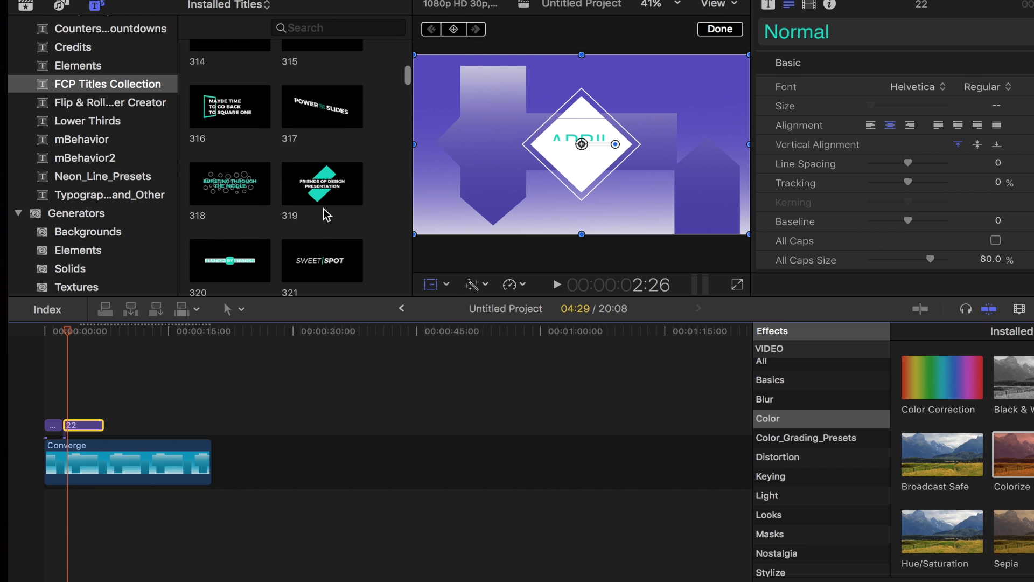
{"action": "scroll", "scroll_direction": "down", "scroll_amount": 3}
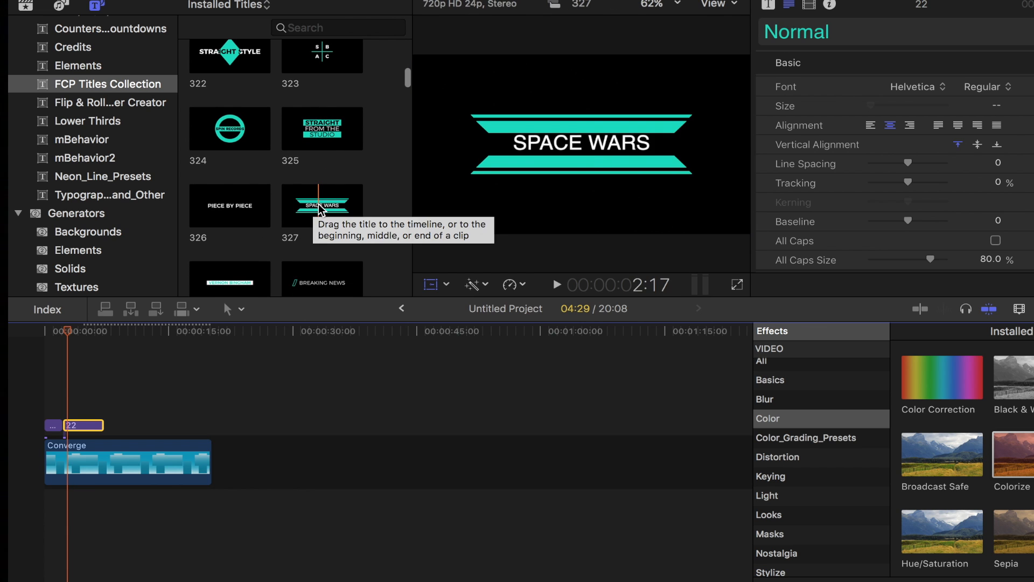
Place the Space Wars title above the existing title and select title clip 22.
{"action": "left_click_drag", "start_coordinate": [320, 205], "coordinate": [74, 406]}
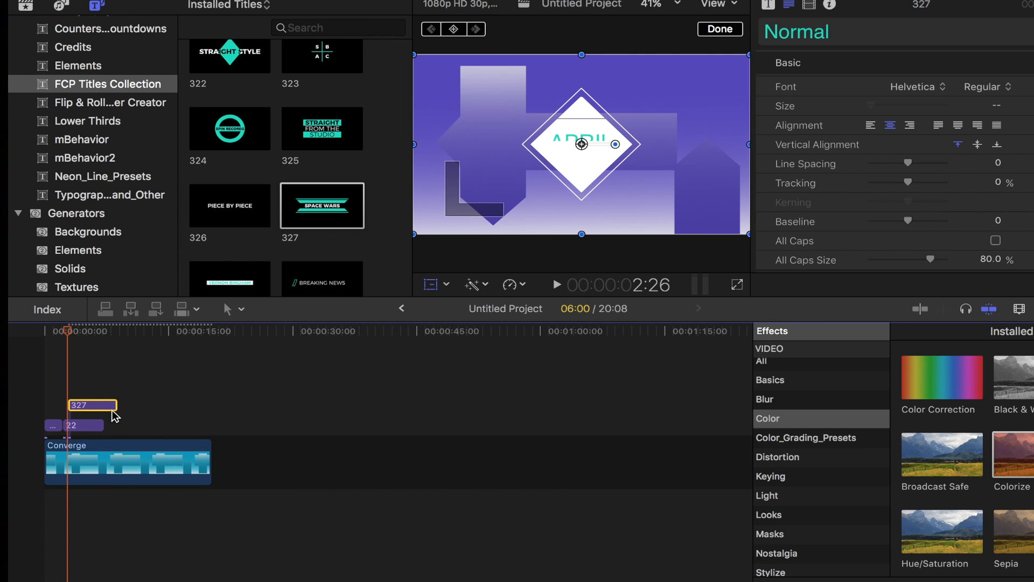
{"action": "left_click", "coordinate": [75, 426]}
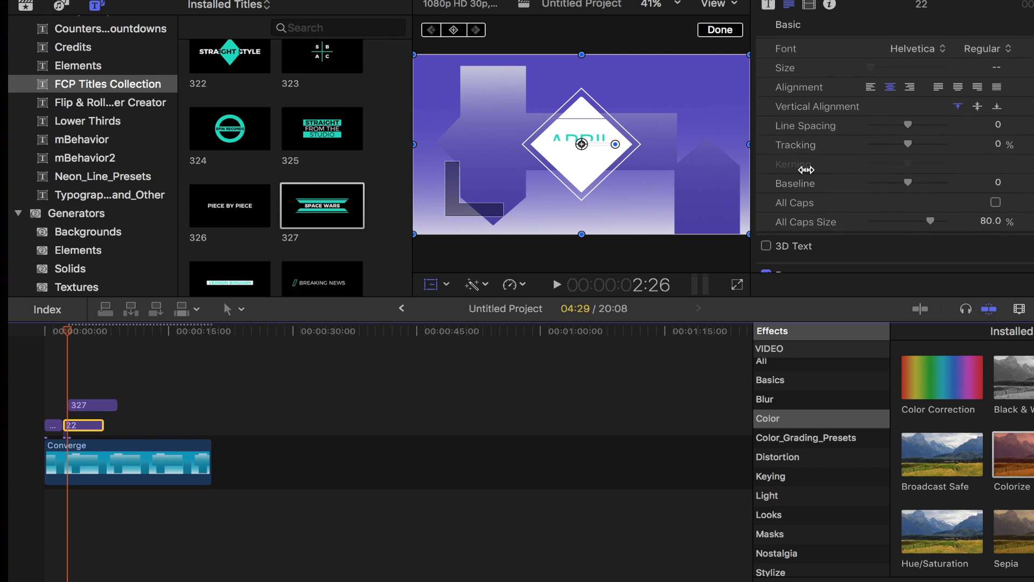
{"action": "scroll", "scroll_direction": "down", "scroll_amount": 3}
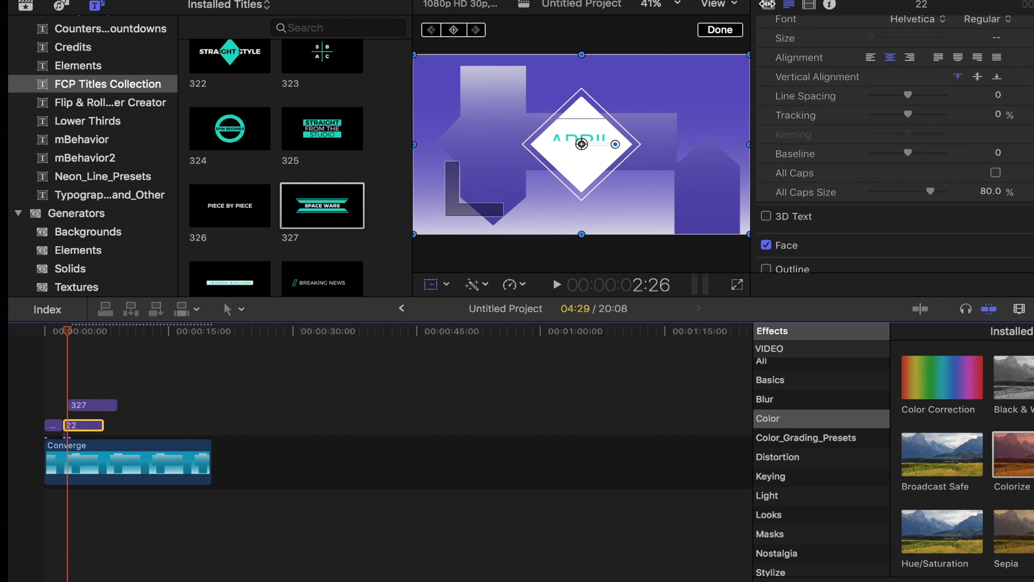
Clear title 22's APRIL text and set its Rectangle Mode to Gradient.
{"action": "left_click", "coordinate": [767, 5]}
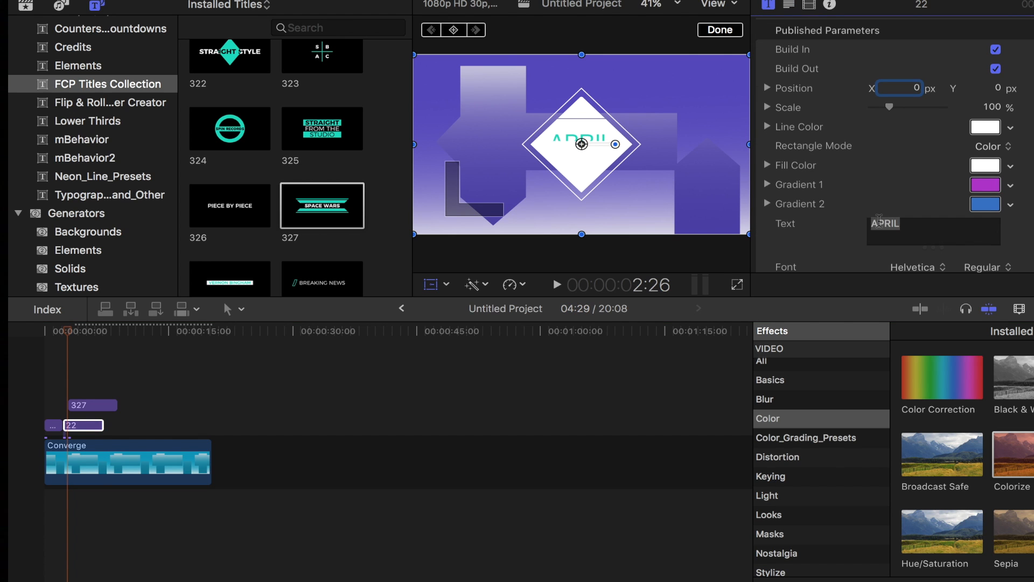
{"action": "double_click", "coordinate": [884, 224]}
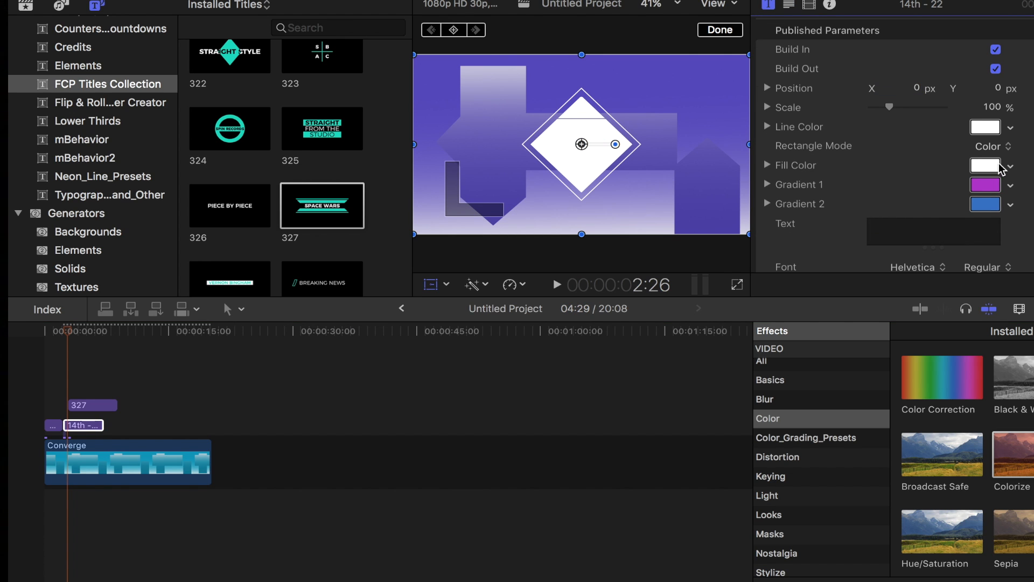
{"action": "mouse_move", "coordinate": [998, 153]}
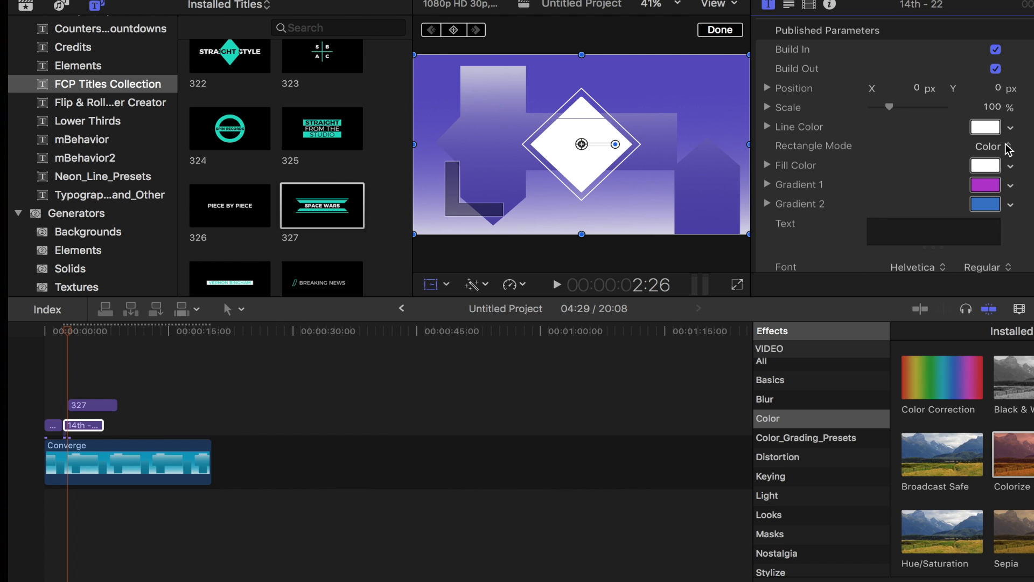
{"action": "left_click", "coordinate": [1009, 147]}
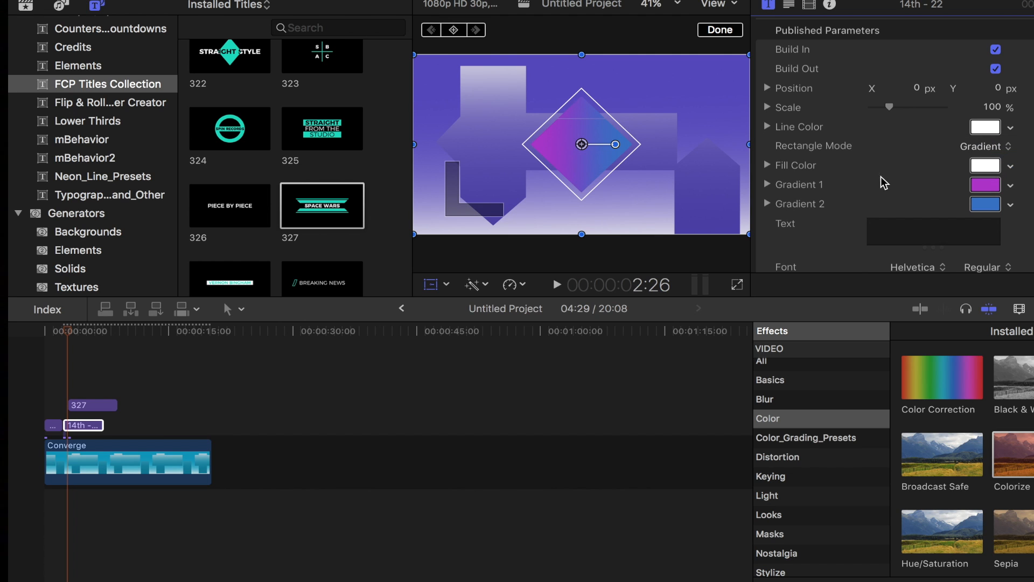
{"action": "mouse_move", "coordinate": [855, 161]}
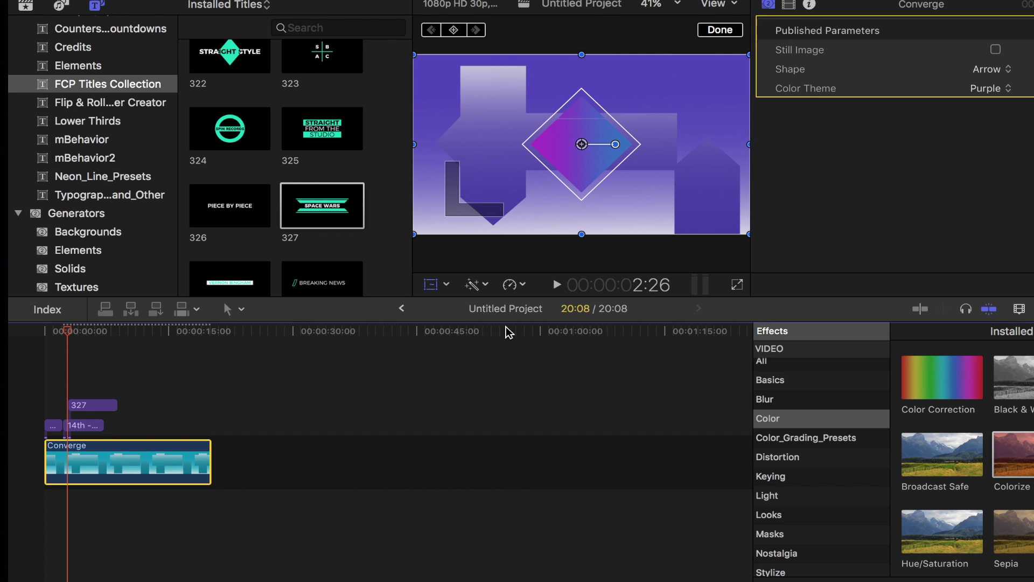
{"action": "mouse_move", "coordinate": [925, 310]}
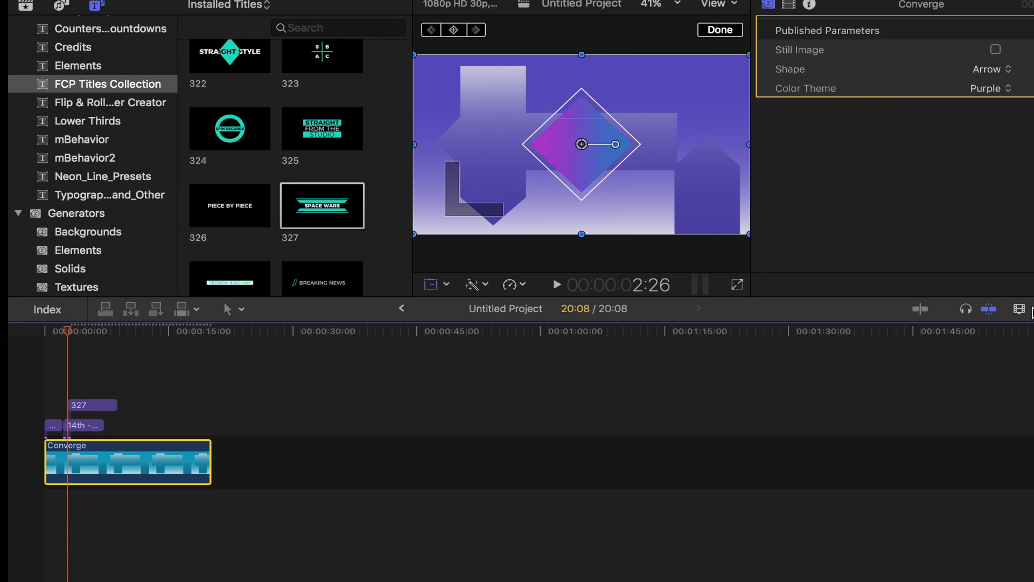
Apply the Tint colour effect to the Converge clip to darken it.
{"action": "left_click", "coordinate": [1018, 308]}
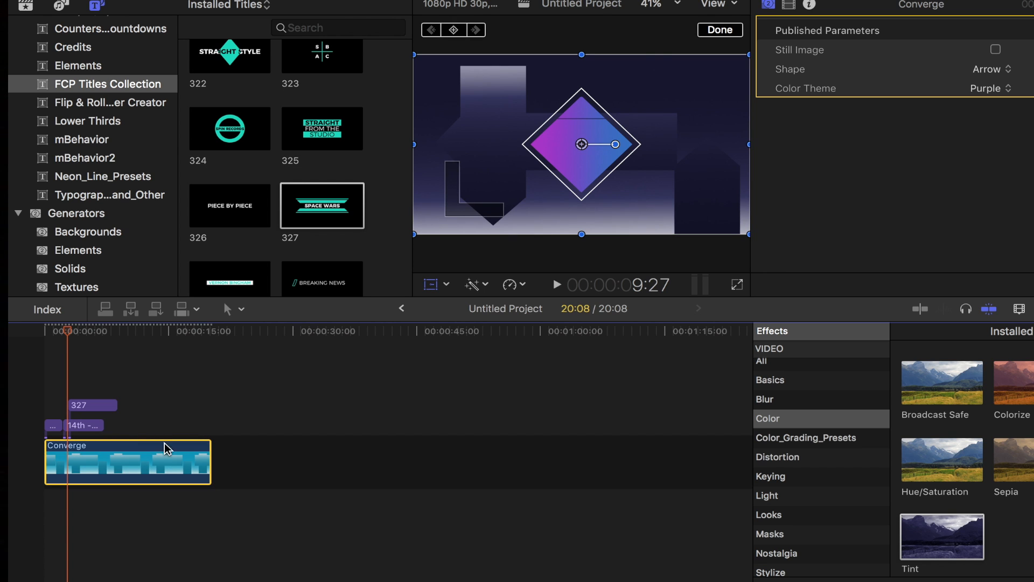
{"action": "left_click", "coordinate": [81, 426]}
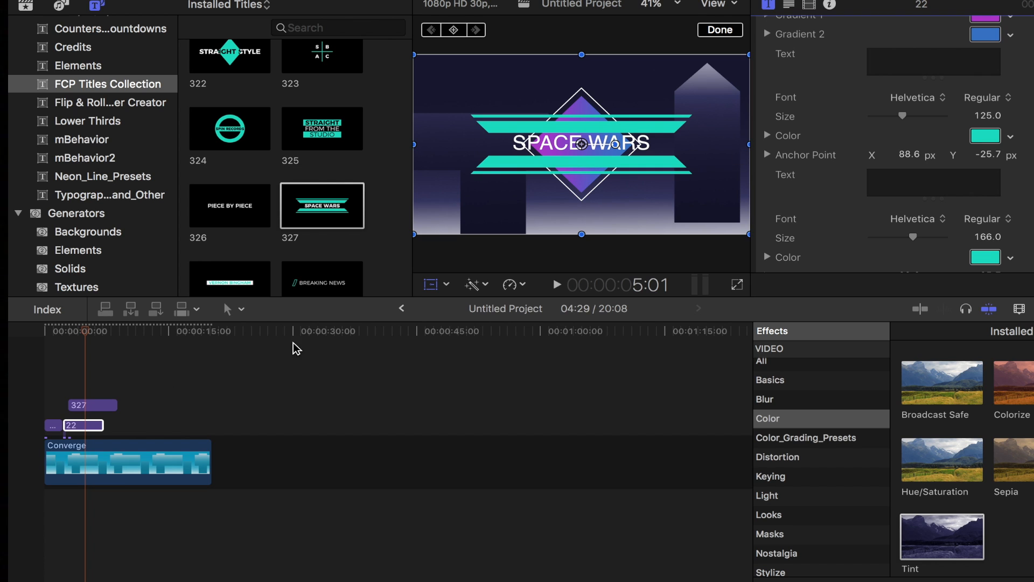
Change the Space Wars title text to WATCH ME LEARN in the Korataki font.
{"action": "left_click", "coordinate": [90, 405]}
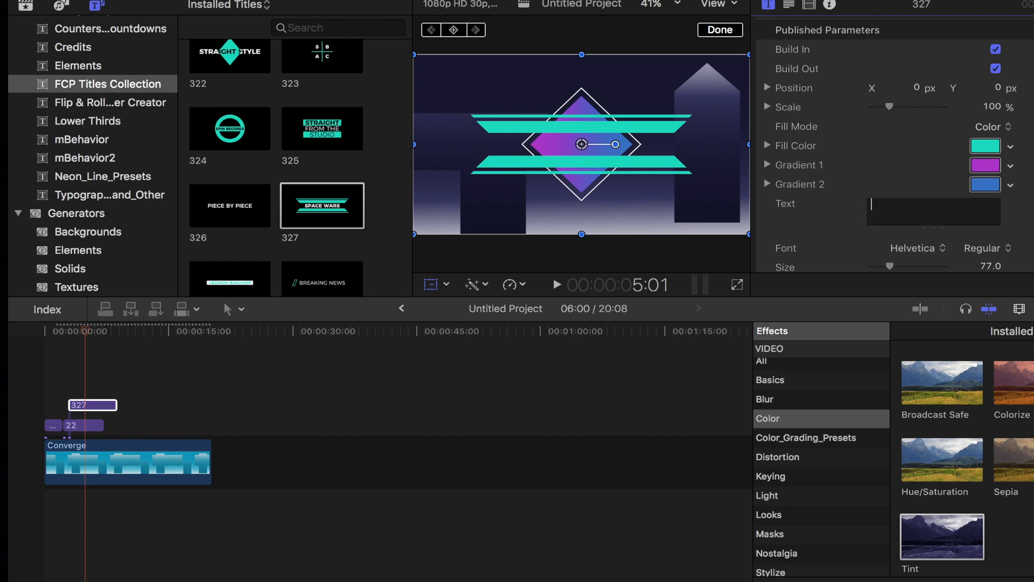
{"action": "type", "text": "WATCH ME LEARN"}
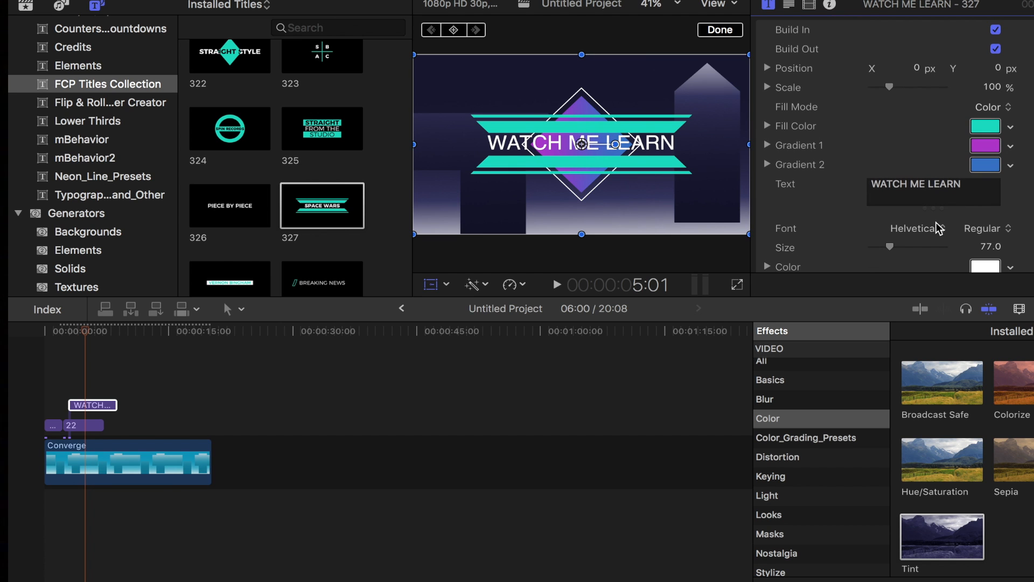
{"action": "left_click", "coordinate": [915, 229]}
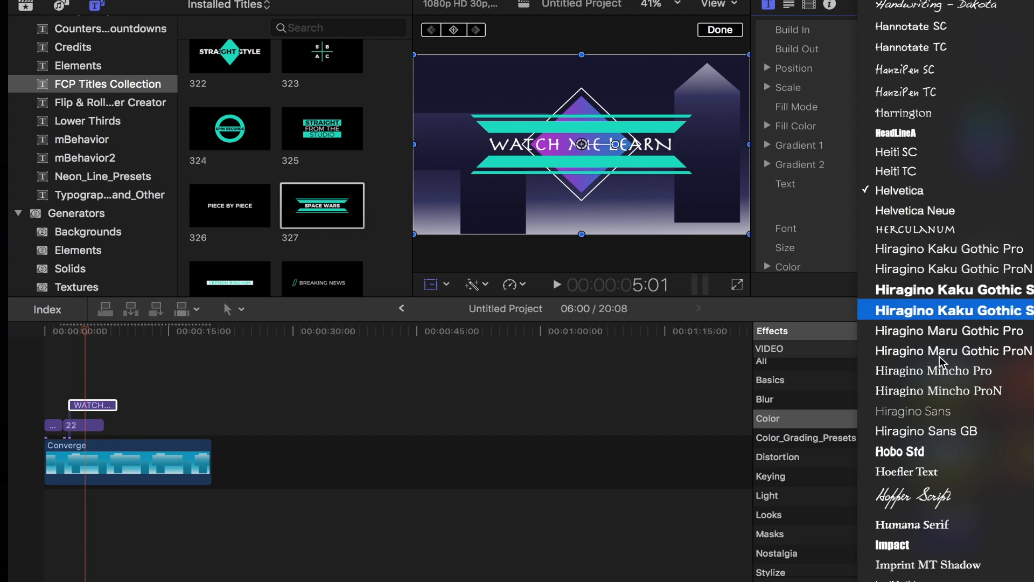
{"action": "scroll", "scroll_direction": "down", "scroll_amount": 3}
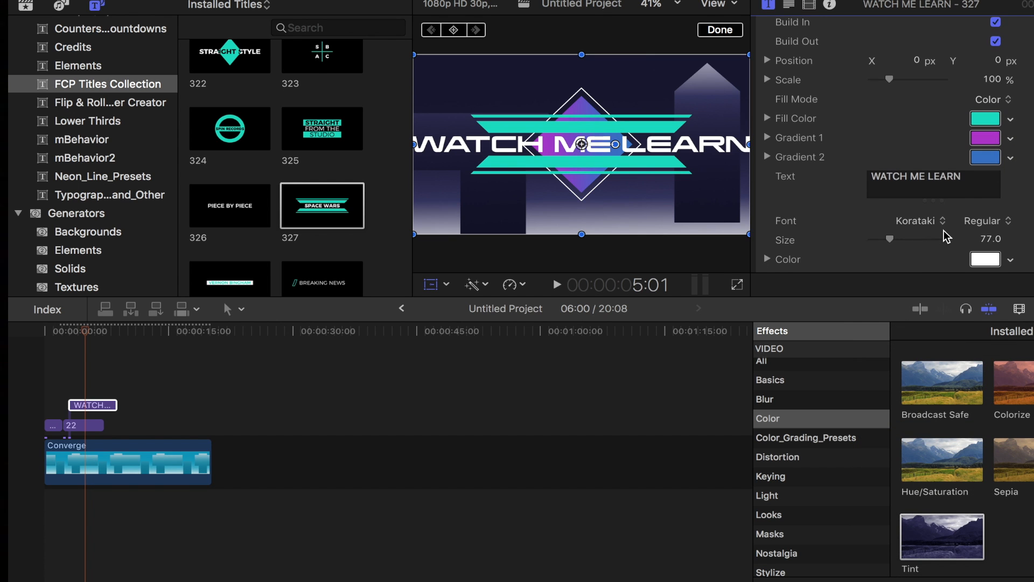
Reduce the title's text Size to about 65 so it fits the diamond.
{"action": "left_click_drag", "start_coordinate": [890, 238], "coordinate": [880, 238]}
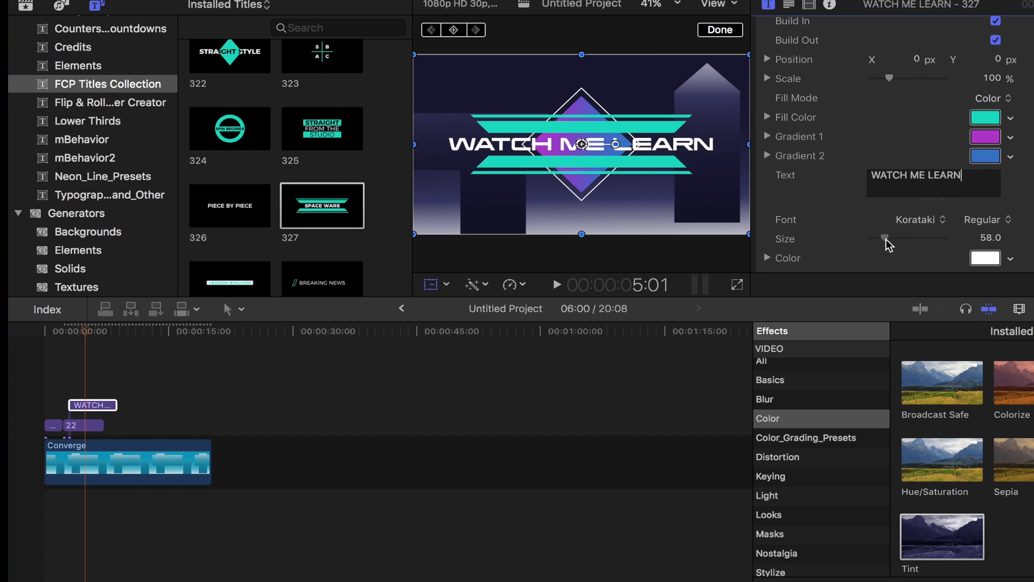
{"action": "left_click_drag", "start_coordinate": [880, 237], "coordinate": [894, 237]}
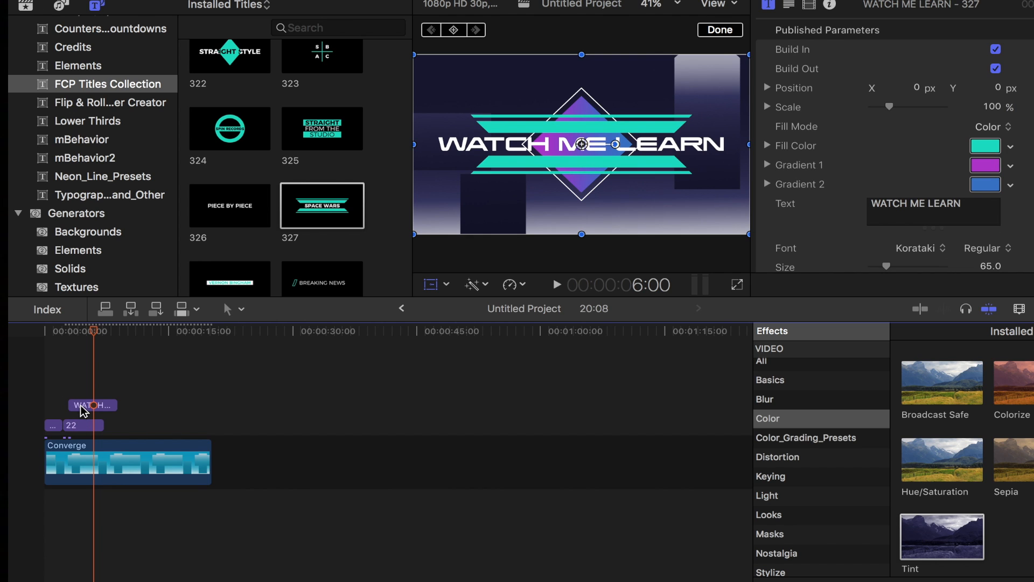
Scale the WATCH ME LEARN title up to 112%.
{"action": "left_click", "coordinate": [91, 405]}
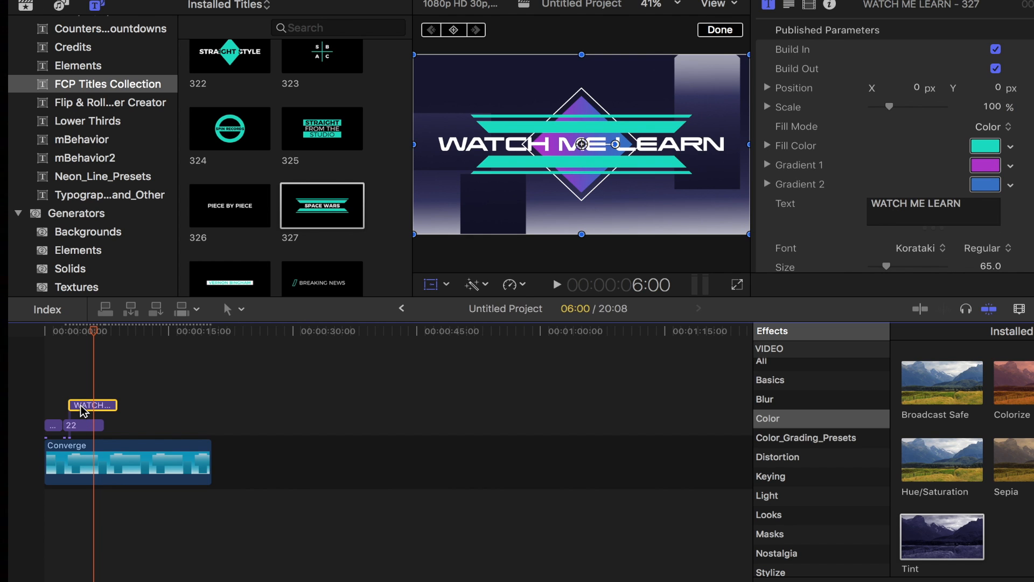
{"action": "mouse_move", "coordinate": [91, 412]}
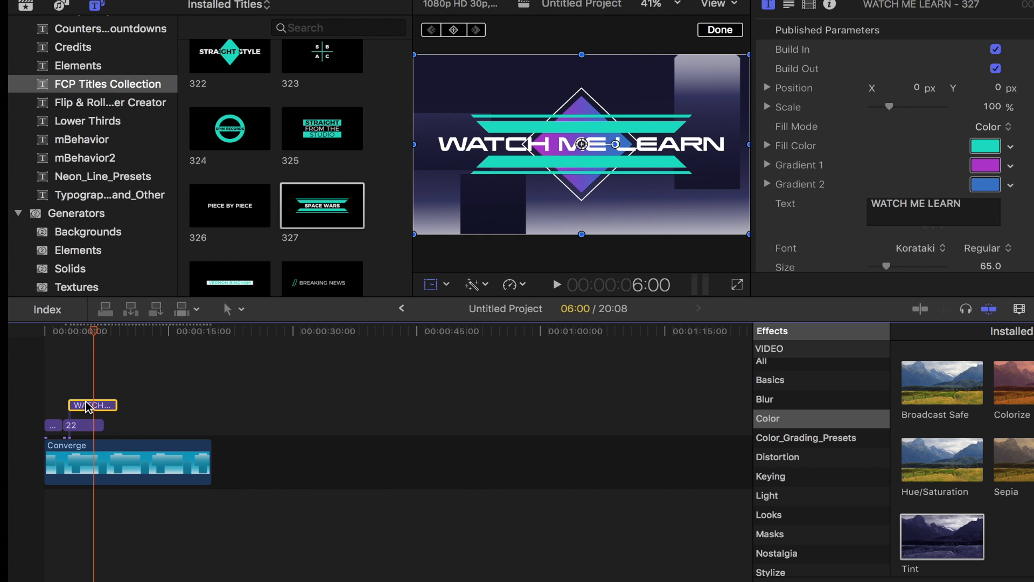
{"action": "mouse_move", "coordinate": [530, 179]}
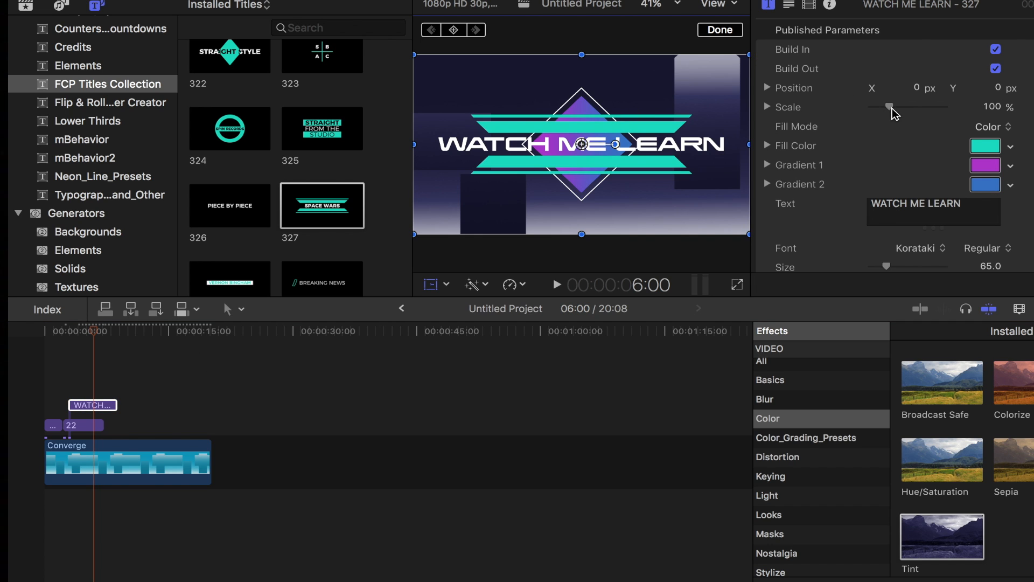
{"action": "left_click_drag", "start_coordinate": [888, 107], "coordinate": [894, 106]}
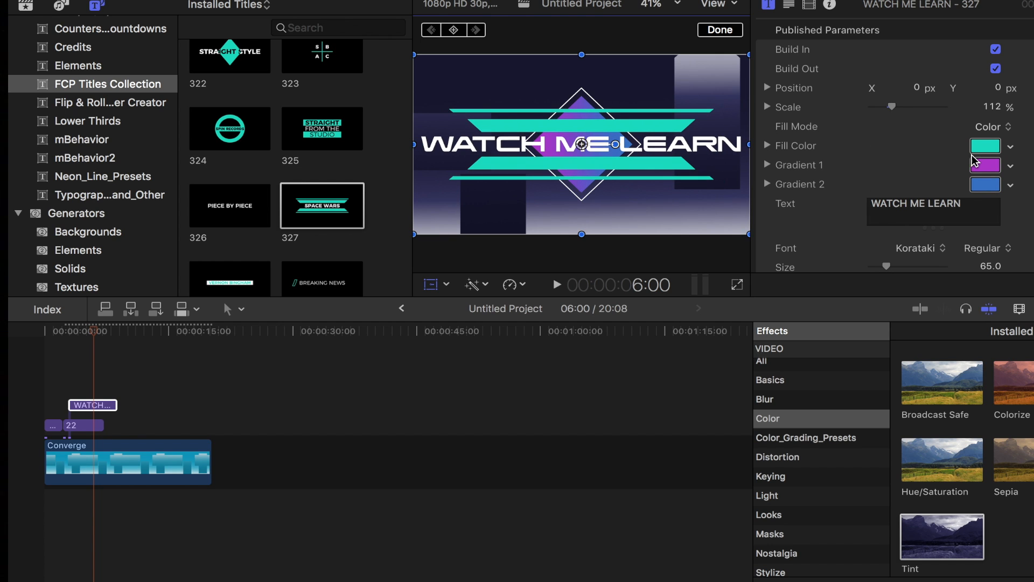
Recolour the title's teal bar fill to a muted grey-purple.
{"action": "left_click", "coordinate": [985, 147]}
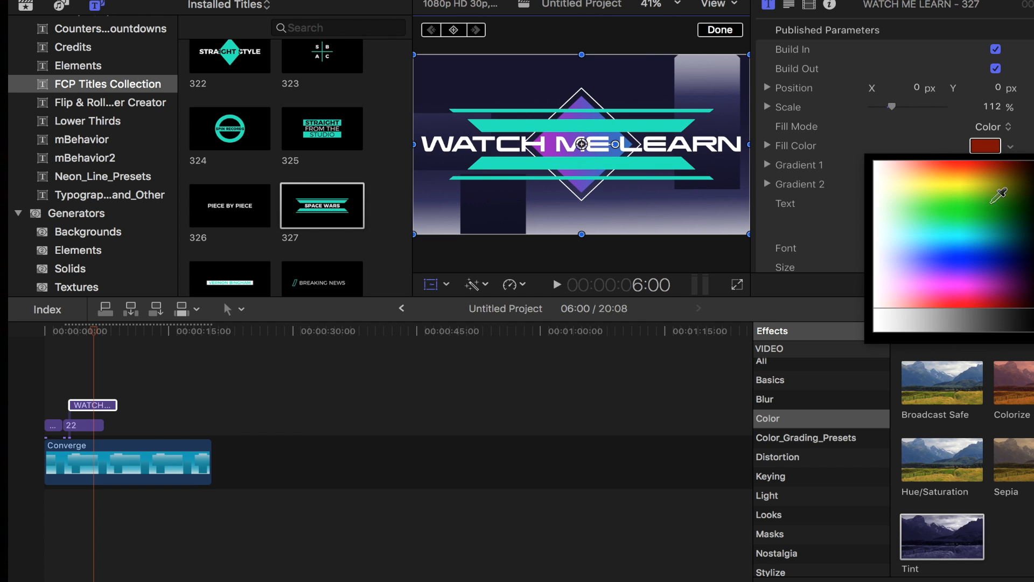
{"action": "left_click", "coordinate": [978, 269]}
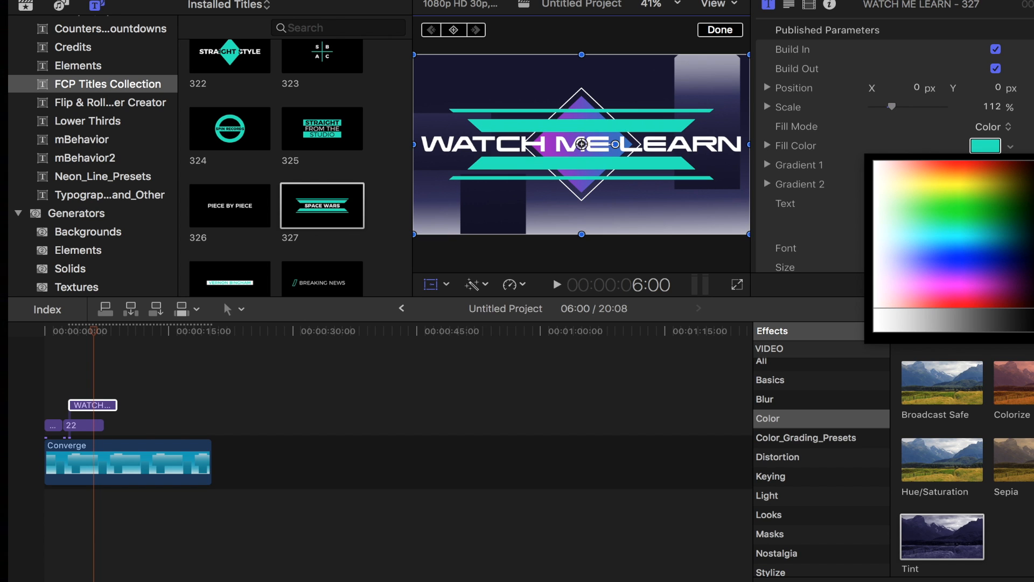
{"action": "left_click", "coordinate": [1016, 146]}
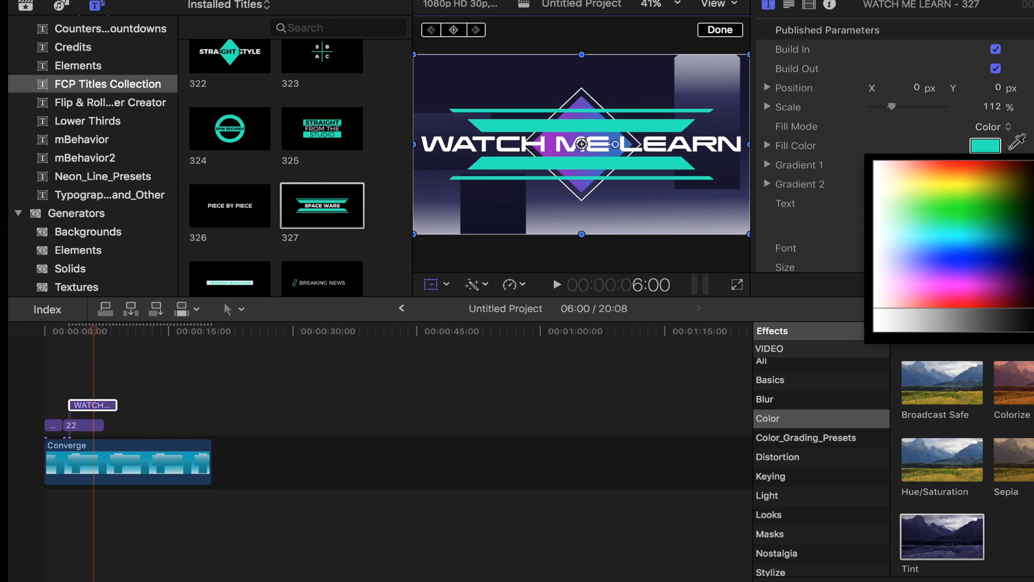
{"action": "left_click", "coordinate": [185, 5]}
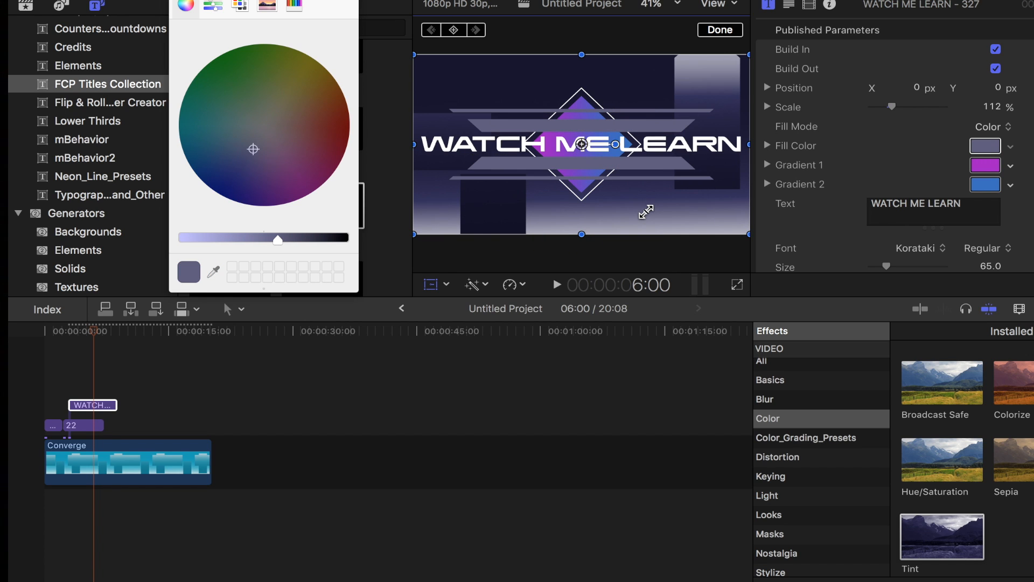
{"action": "mouse_move", "coordinate": [91, 428]}
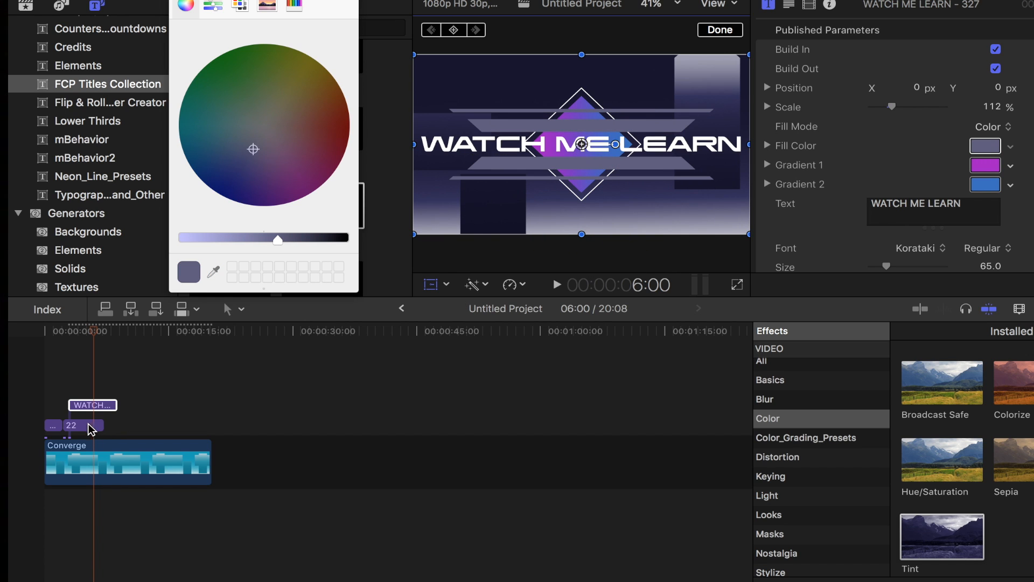
Set clip 22's Gradient 1 and Gradient 2 colours to black and dark grey.
{"action": "left_click", "coordinate": [81, 425]}
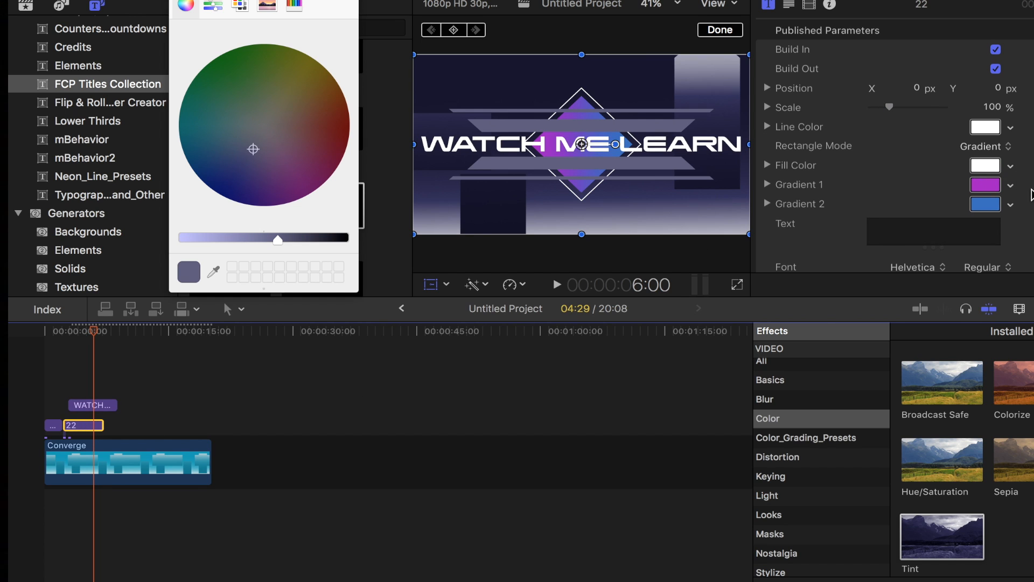
{"action": "mouse_move", "coordinate": [999, 190]}
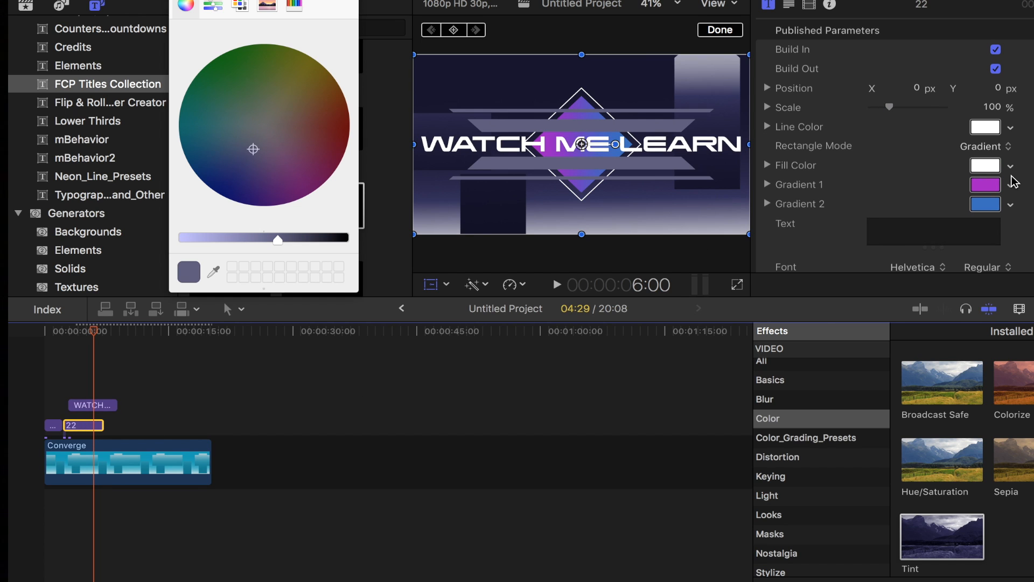
{"action": "mouse_move", "coordinate": [1008, 186]}
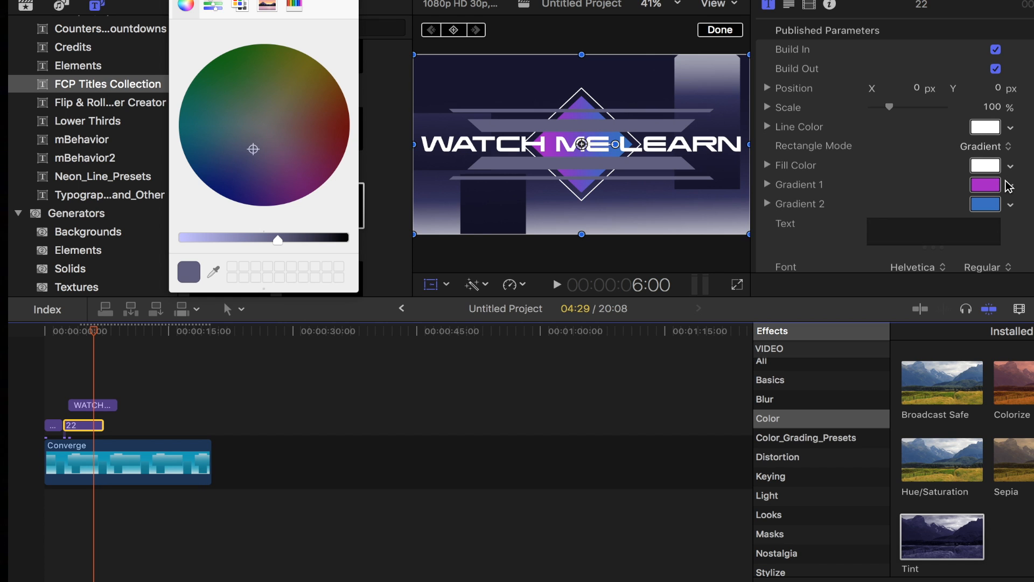
{"action": "left_click", "coordinate": [980, 185]}
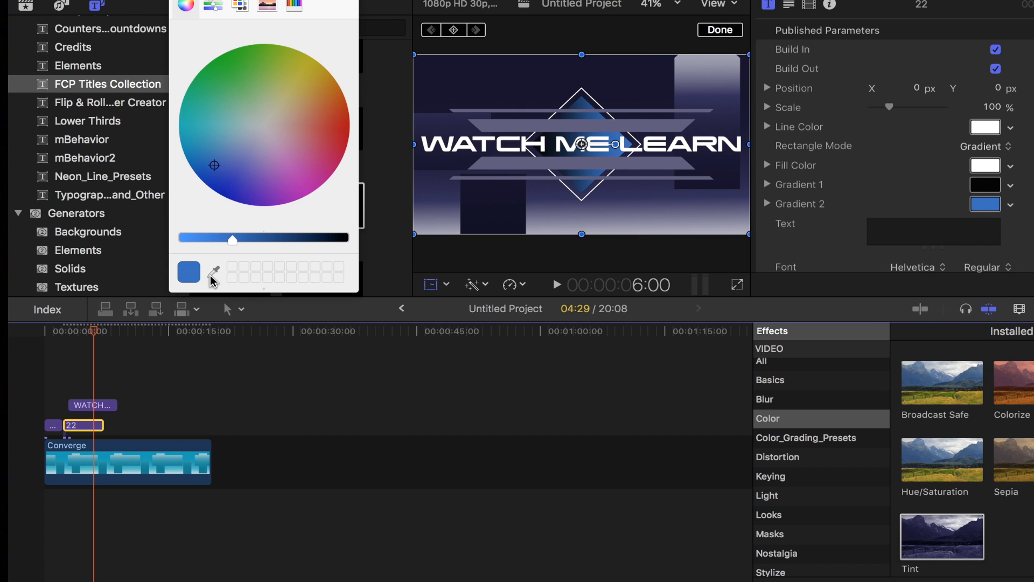
{"action": "left_click", "coordinate": [213, 271]}
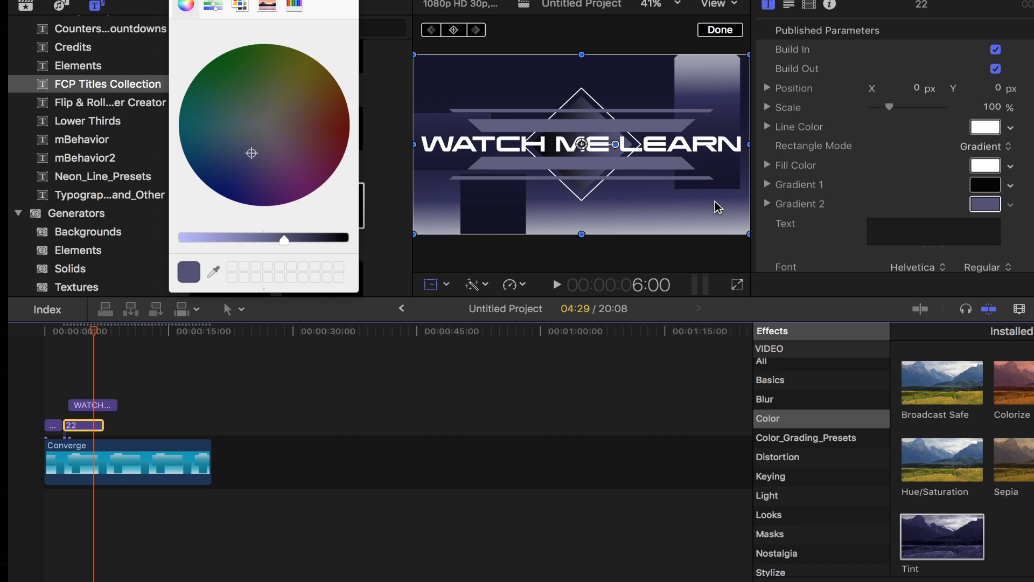
{"action": "mouse_move", "coordinate": [615, 288]}
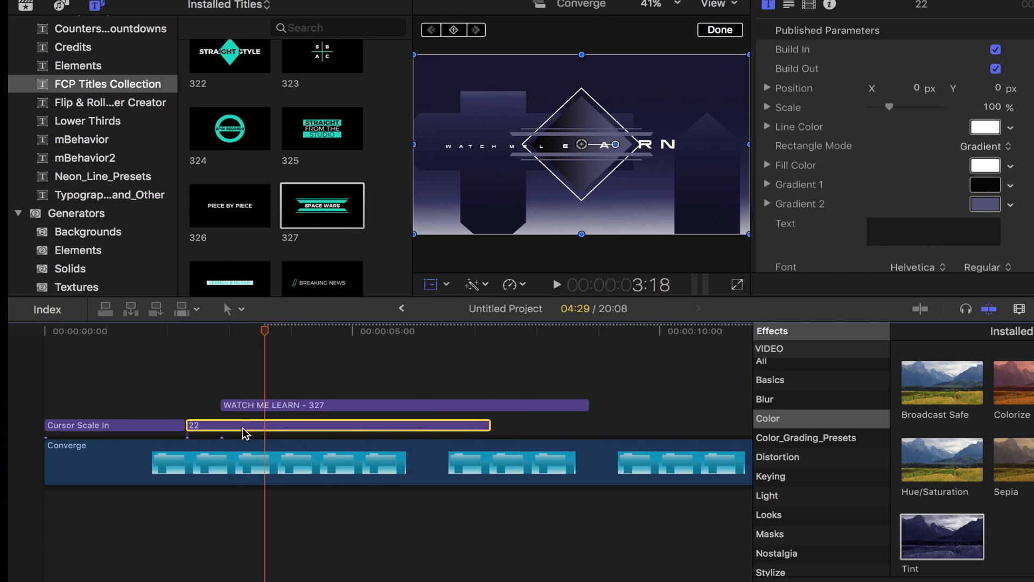
Slide the 22 and WATCH ME LEARN clips earlier and trim all clips to end at 5:00.
{"action": "left_click_drag", "start_coordinate": [488, 425], "coordinate": [454, 425]}
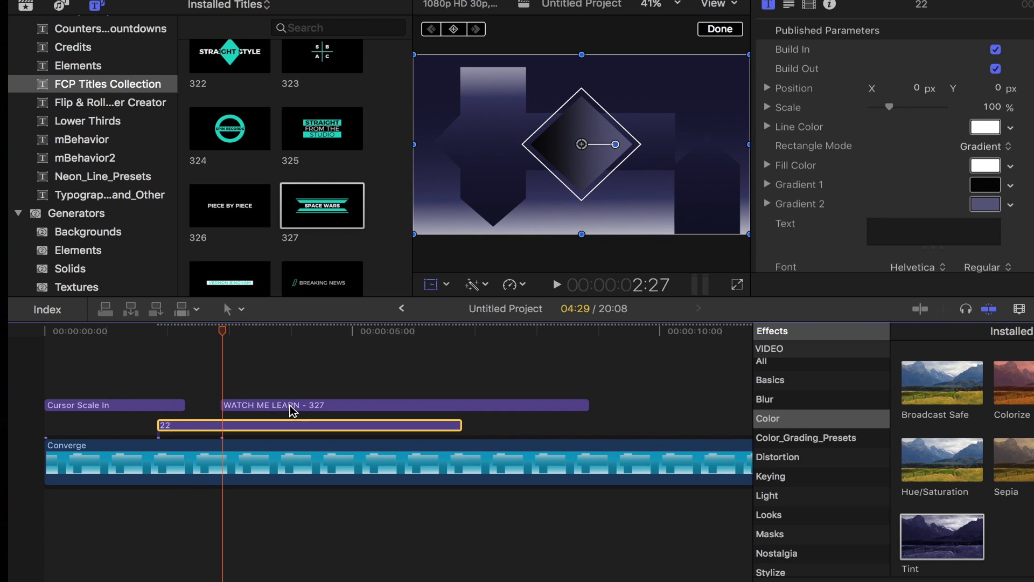
{"action": "left_click_drag", "start_coordinate": [290, 405], "coordinate": [236, 407]}
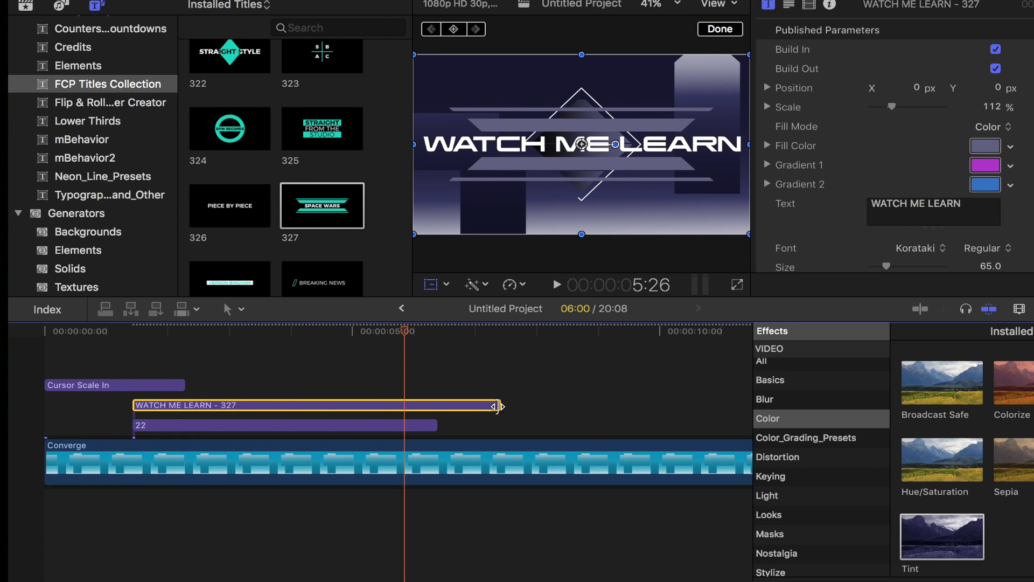
{"action": "left_click_drag", "start_coordinate": [496, 404], "coordinate": [353, 405]}
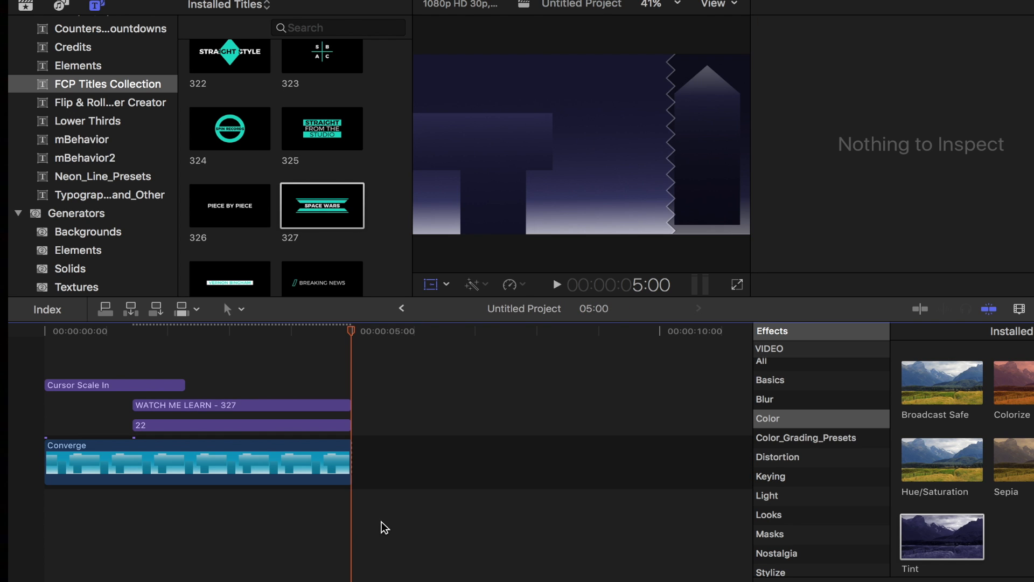
{"action": "mouse_move", "coordinate": [389, 392]}
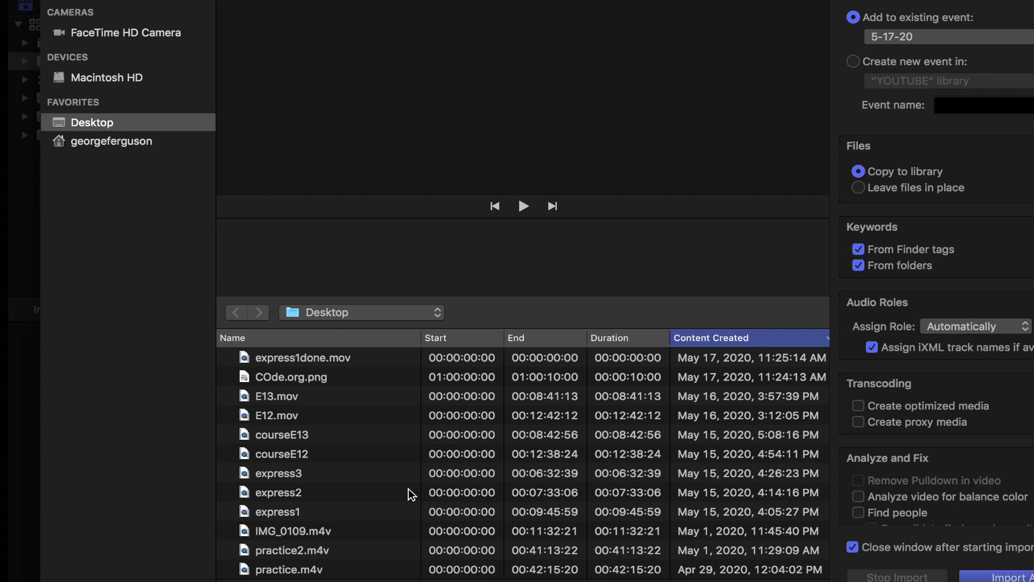
Select the number 3 whoosh swoosh file in the sounds folder, preview it and import it.
{"action": "scroll", "scroll_direction": "down", "scroll_amount": 3}
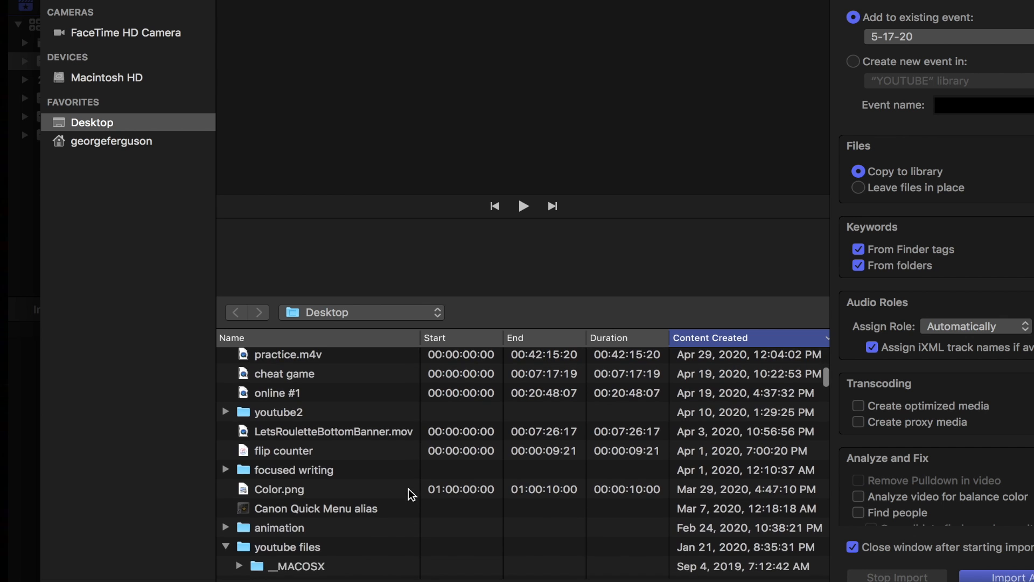
{"action": "scroll", "scroll_direction": "down", "scroll_amount": 3}
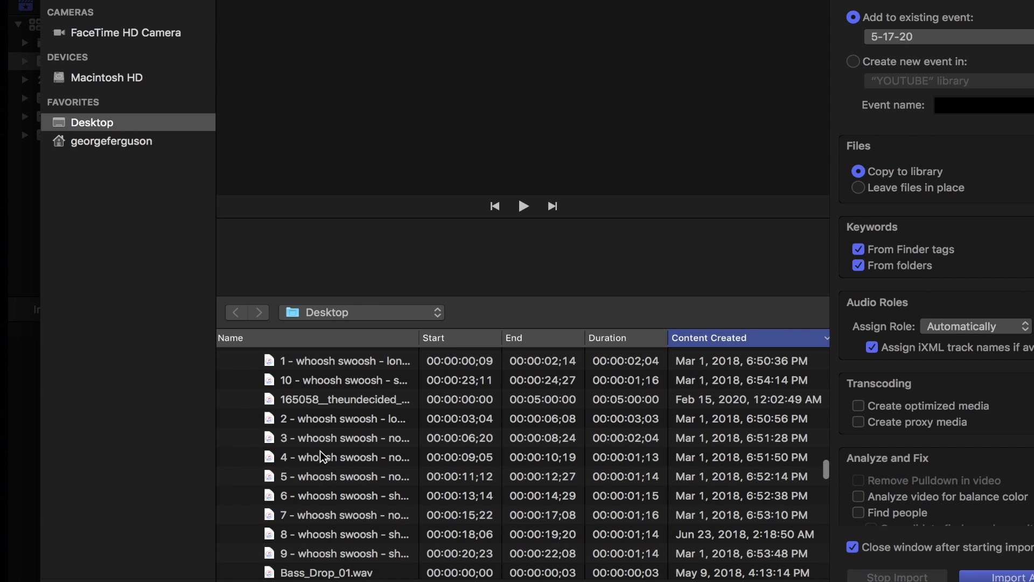
{"action": "left_click", "coordinate": [346, 437]}
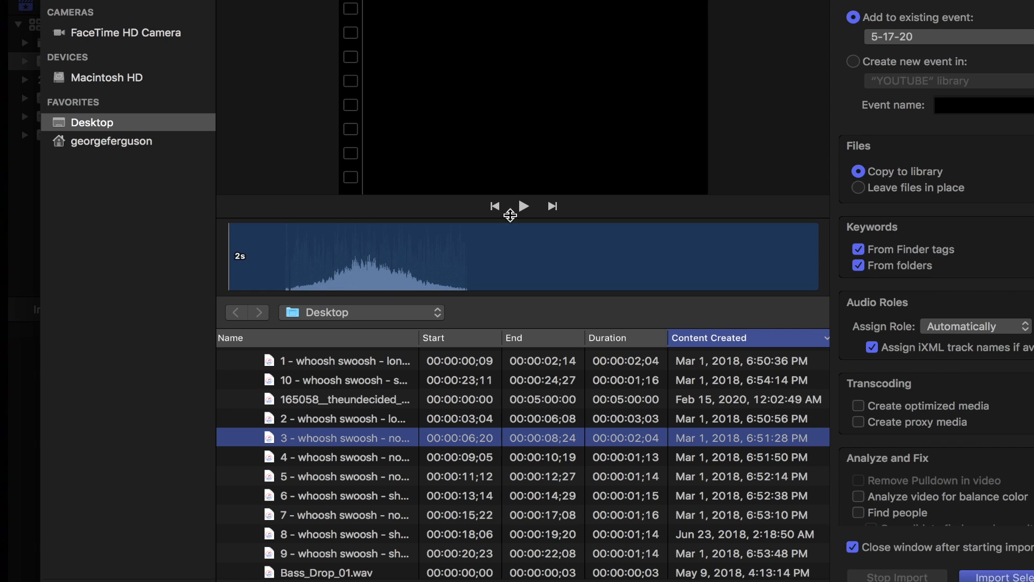
{"action": "left_click", "coordinate": [525, 206]}
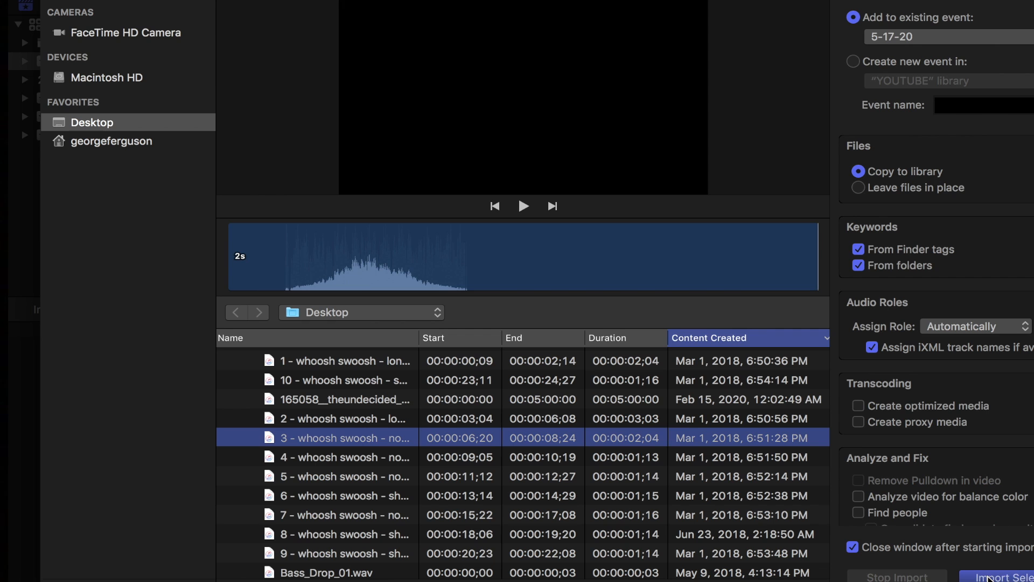
{"action": "left_click", "coordinate": [1006, 578]}
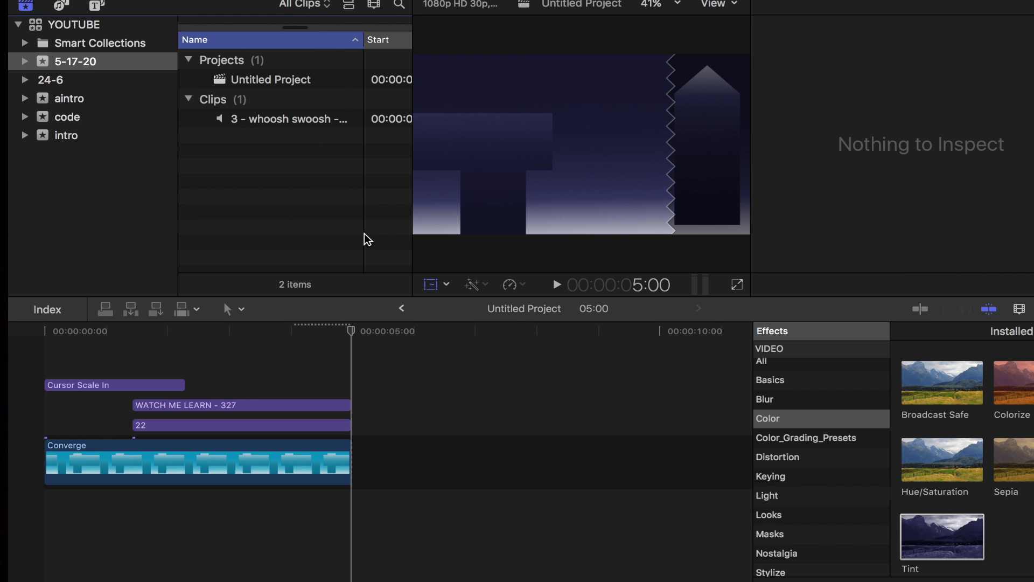
{"action": "mouse_move", "coordinate": [293, 146]}
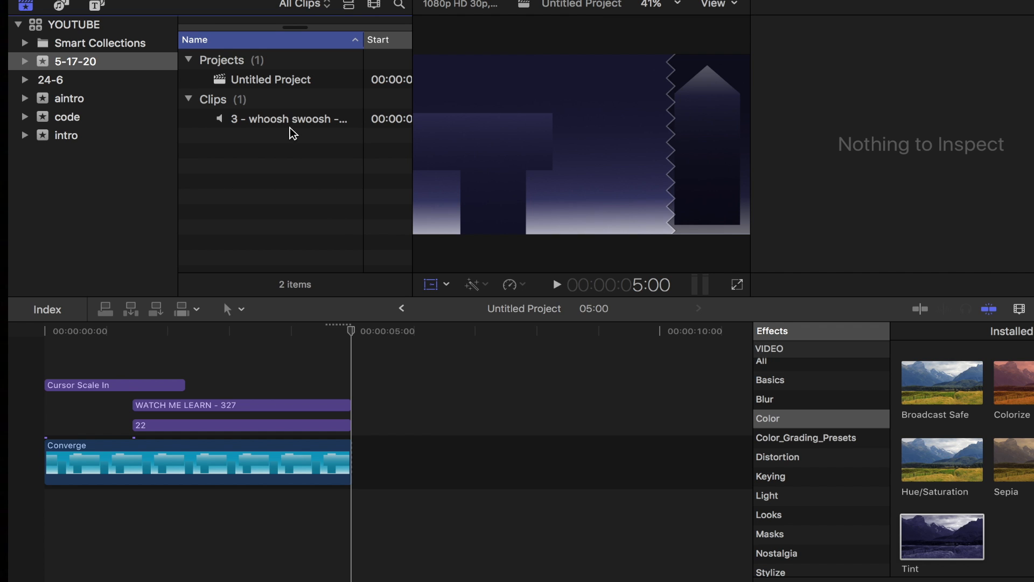
Place the whoosh under the background clip, trim it shorter and add a second copy later.
{"action": "left_click_drag", "start_coordinate": [289, 118], "coordinate": [199, 486]}
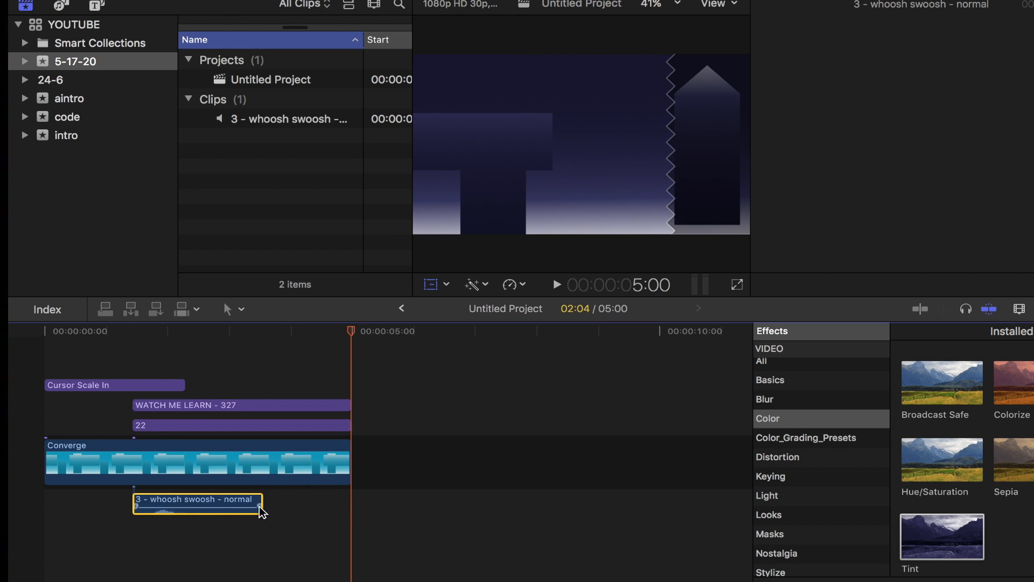
{"action": "left_click_drag", "start_coordinate": [261, 510], "coordinate": [211, 504]}
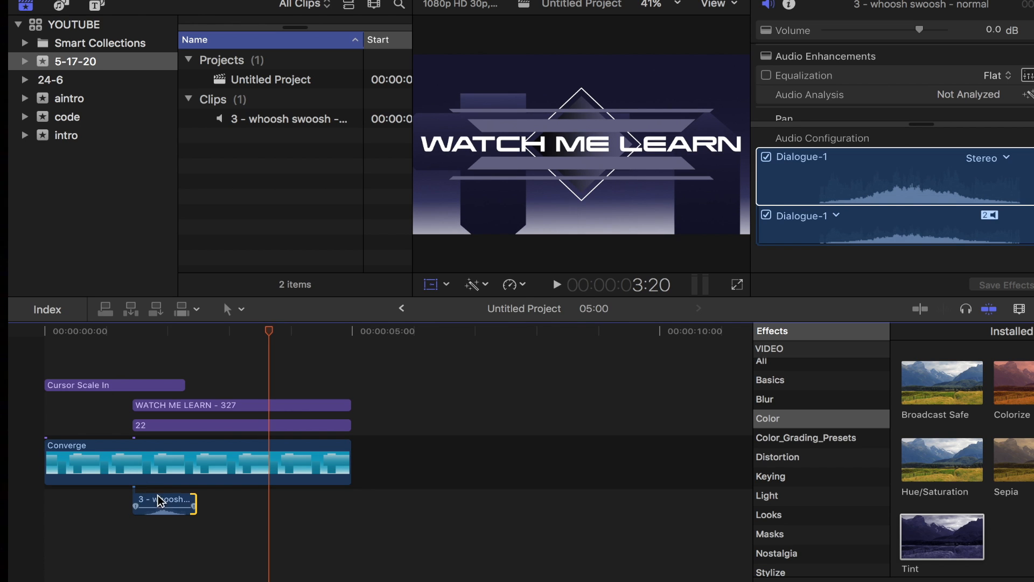
{"action": "left_click", "coordinate": [165, 500]}
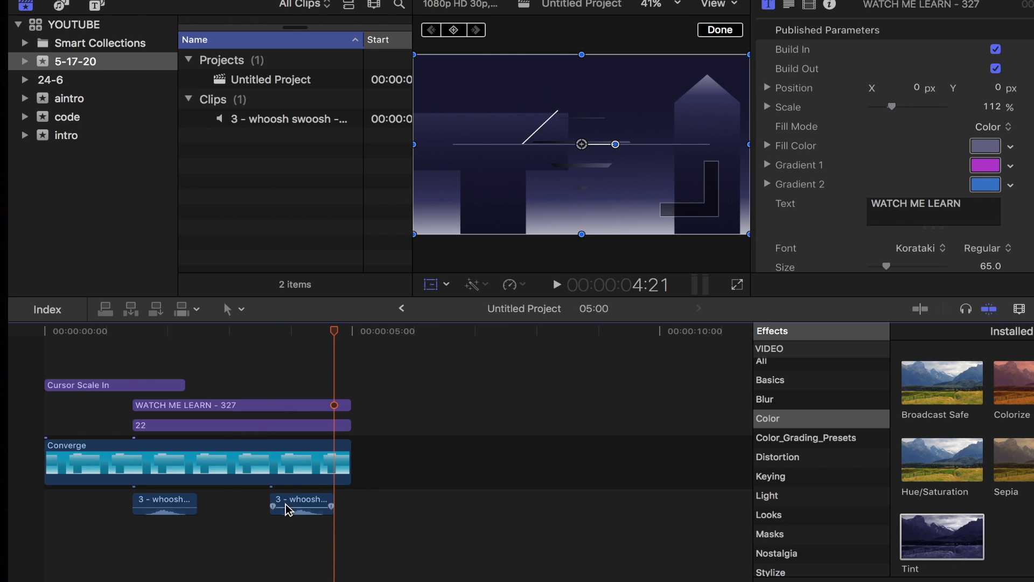
Reverse the second whoosh via Retime and slide it to end at 5:00.
{"action": "left_click", "coordinate": [302, 505]}
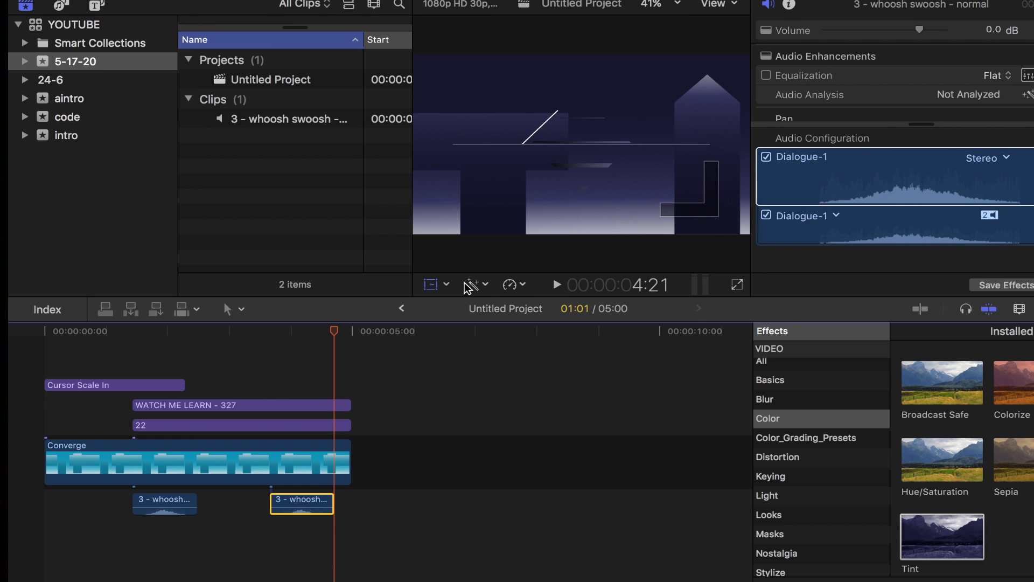
{"action": "left_click", "coordinate": [510, 284]}
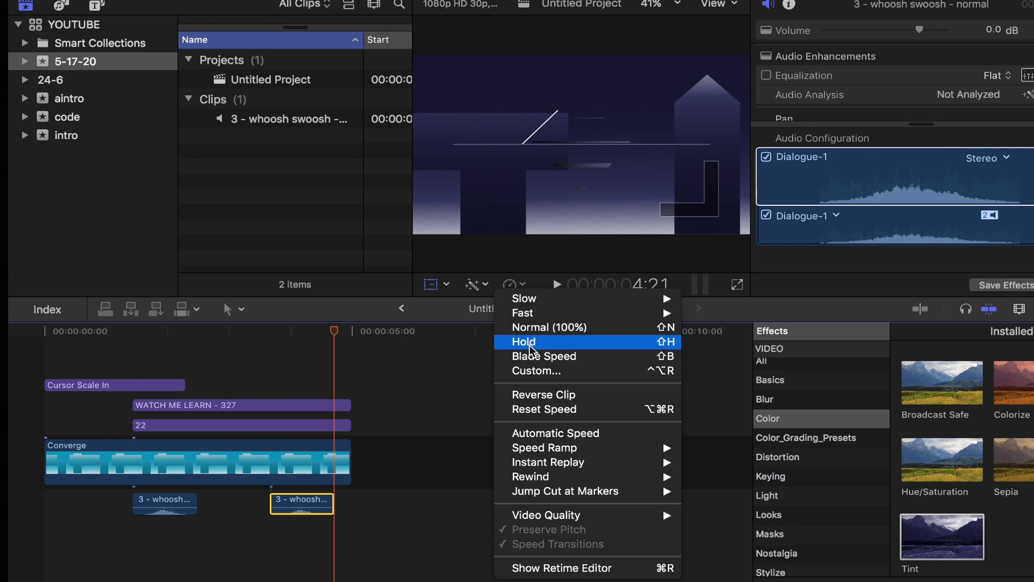
{"action": "mouse_move", "coordinate": [550, 409]}
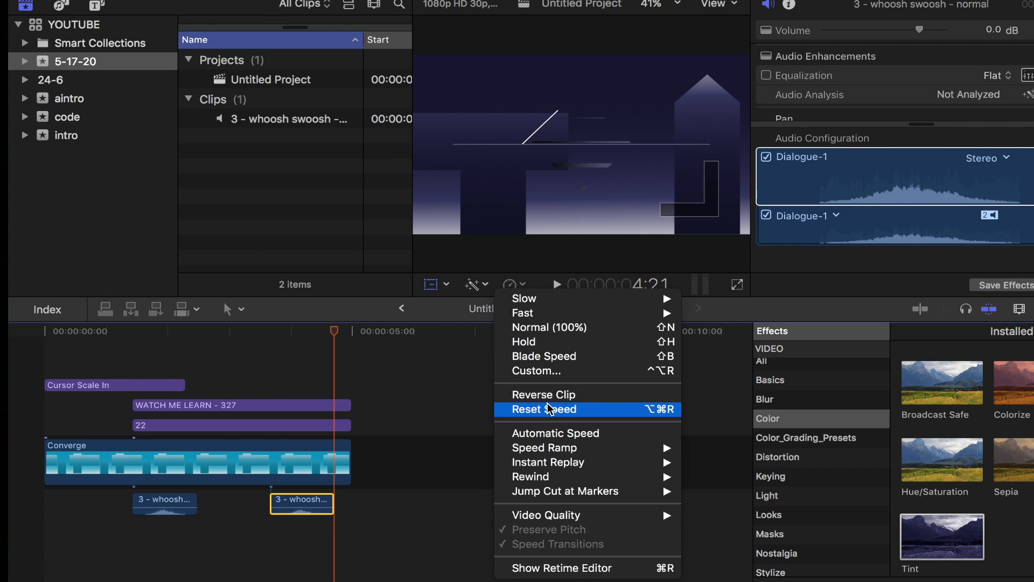
{"action": "left_click", "coordinate": [550, 410]}
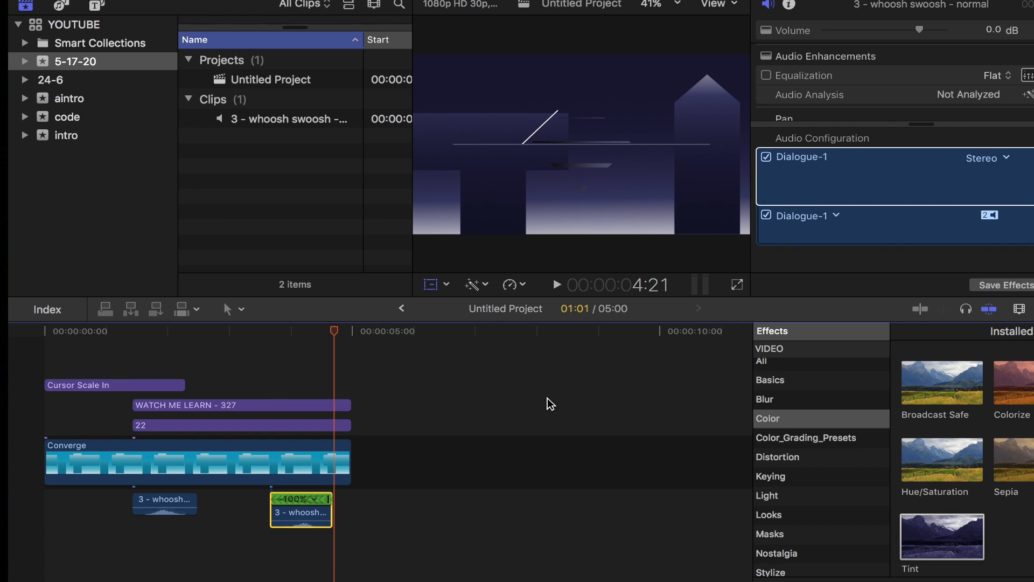
{"action": "left_click_drag", "start_coordinate": [300, 510], "coordinate": [319, 515]}
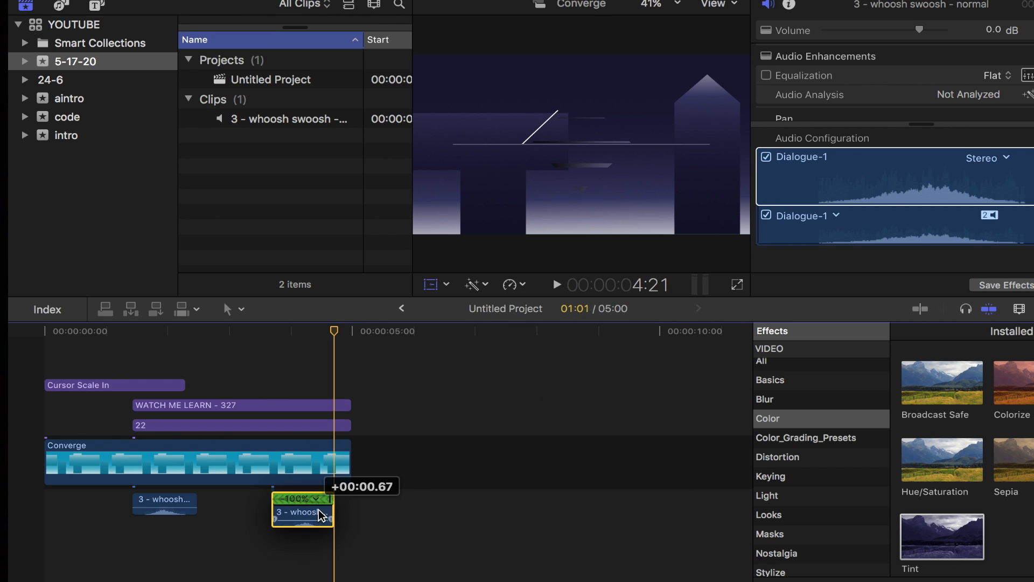
{"action": "left_click_drag", "start_coordinate": [304, 510], "coordinate": [319, 511]}
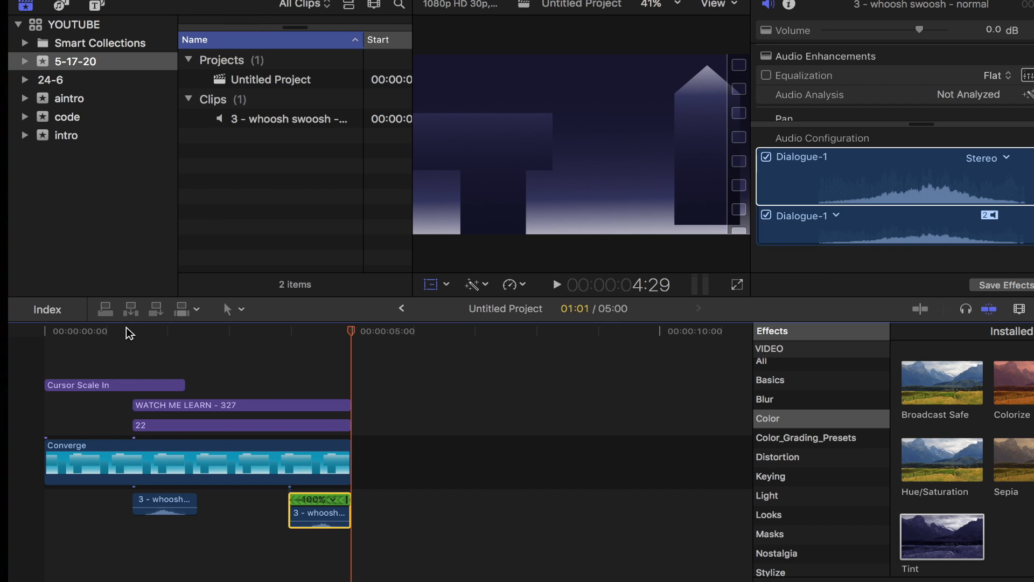
{"action": "mouse_move", "coordinate": [164, 188]}
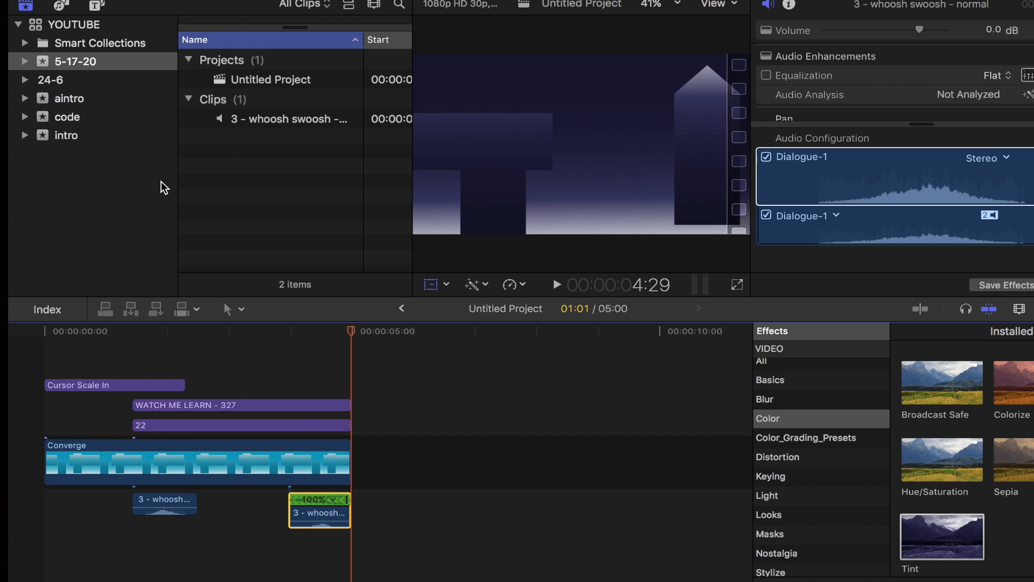
{"action": "left_click", "coordinate": [44, 333]}
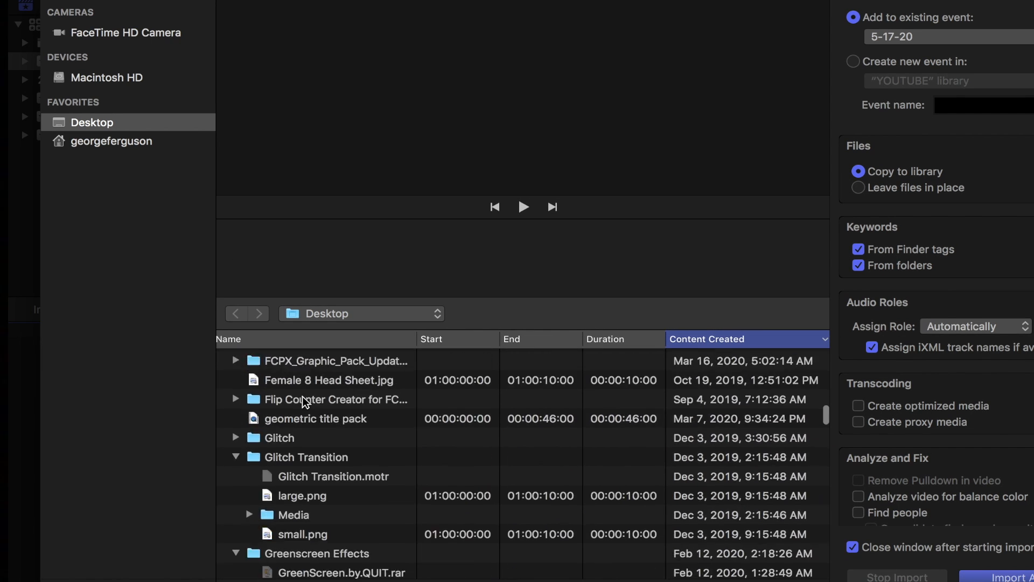
Browse the Desktop to Late_Night_Drive.mp3, play and stop its preview without importing.
{"action": "scroll", "scroll_direction": "down", "scroll_amount": 3}
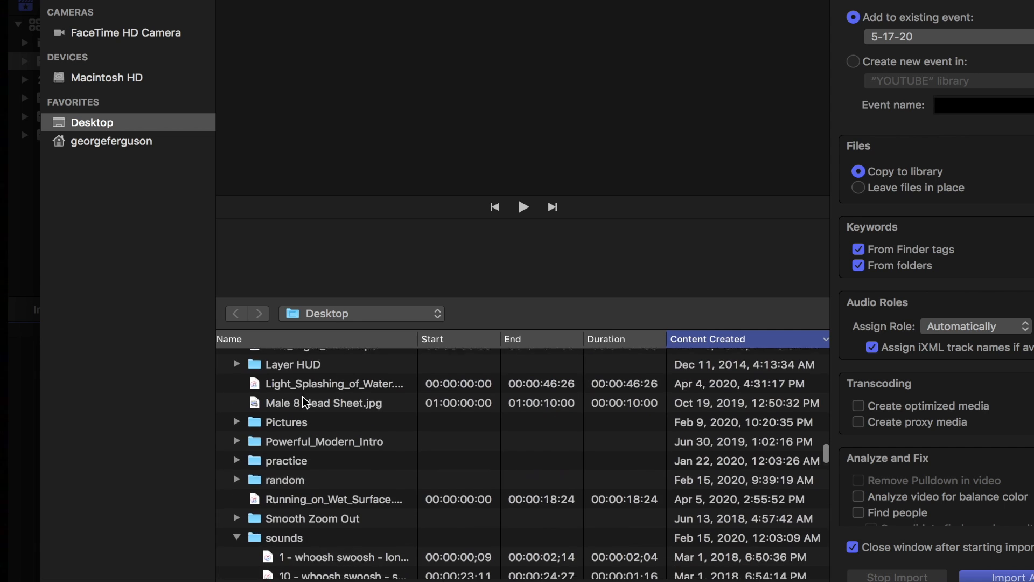
{"action": "scroll", "scroll_direction": "down", "scroll_amount": 3}
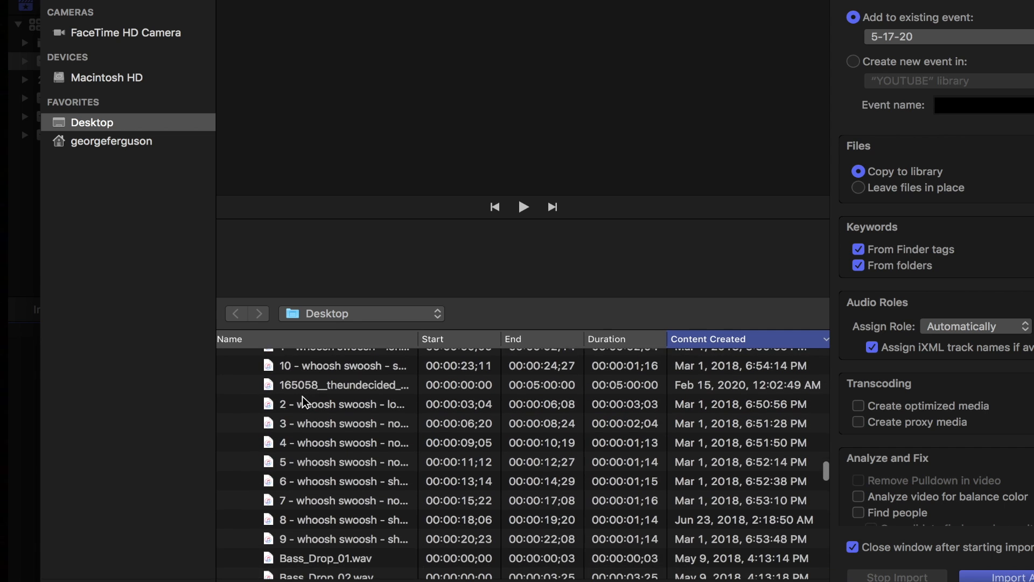
{"action": "scroll", "scroll_direction": "down", "scroll_amount": 3}
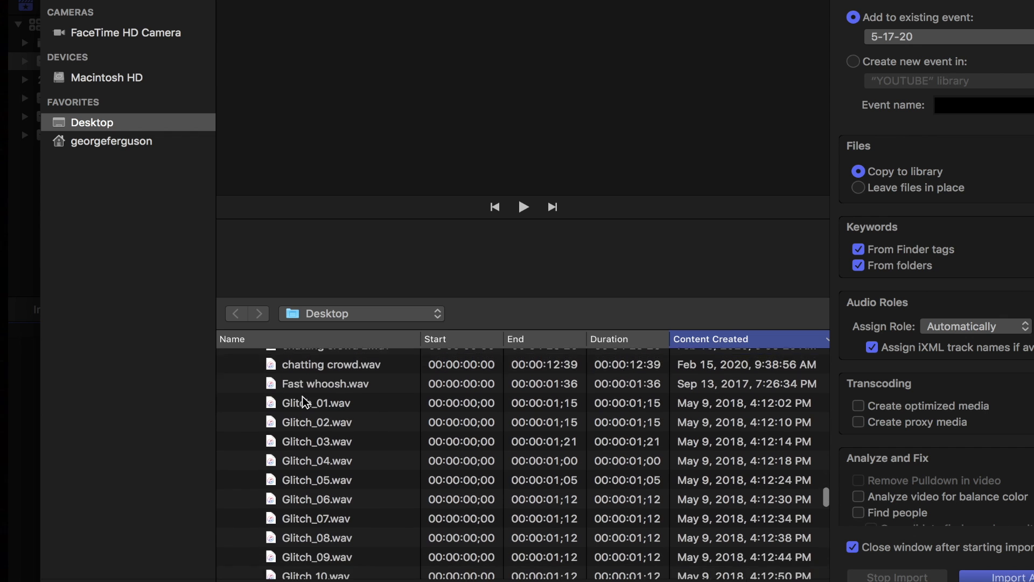
{"action": "scroll", "scroll_direction": "down", "scroll_amount": 3}
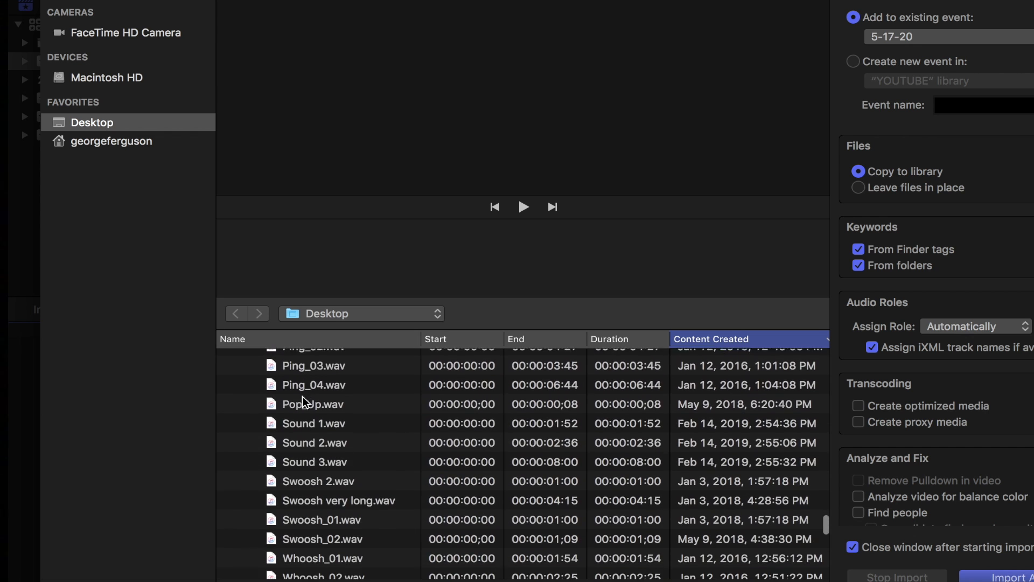
{"action": "scroll", "scroll_direction": "down", "scroll_amount": 3}
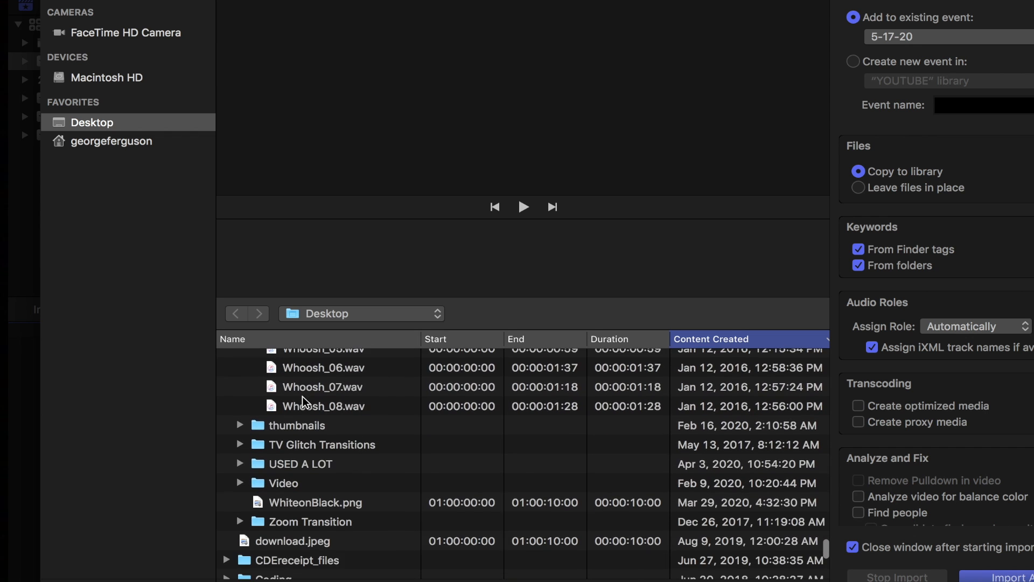
{"action": "scroll", "scroll_direction": "down", "scroll_amount": 3}
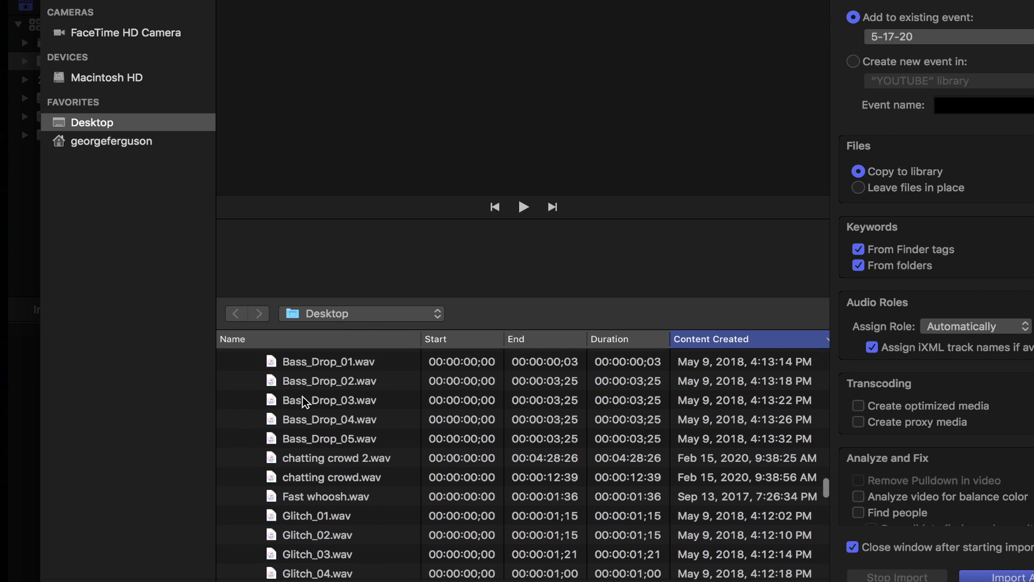
{"action": "scroll", "scroll_direction": "down", "scroll_amount": 3}
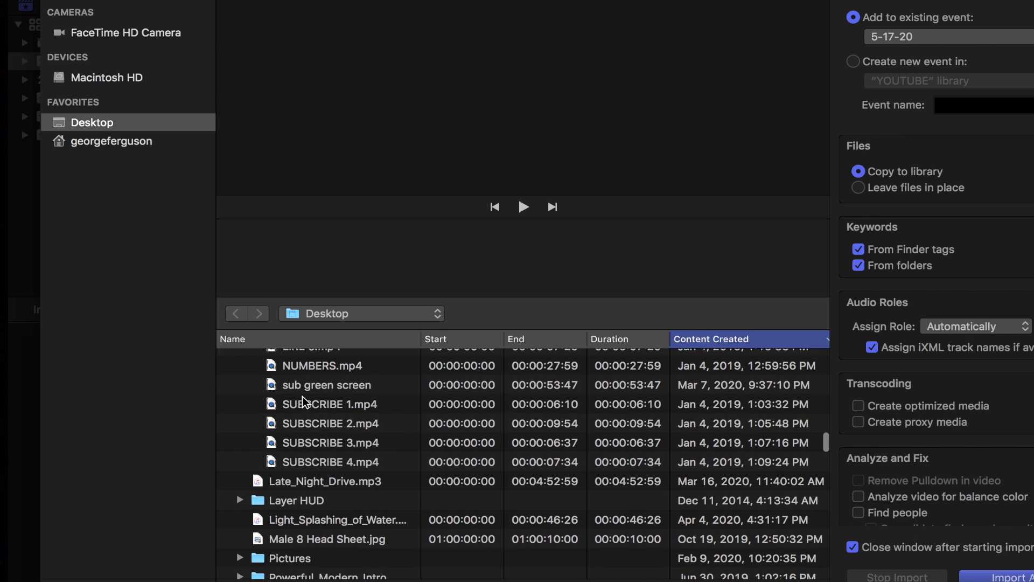
{"action": "left_click", "coordinate": [325, 480]}
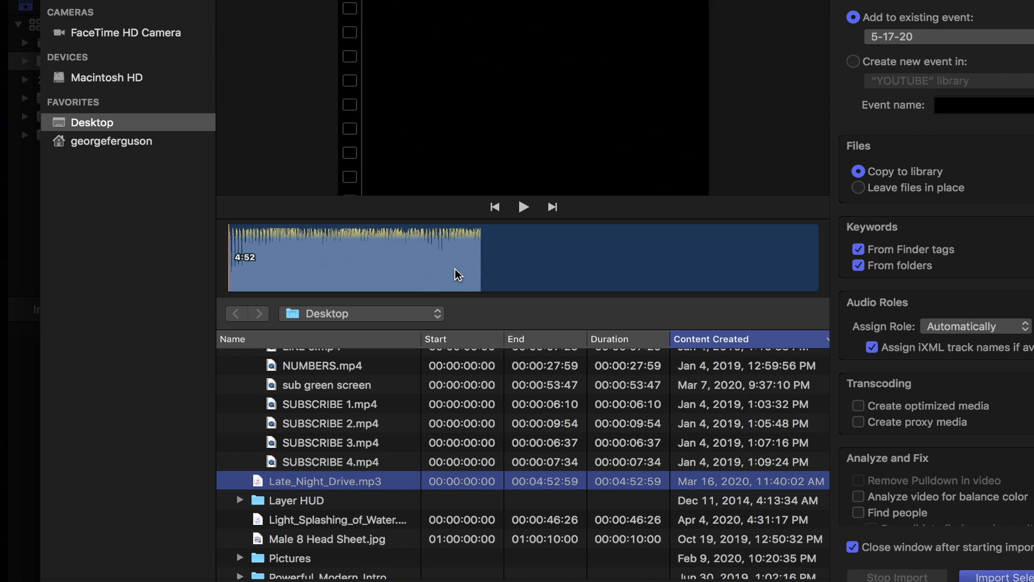
{"action": "left_click", "coordinate": [525, 207]}
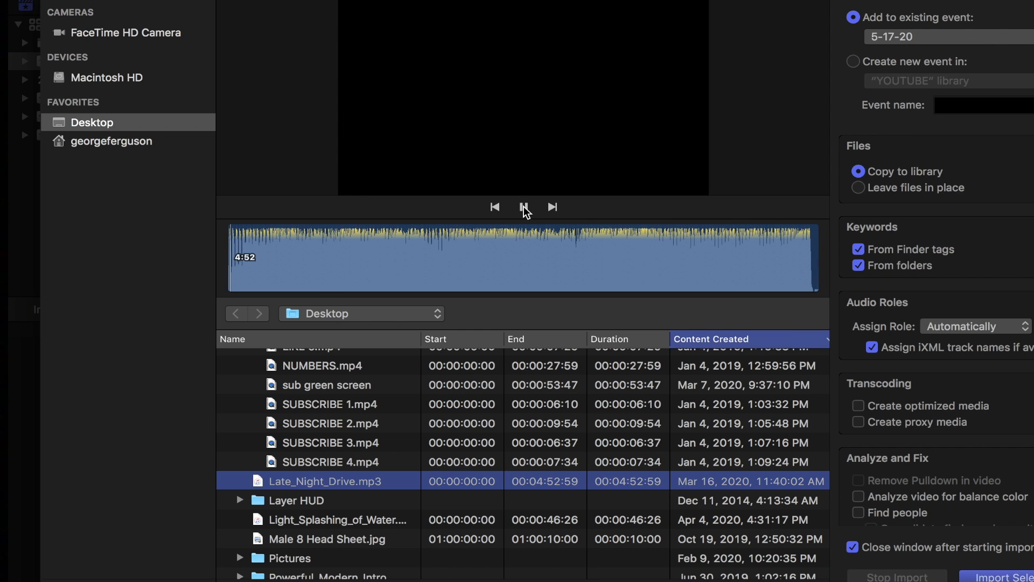
{"action": "left_click", "coordinate": [524, 206]}
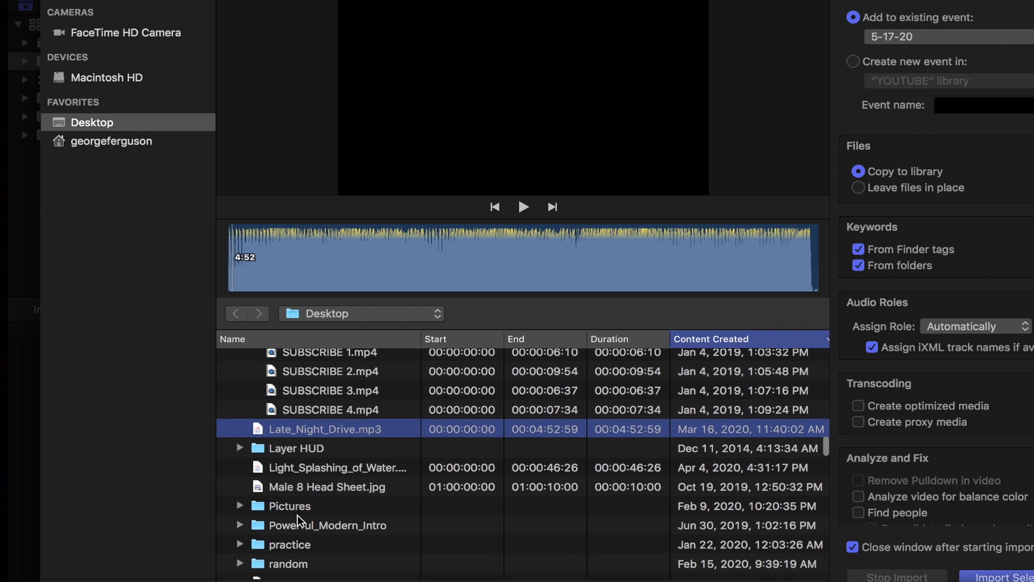
{"action": "scroll", "scroll_direction": "down", "scroll_amount": 3}
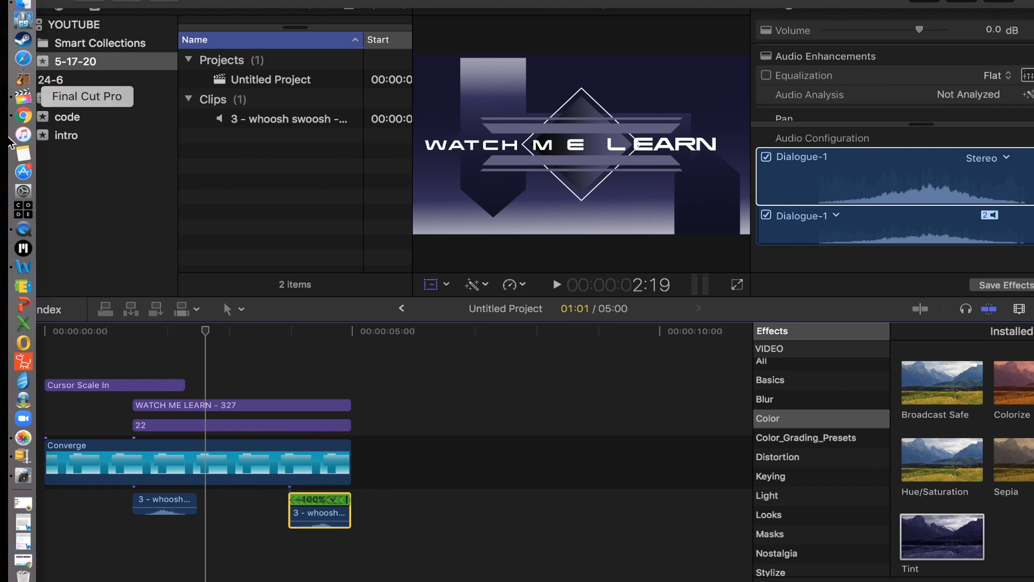
{"action": "mouse_move", "coordinate": [20, 115]}
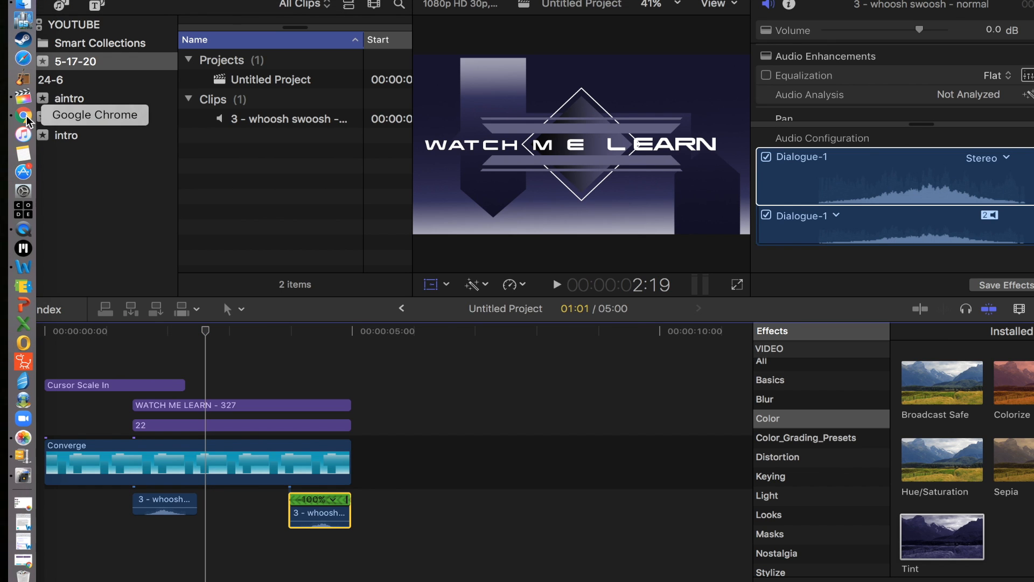
Go to youtube.com in Chrome and enter YouTube Studio from the account menu.
{"action": "right_click", "coordinate": [21, 114]}
{"action": "type", "text": "YOU"}
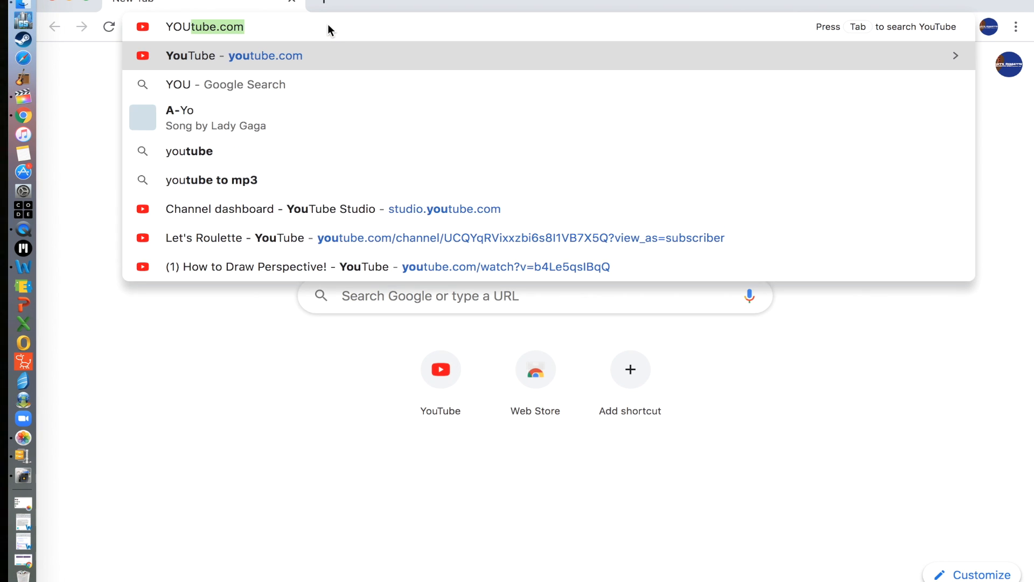
{"action": "key", "text": "Enter"}
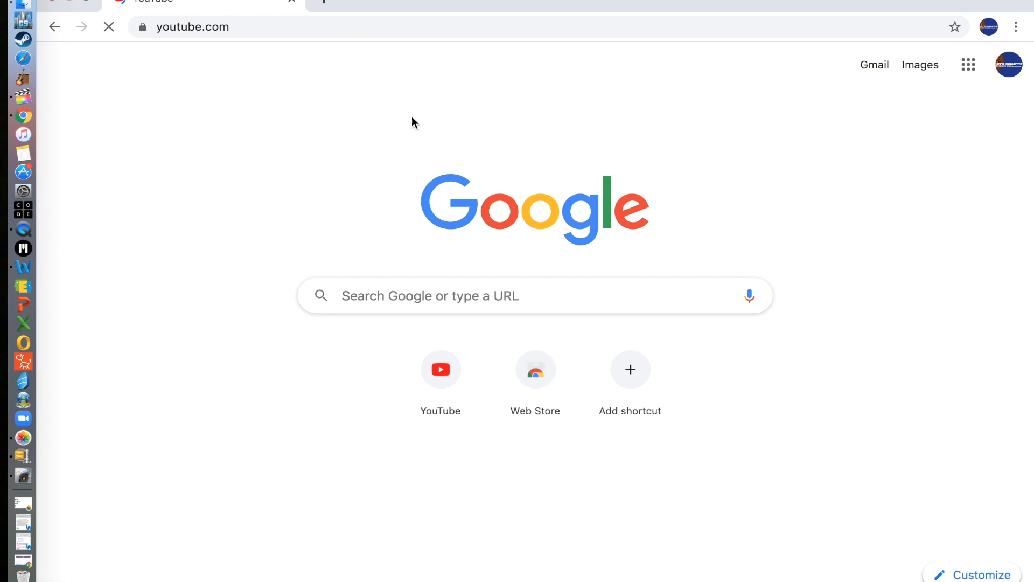
{"action": "left_click", "coordinate": [988, 26]}
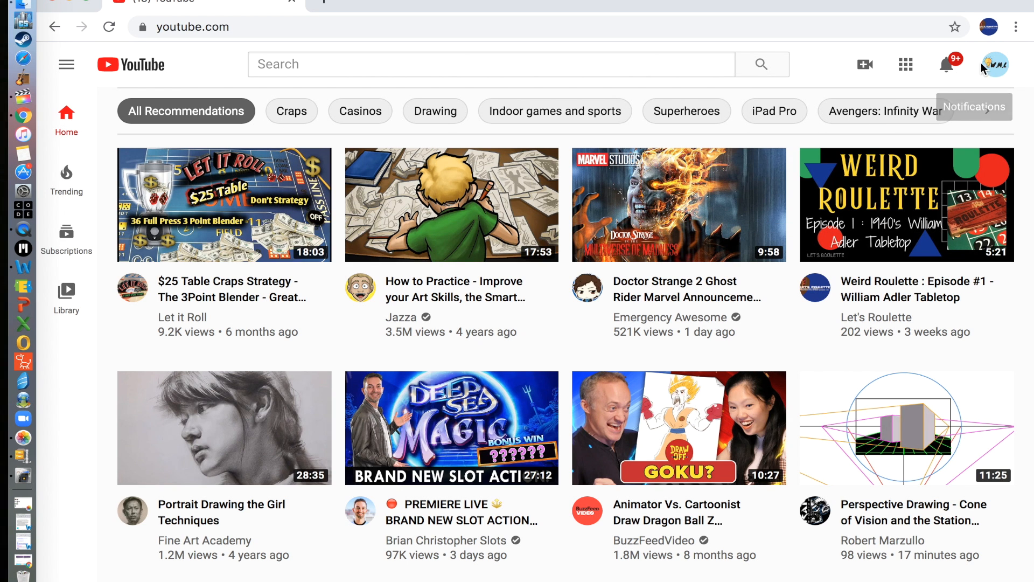
{"action": "left_click", "coordinate": [994, 63]}
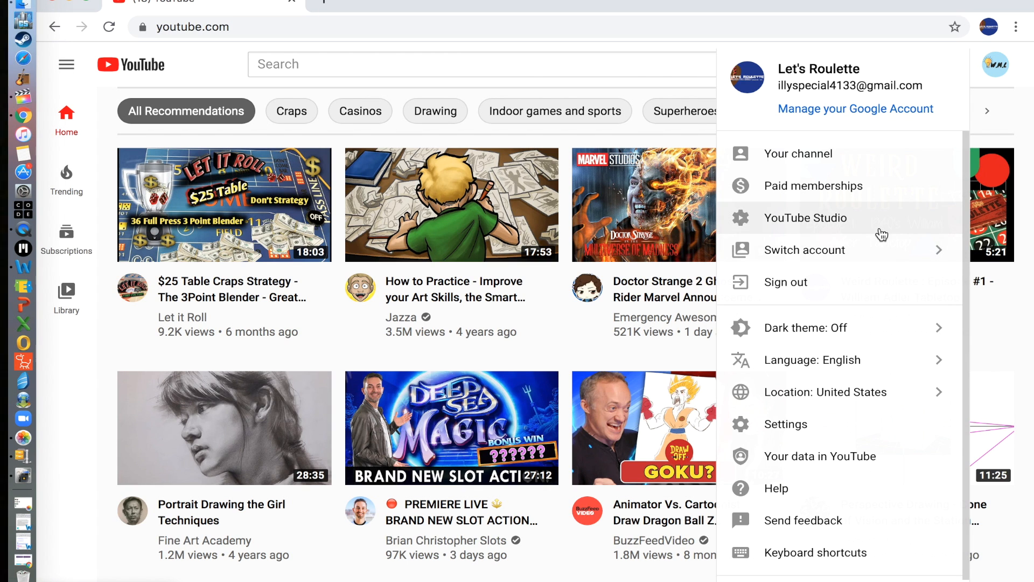
{"action": "left_click", "coordinate": [806, 218]}
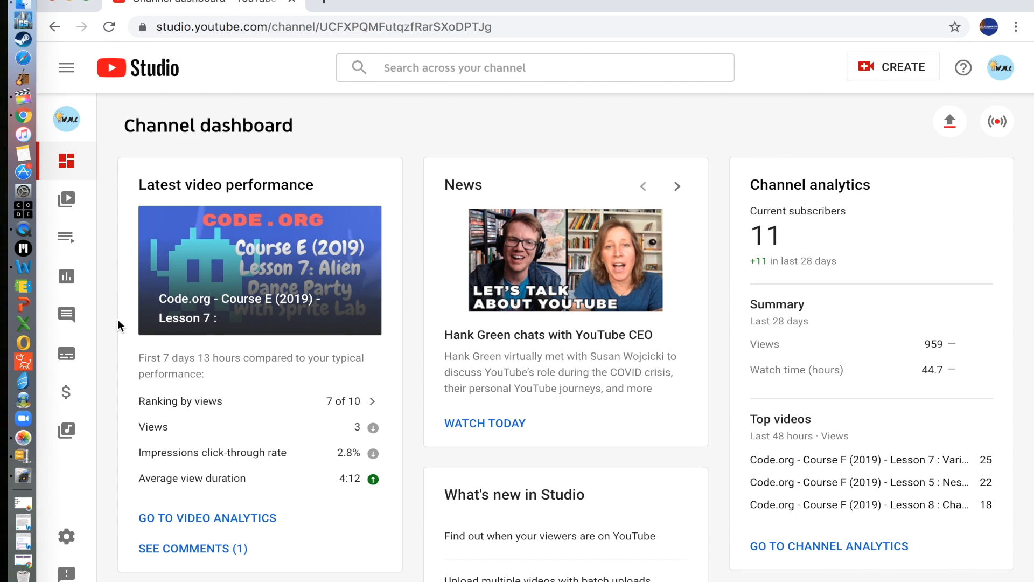
{"action": "mouse_move", "coordinate": [67, 314]}
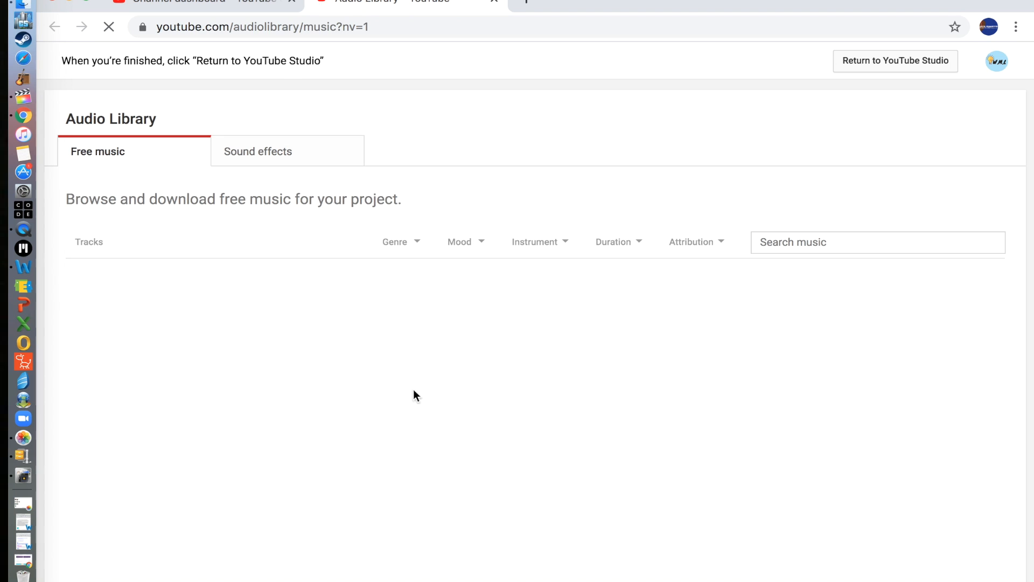
{"action": "mouse_move", "coordinate": [577, 343]}
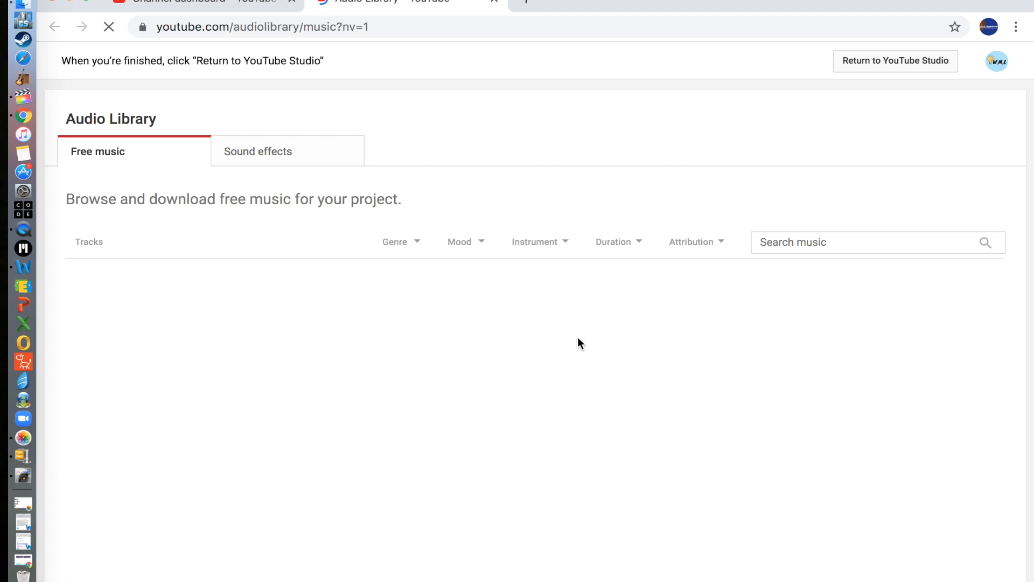
{"action": "mouse_move", "coordinate": [711, 252]}
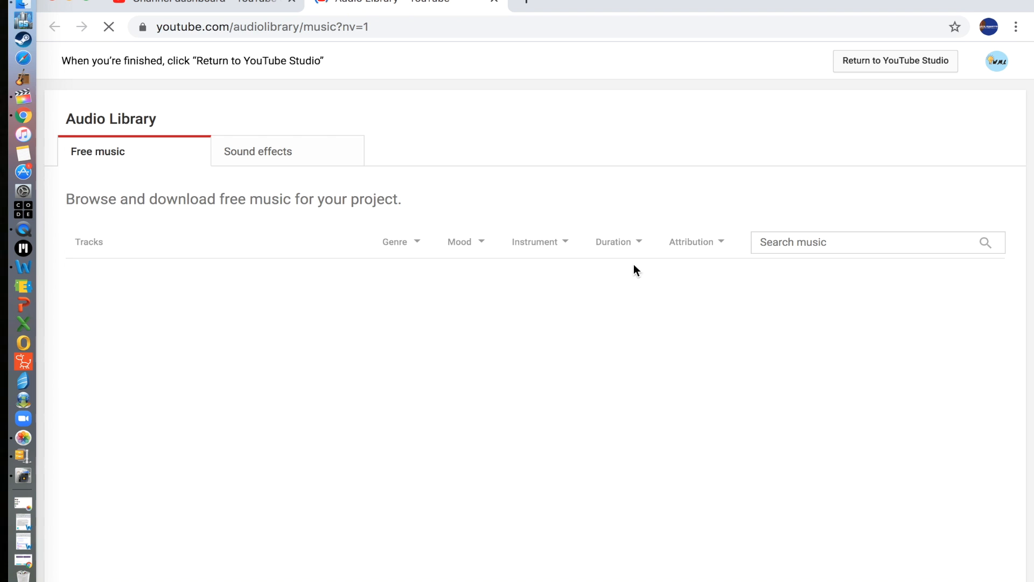
Filter the Audio Library to Mood Bright and Genre Pop.
{"action": "left_click", "coordinate": [460, 242]}
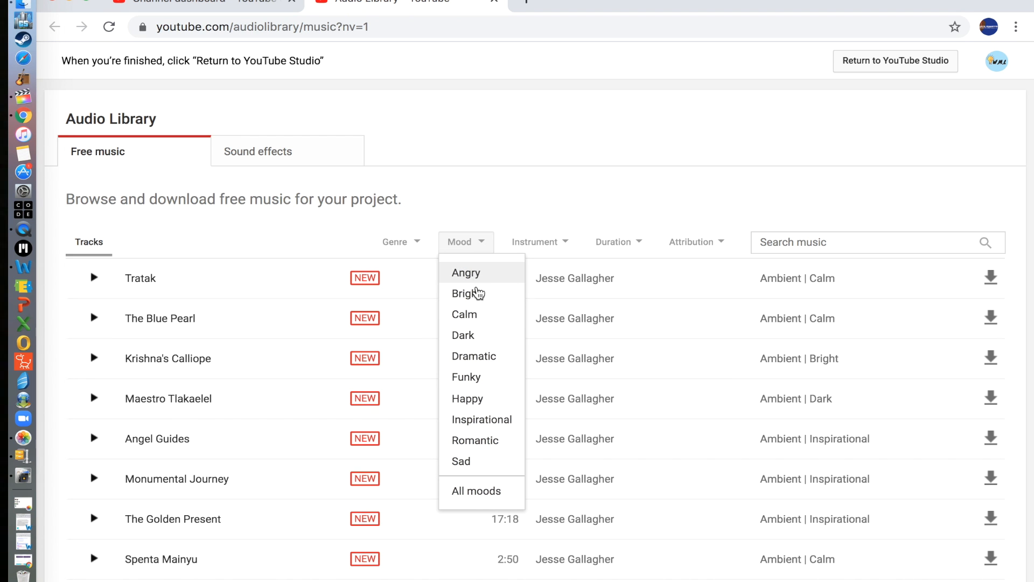
{"action": "left_click", "coordinate": [466, 293]}
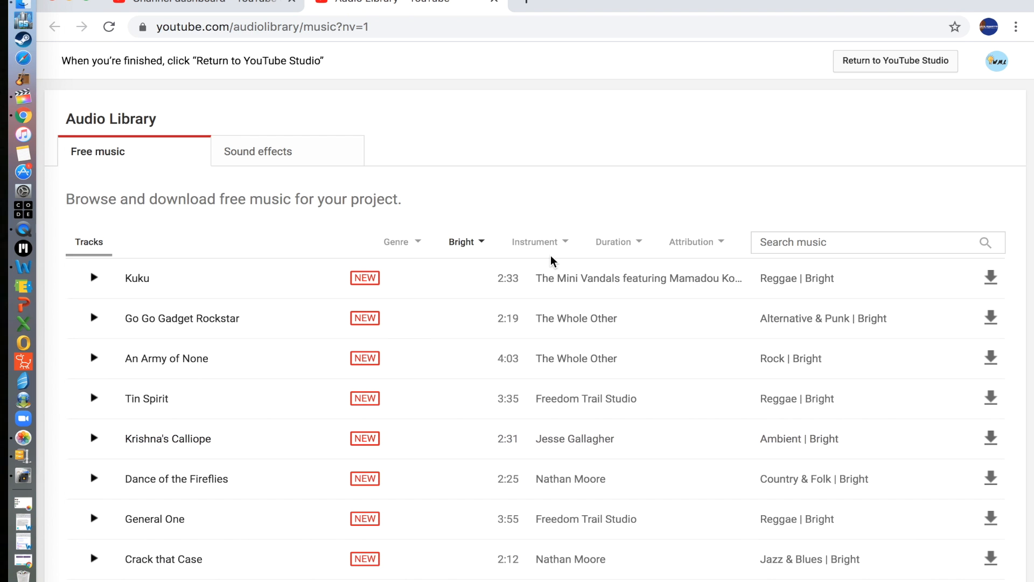
{"action": "left_click", "coordinate": [397, 242]}
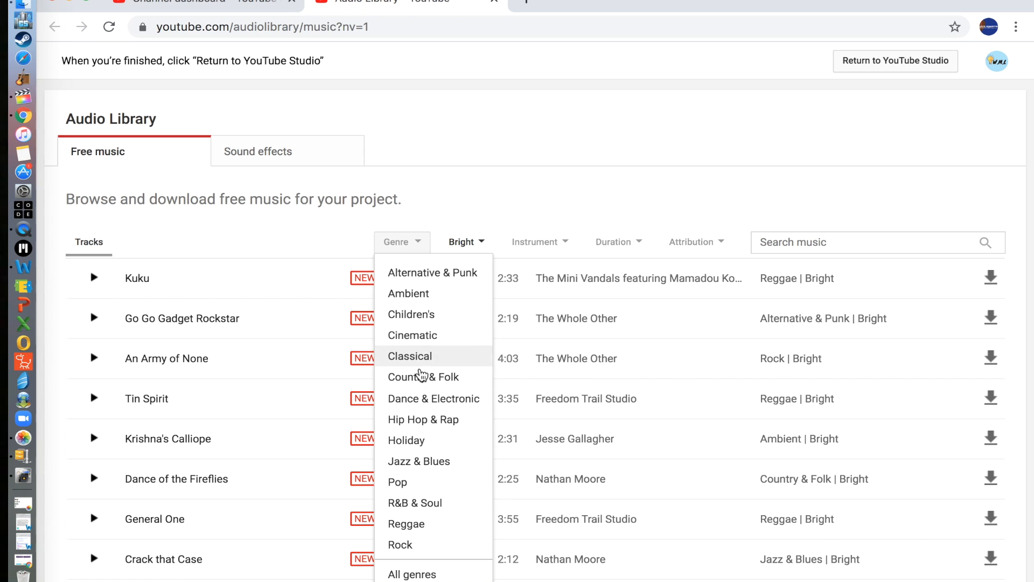
{"action": "mouse_move", "coordinate": [417, 489]}
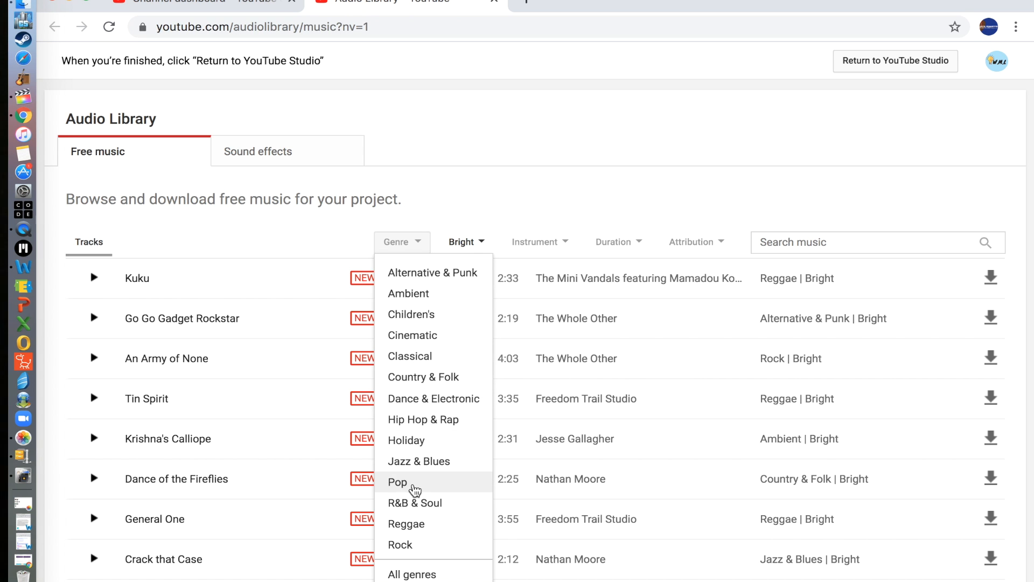
{"action": "left_click", "coordinate": [397, 481]}
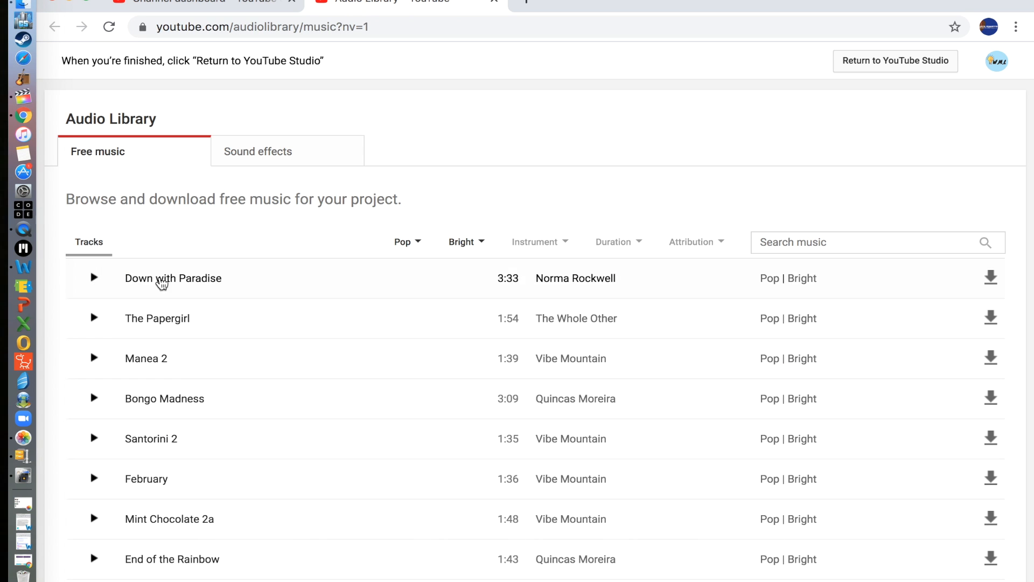
Preview Down with Paradise and The Papergirl, then download The Papergirl as MP3.
{"action": "left_click", "coordinate": [94, 278]}
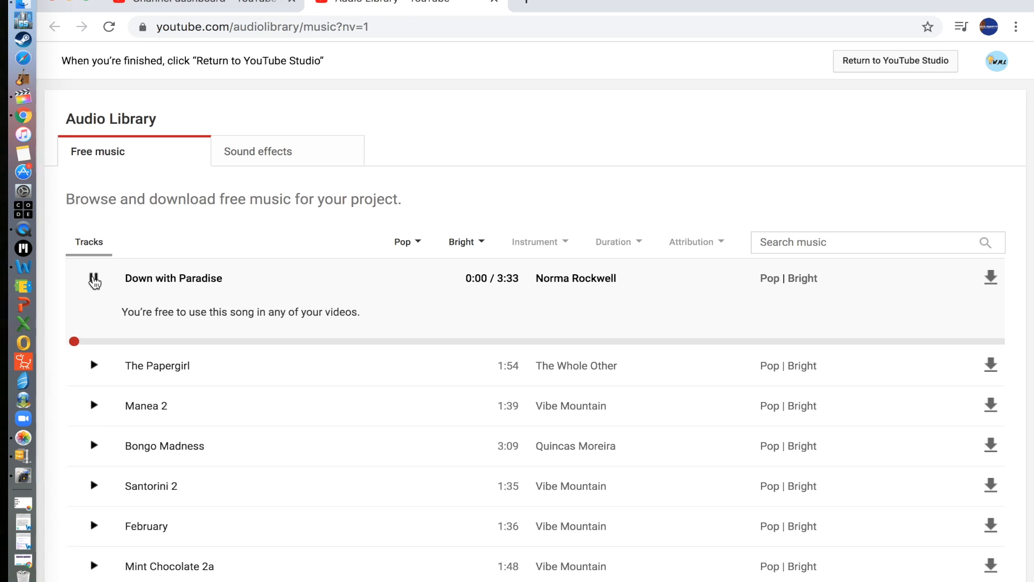
{"action": "left_click", "coordinate": [95, 283]}
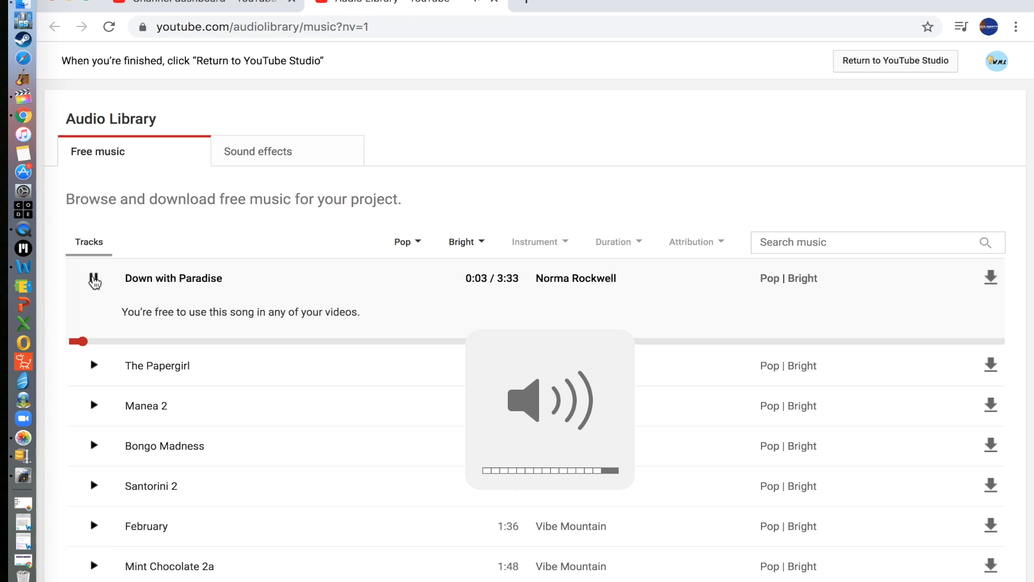
{"action": "left_click", "coordinate": [95, 321]}
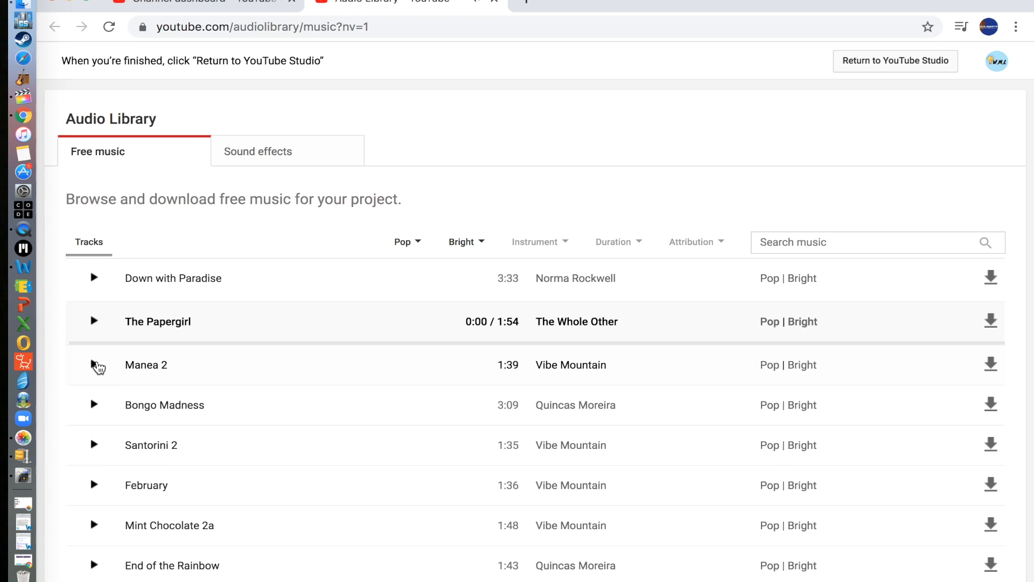
{"action": "left_click", "coordinate": [93, 321]}
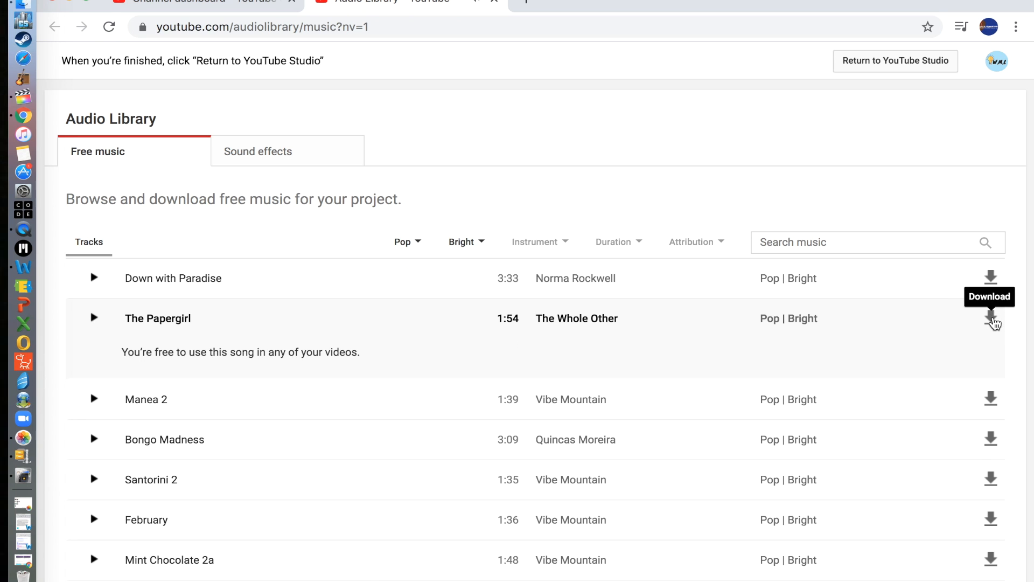
{"action": "left_click", "coordinate": [989, 320]}
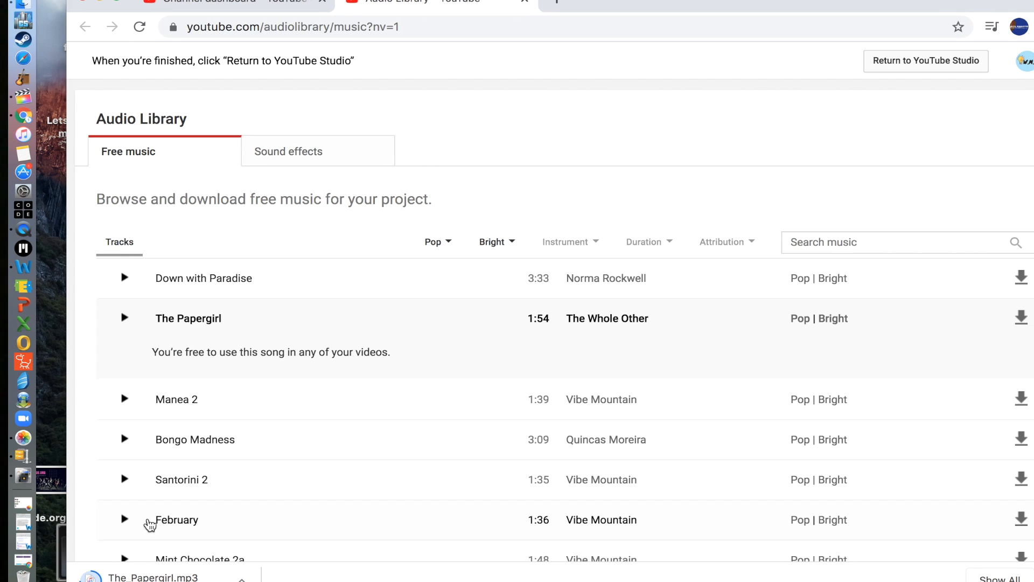
{"action": "mouse_move", "coordinate": [150, 526]}
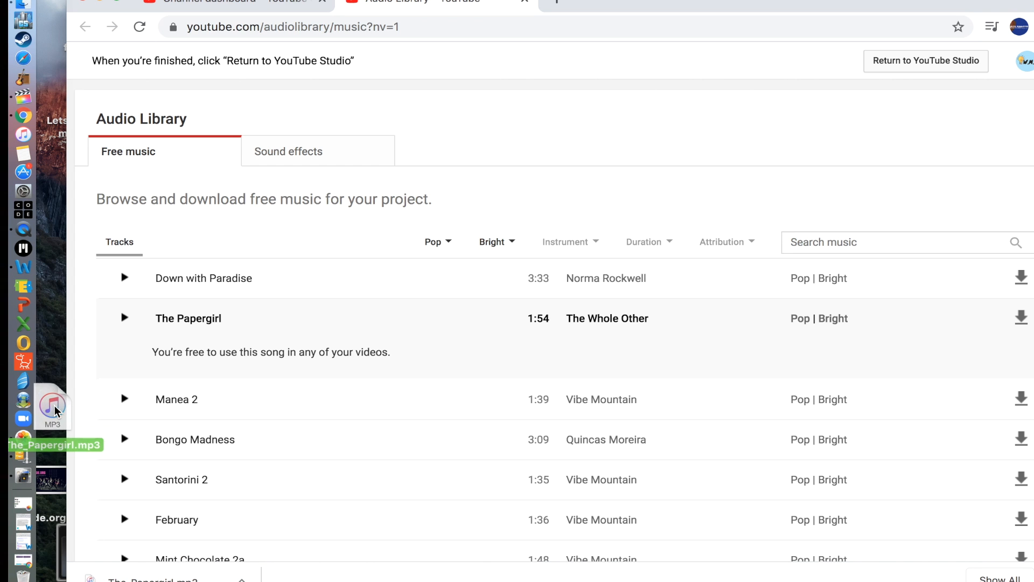
{"action": "mouse_move", "coordinate": [22, 99]}
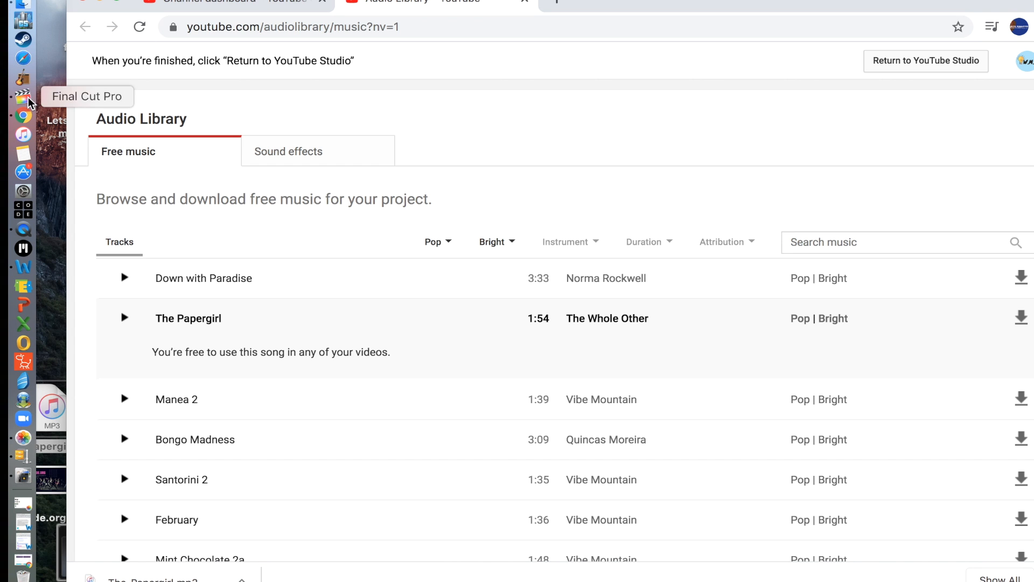
Return to Final Cut Pro and select The_Papergirl music clip placed beneath the intro.
{"action": "left_click", "coordinate": [23, 96]}
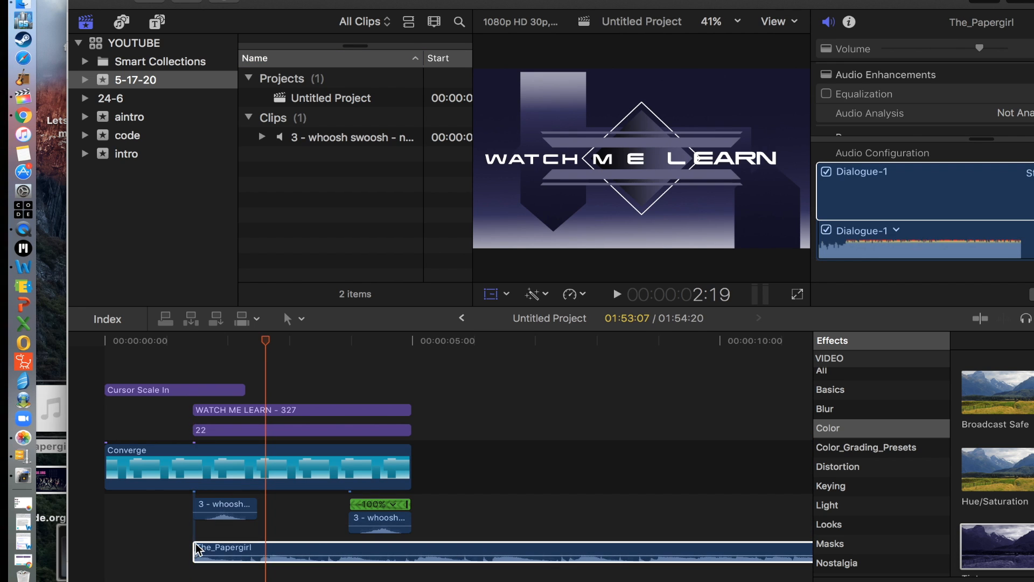
{"action": "left_click", "coordinate": [222, 547]}
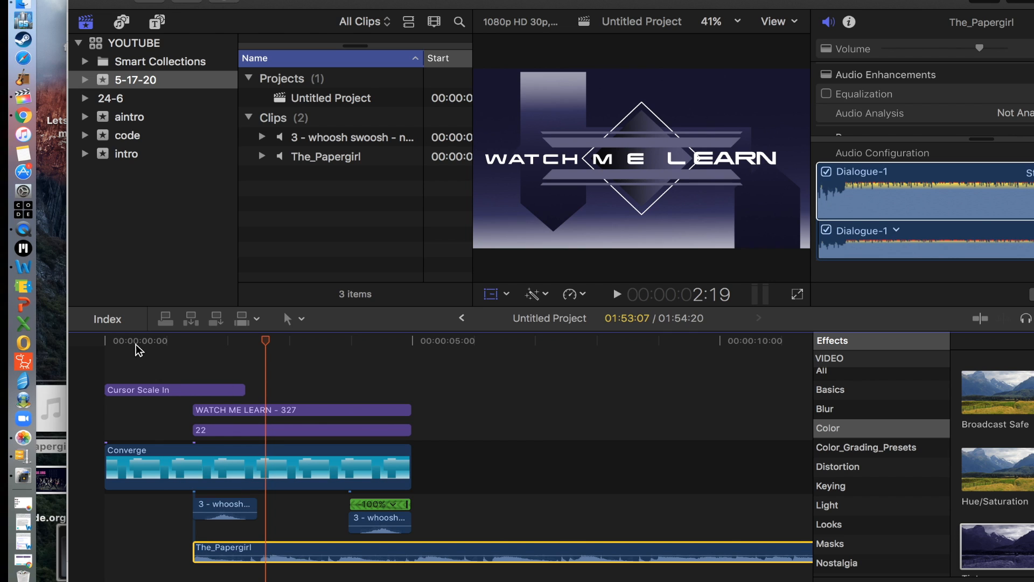
{"action": "mouse_move", "coordinate": [308, 552]}
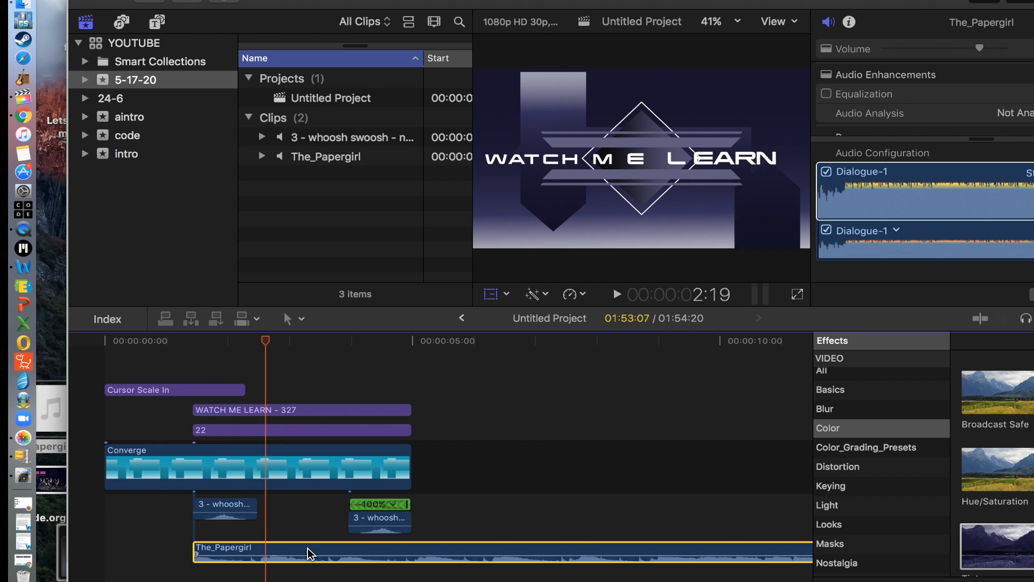